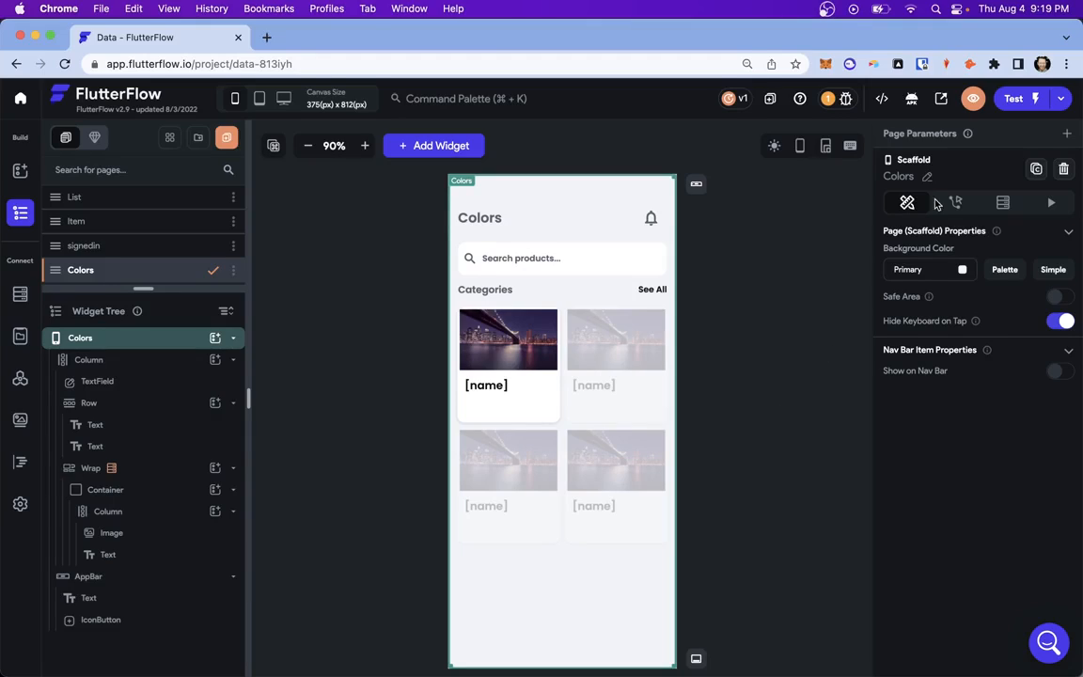
mouse_move(1032, 98)
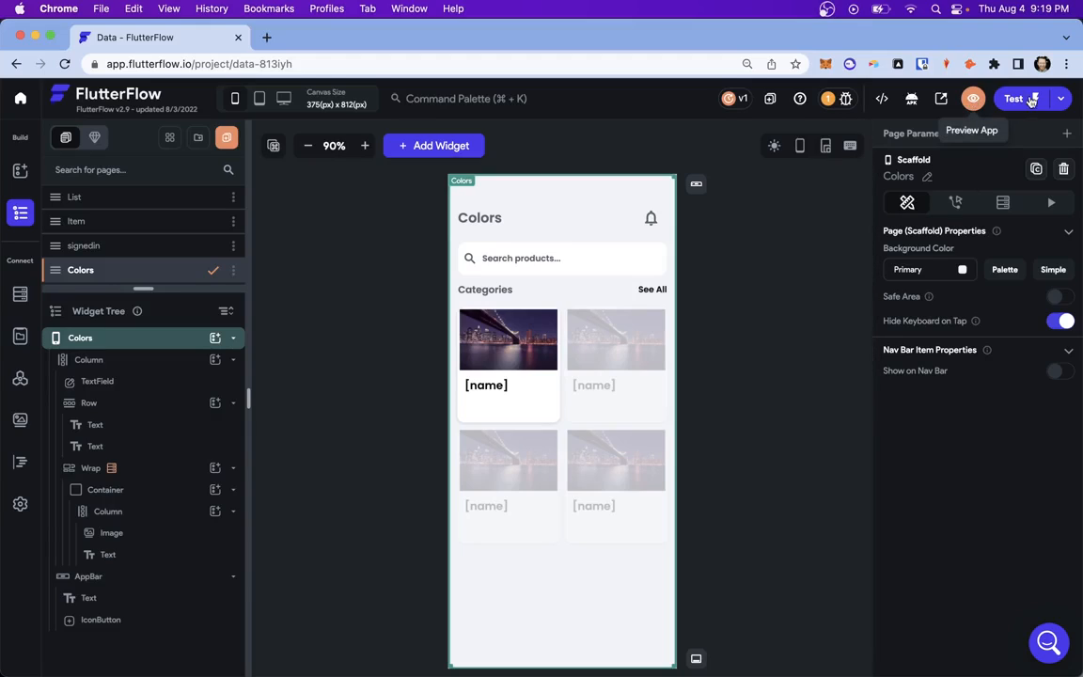
mouse_move(797, 379)
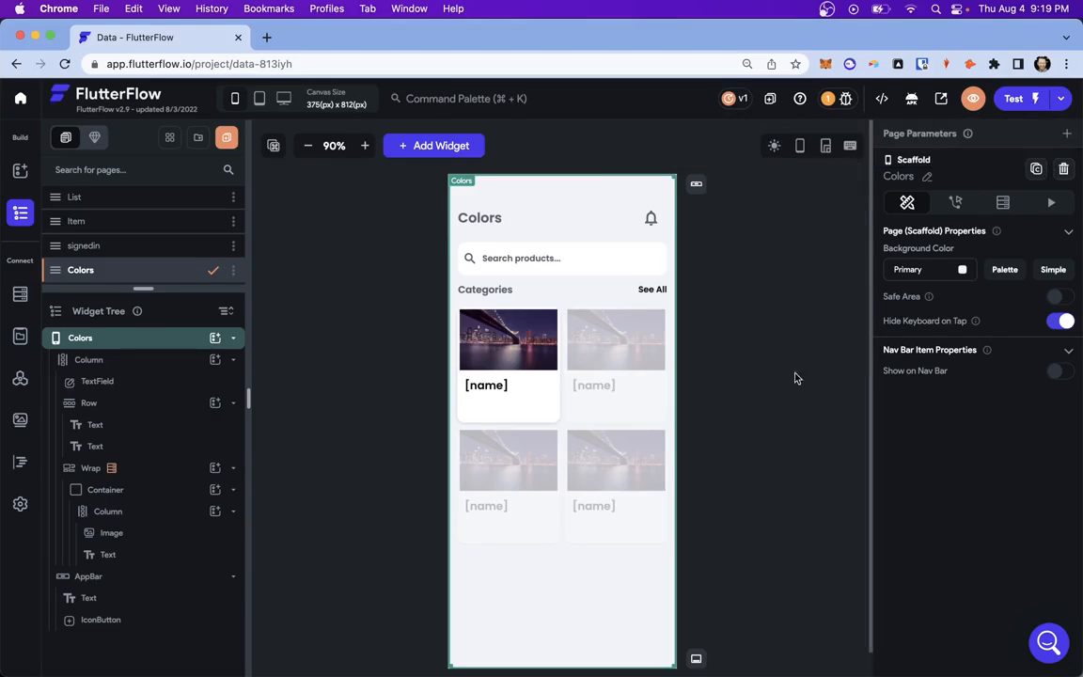
mouse_move(806, 313)
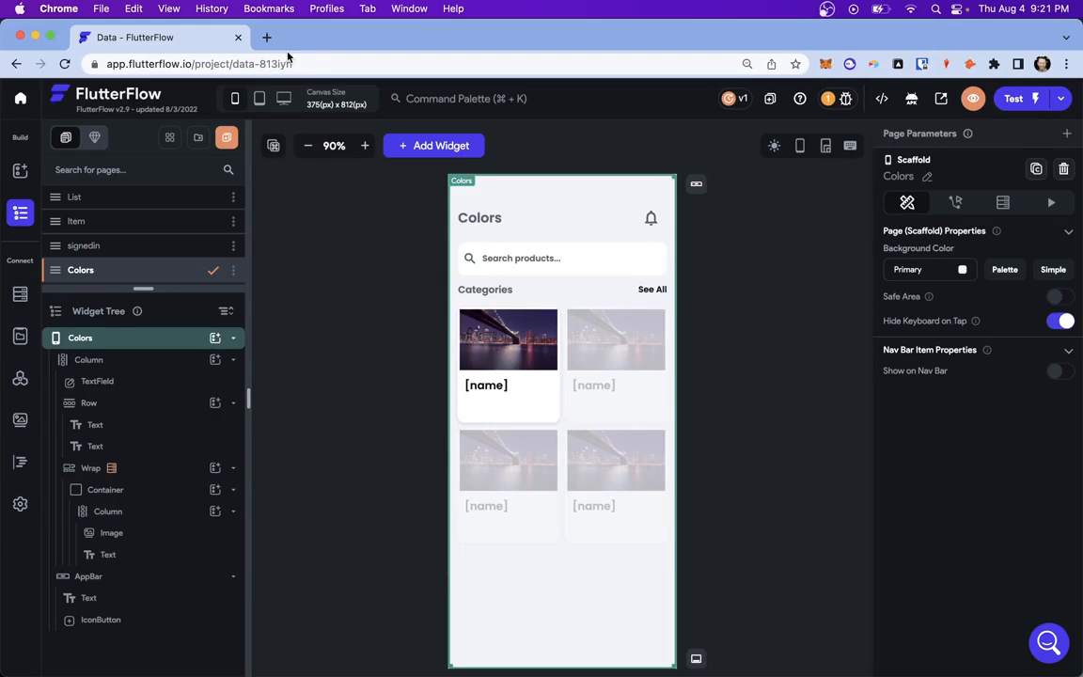
left_click(266, 37)
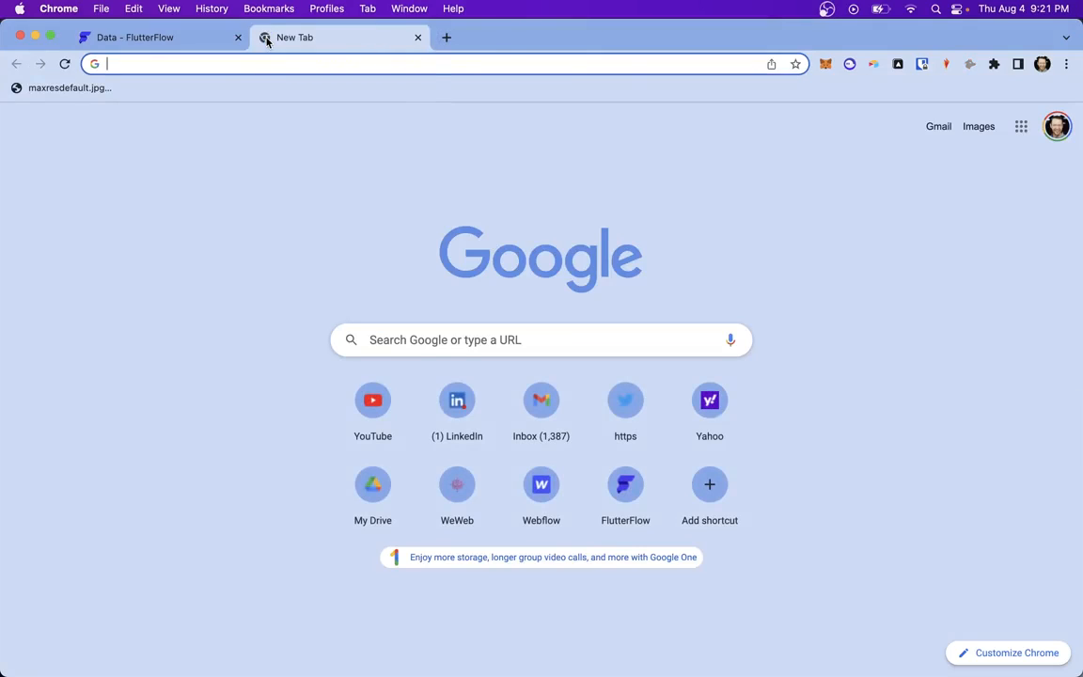
type("www.github.com")
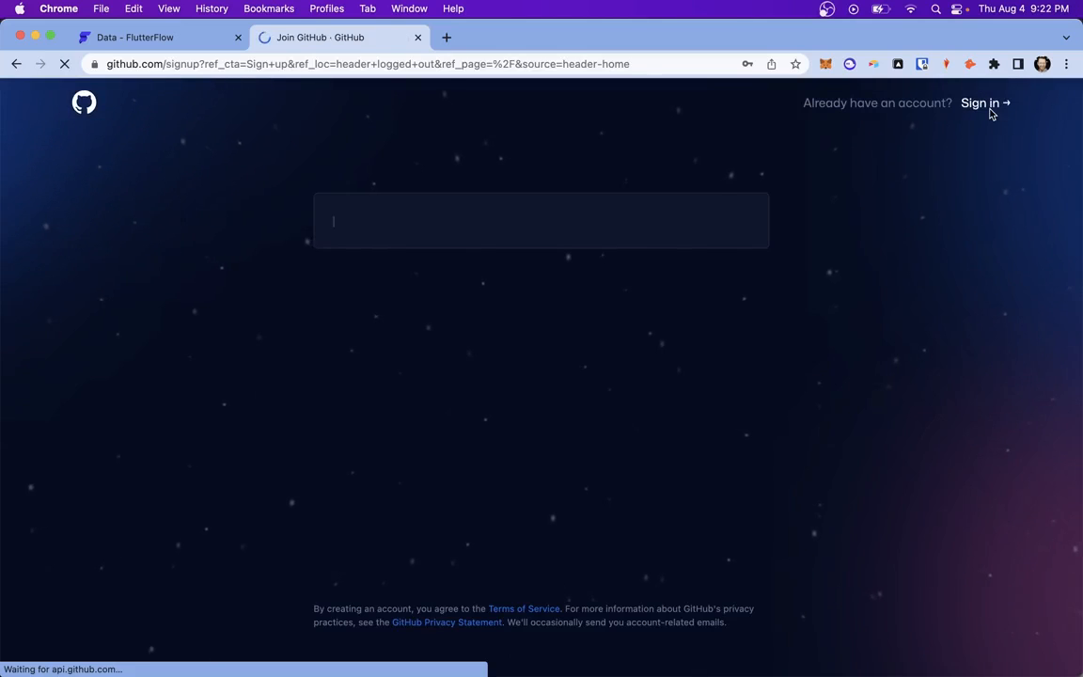
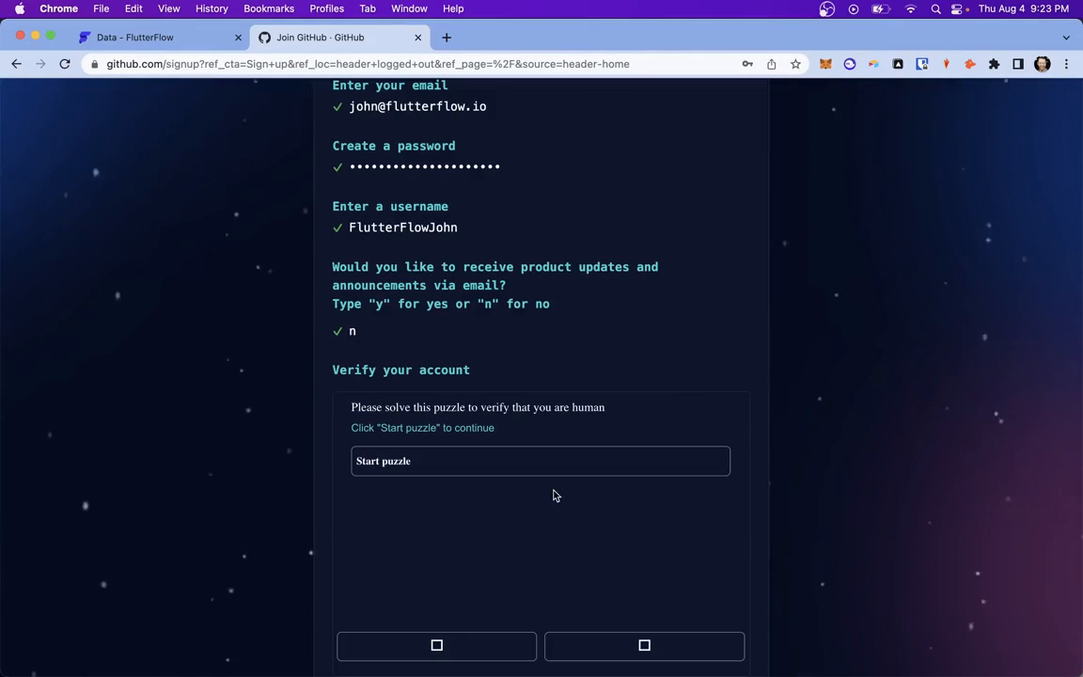
left_click(540, 460)
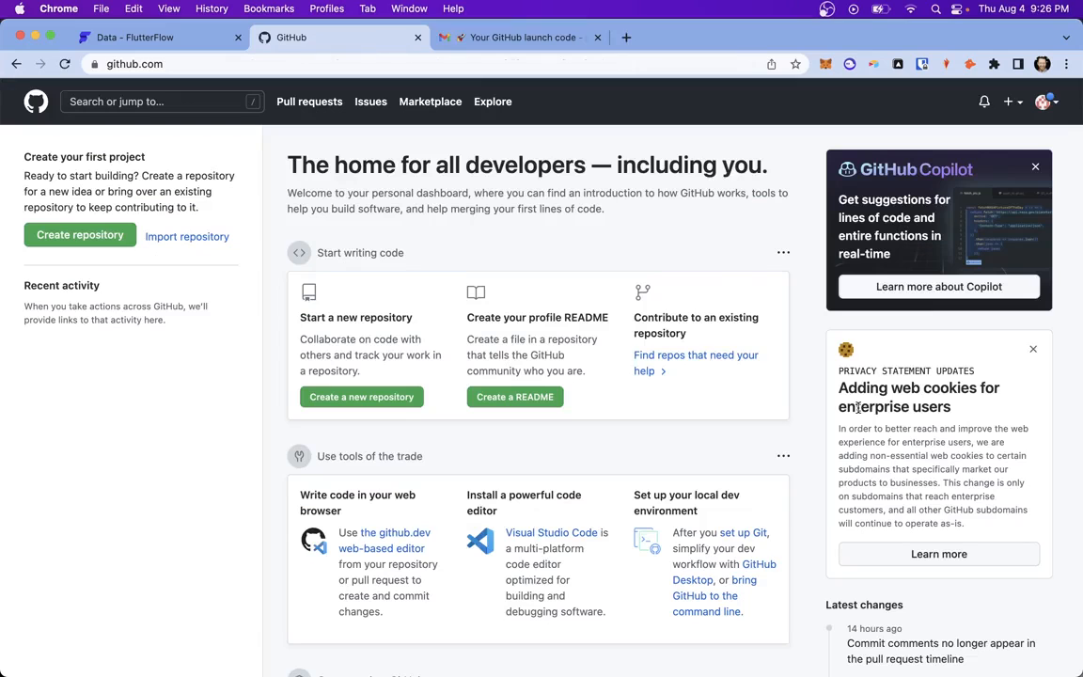
mouse_move(778, 577)
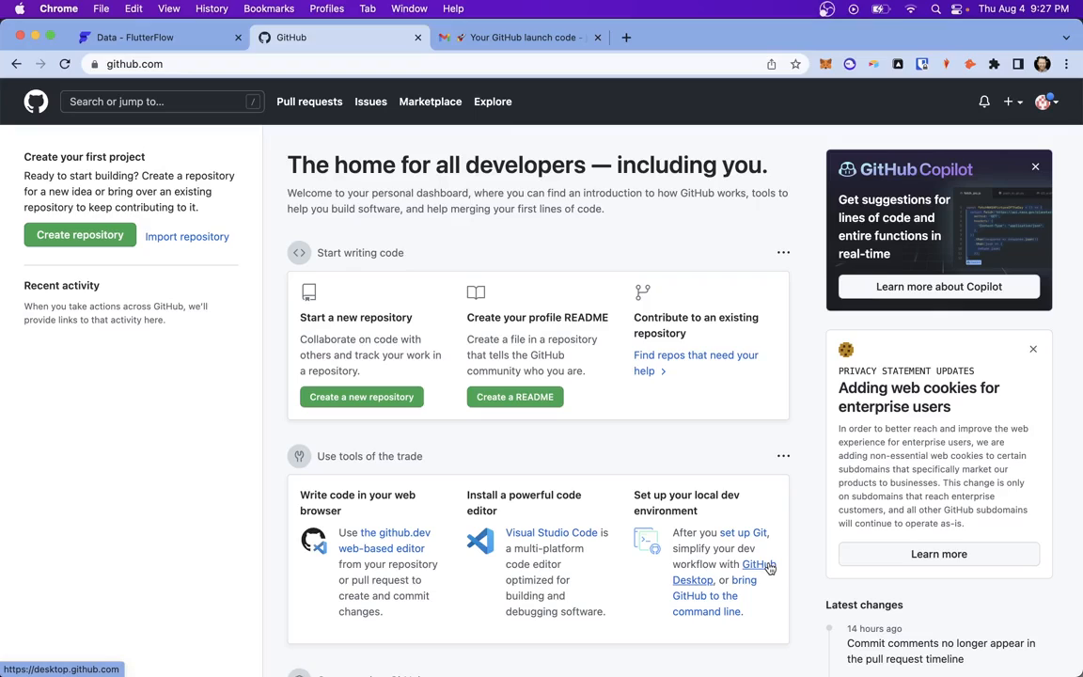
left_click(759, 564)
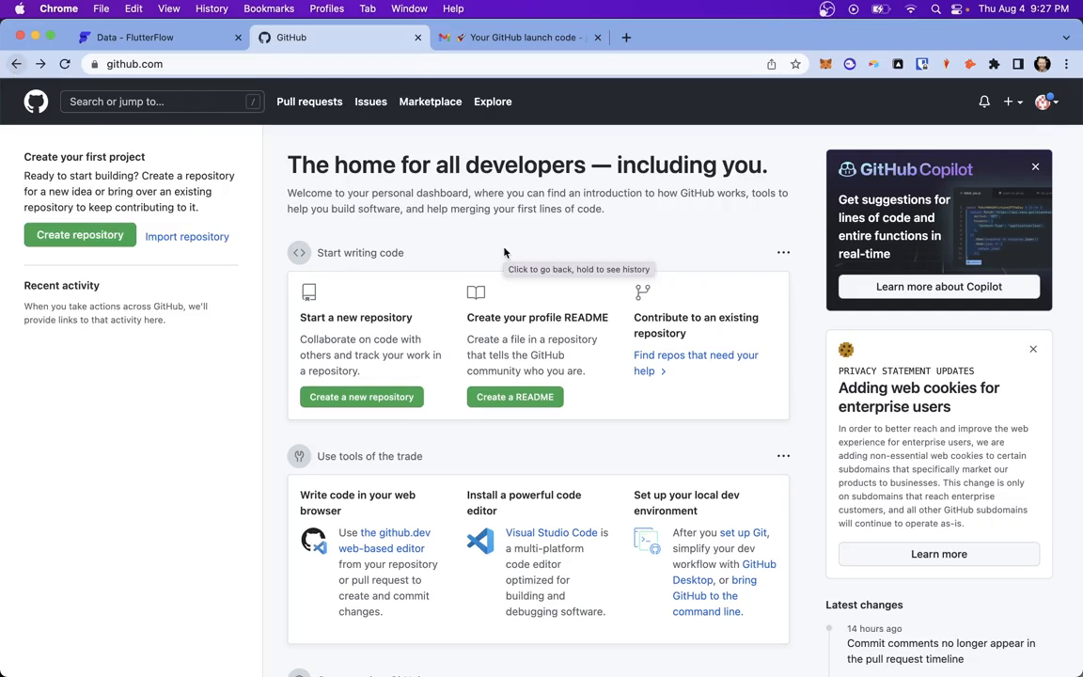
mouse_move(996, 156)
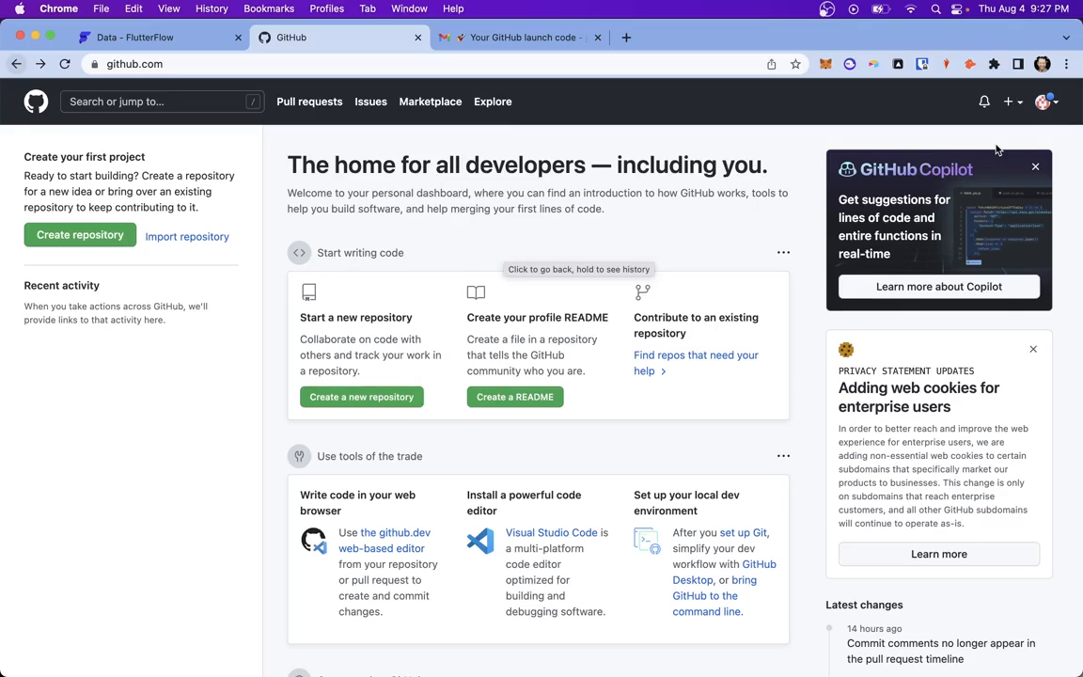
mouse_move(1020, 116)
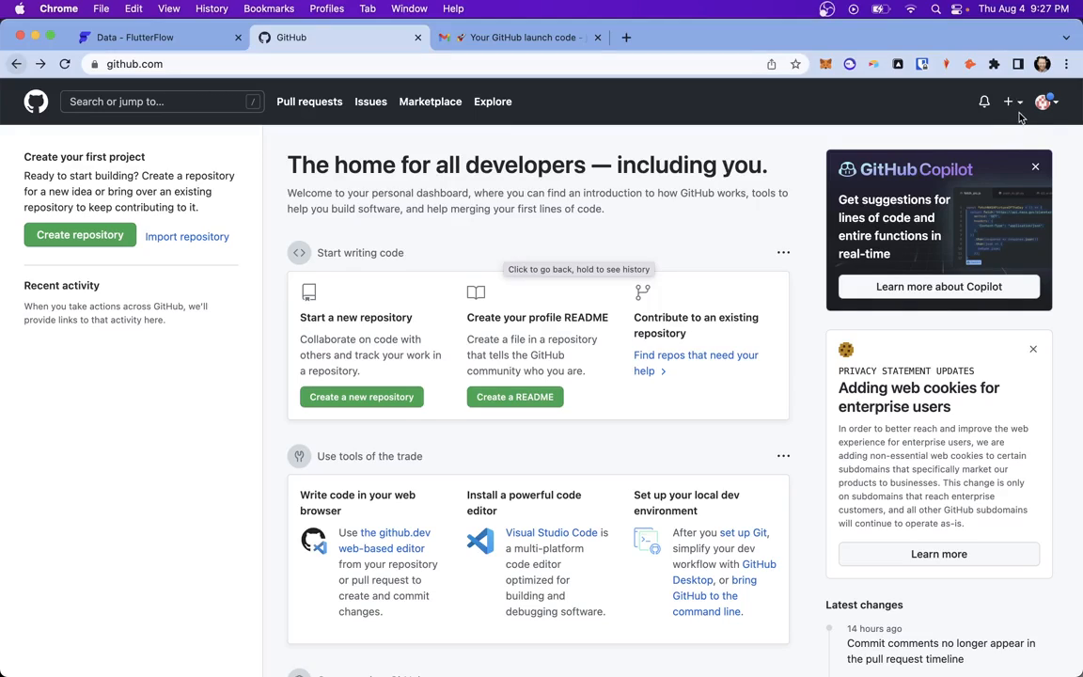
left_click(1008, 102)
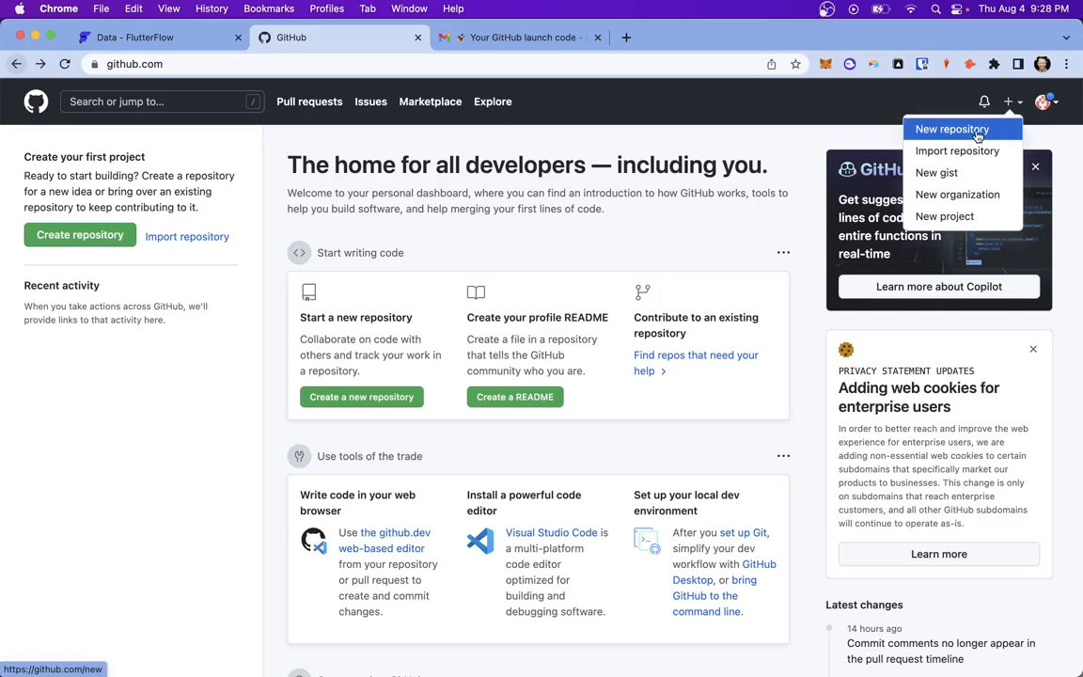
left_click(952, 129)
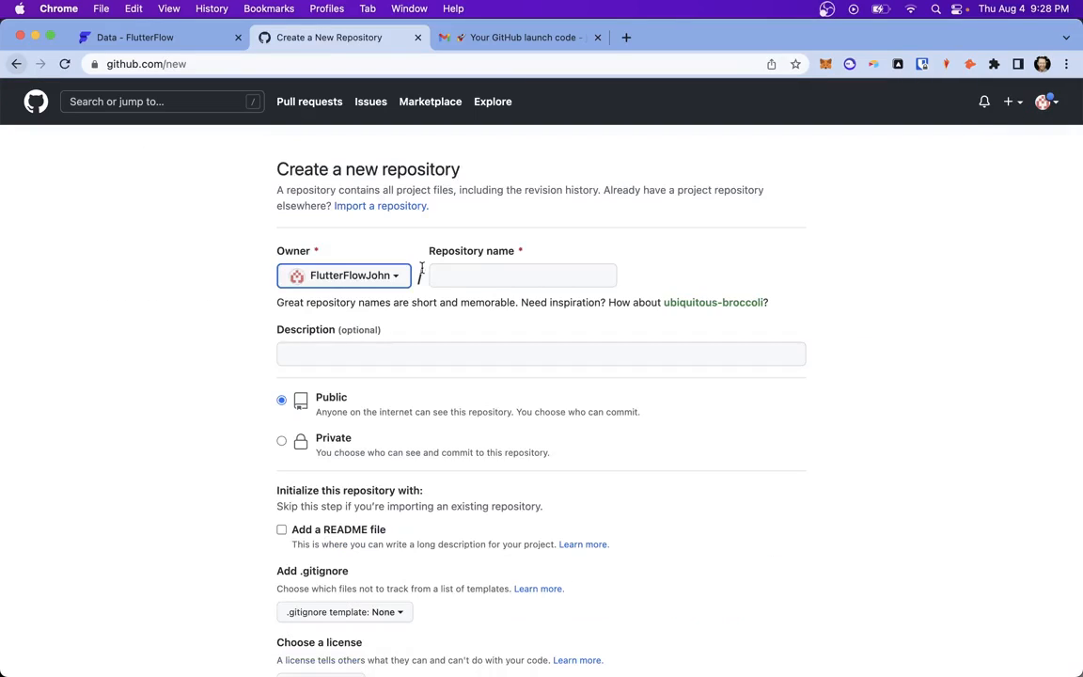
- Review the Firestore users and colors collections, then return to the Colors page editor
left_click(135, 37)
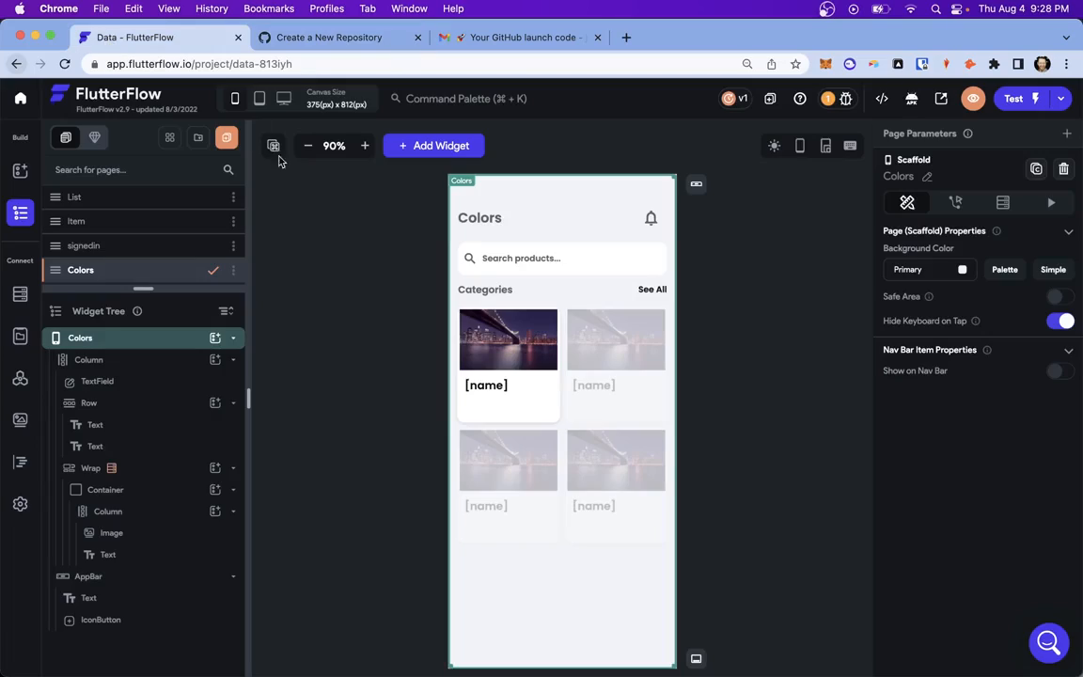
mouse_move(272, 350)
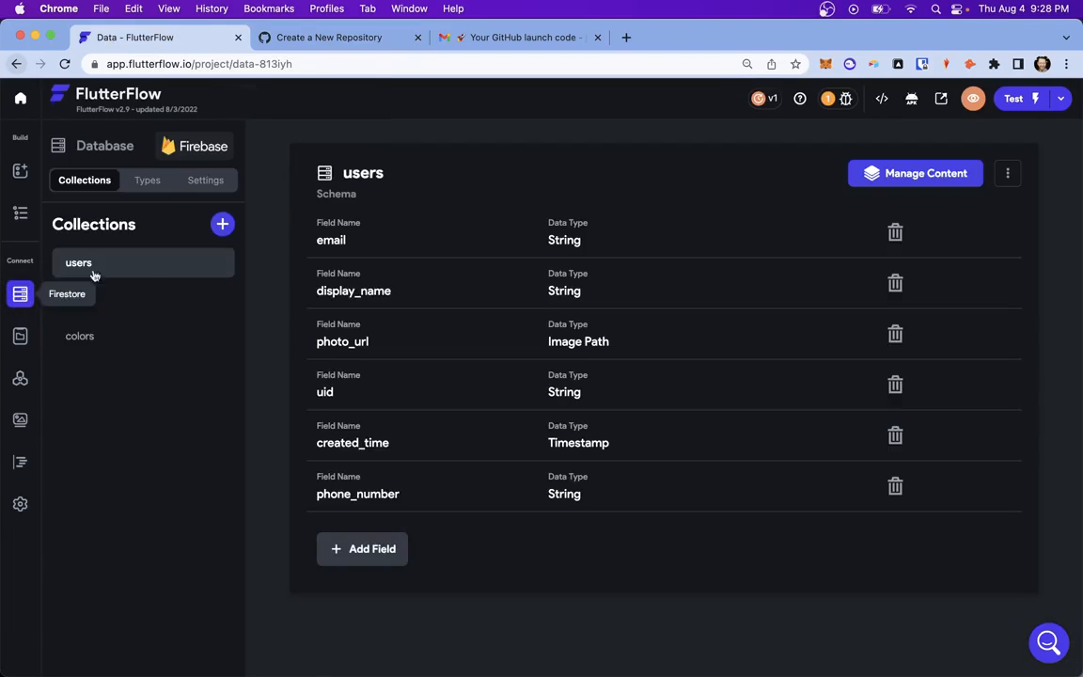
left_click(80, 336)
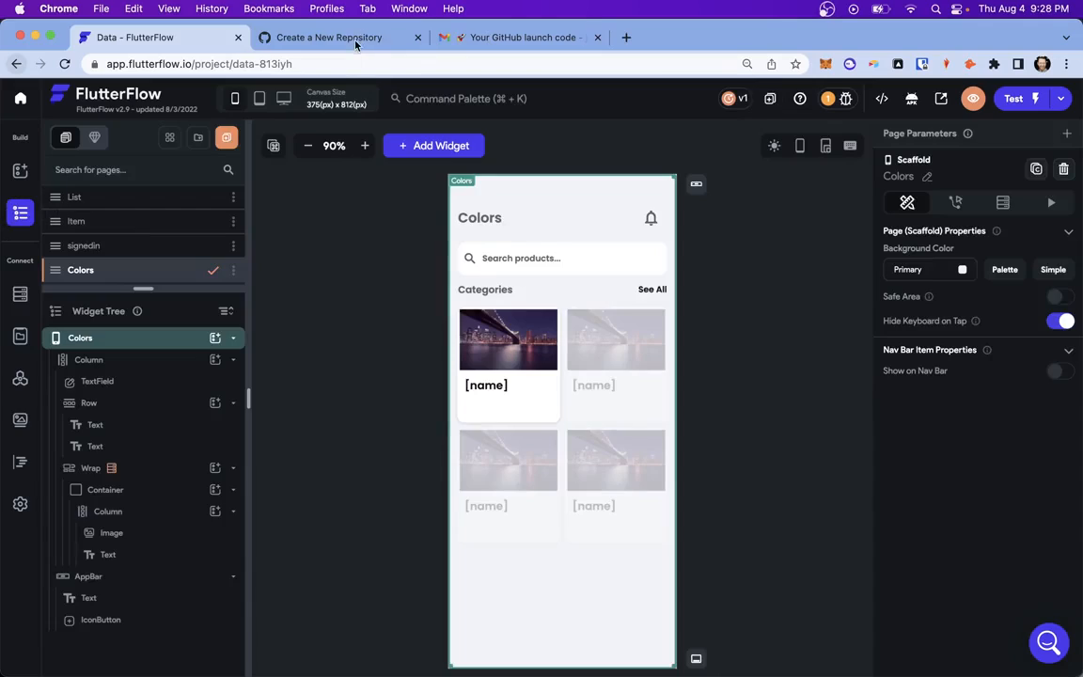
- Create the private 'data' repository initialized with a README file
left_click(328, 38)
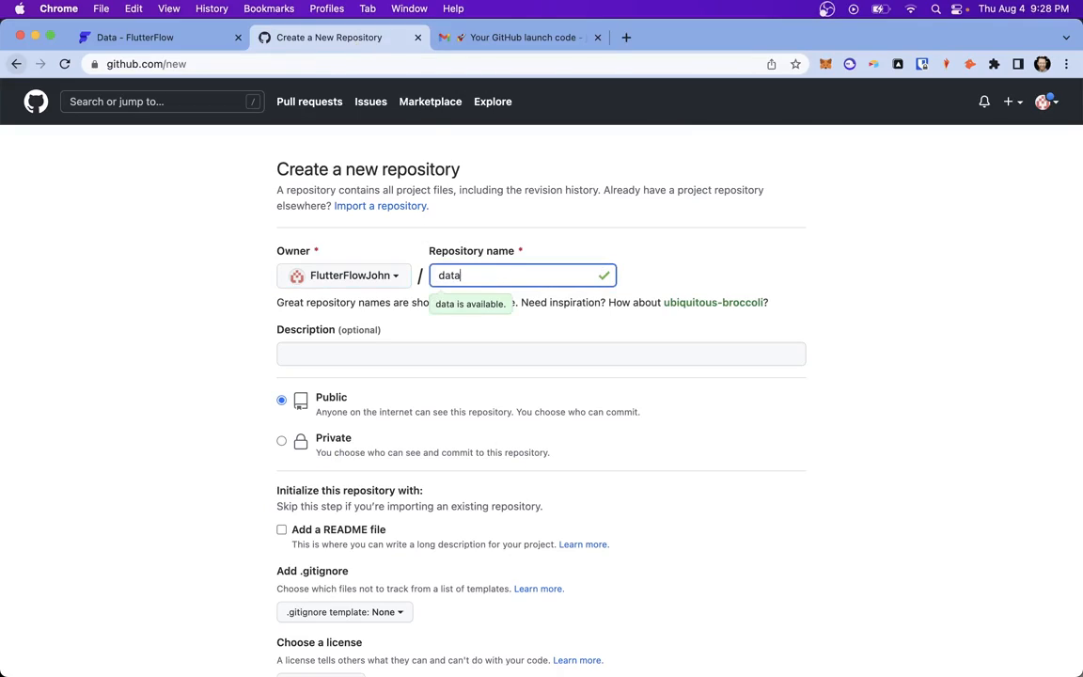
left_click(282, 440)
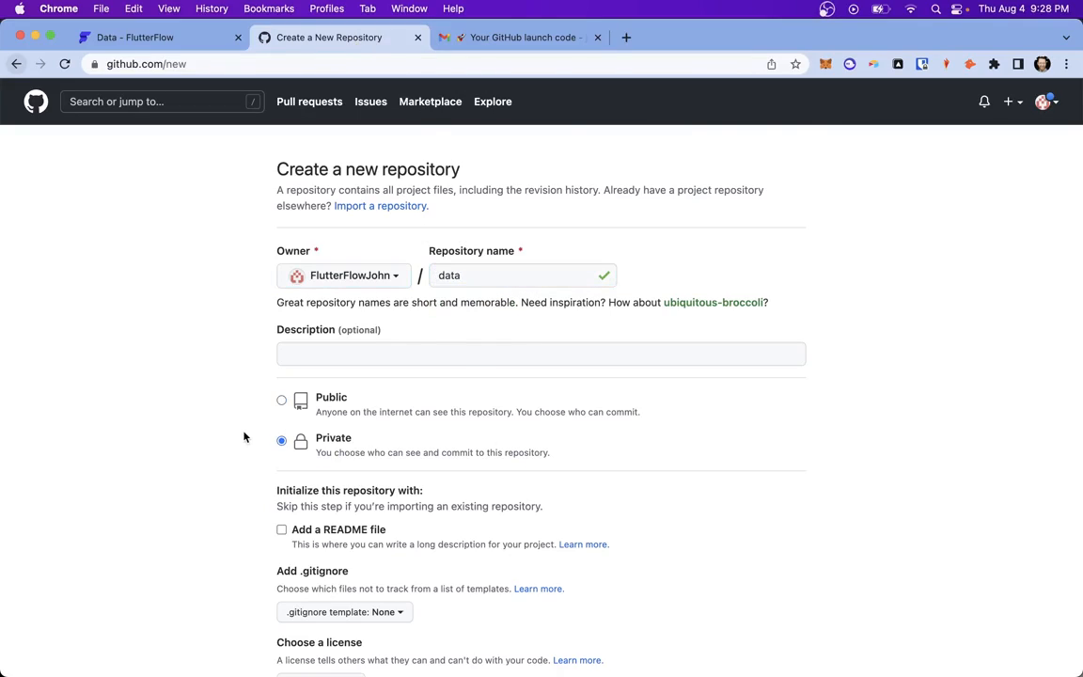
scroll("down", 3)
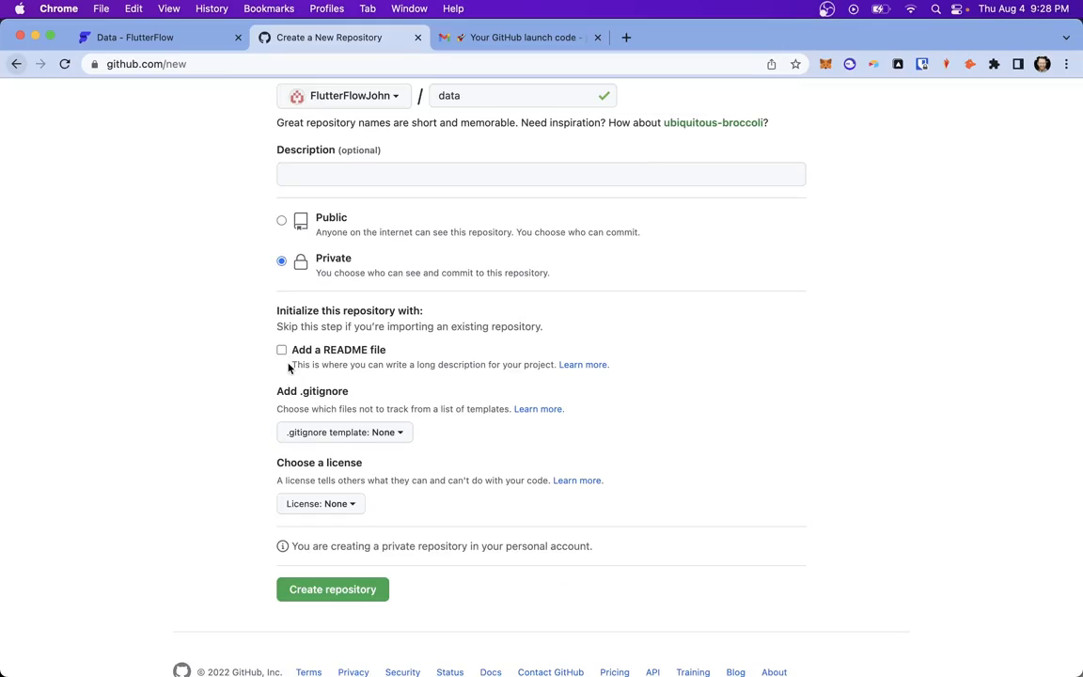
left_click(281, 349)
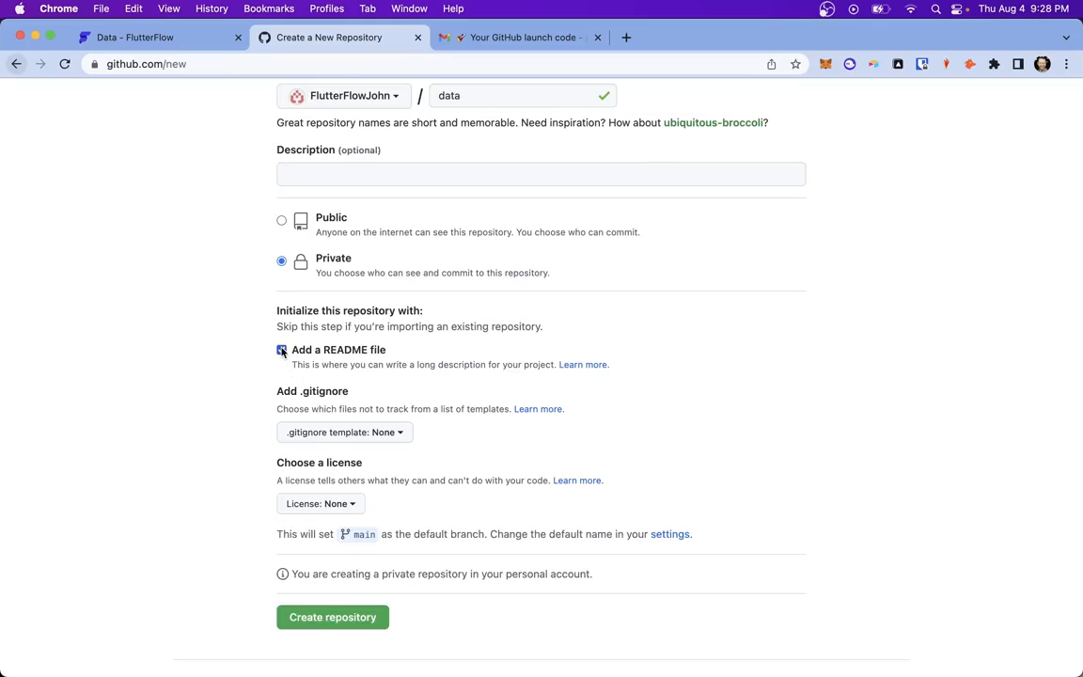
left_click(282, 349)
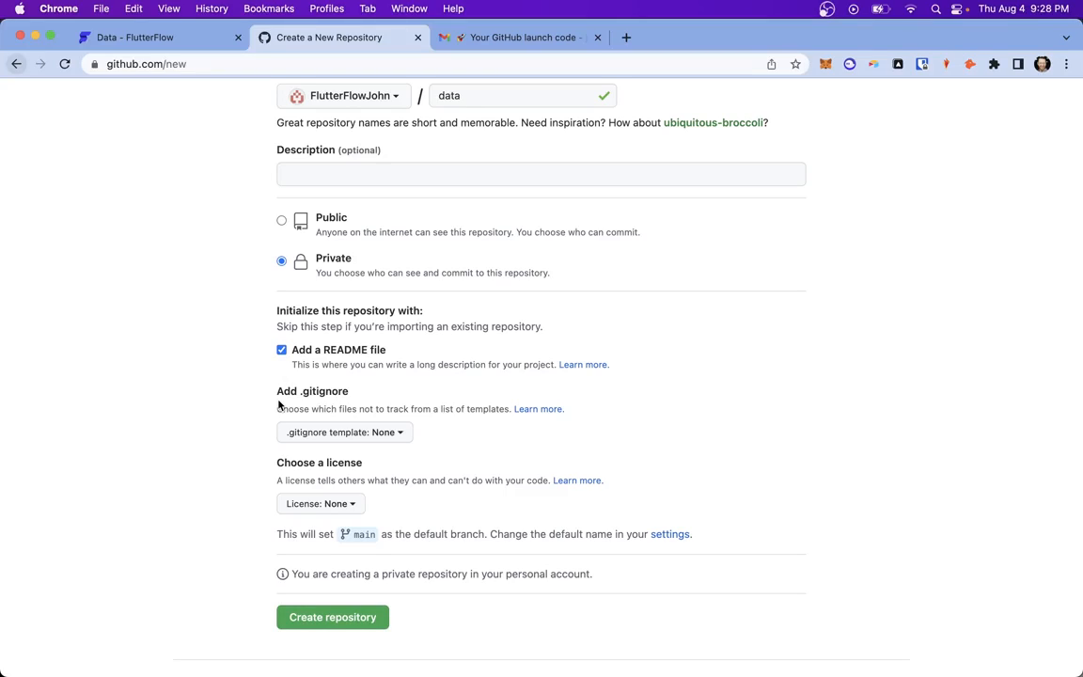
left_click(332, 617)
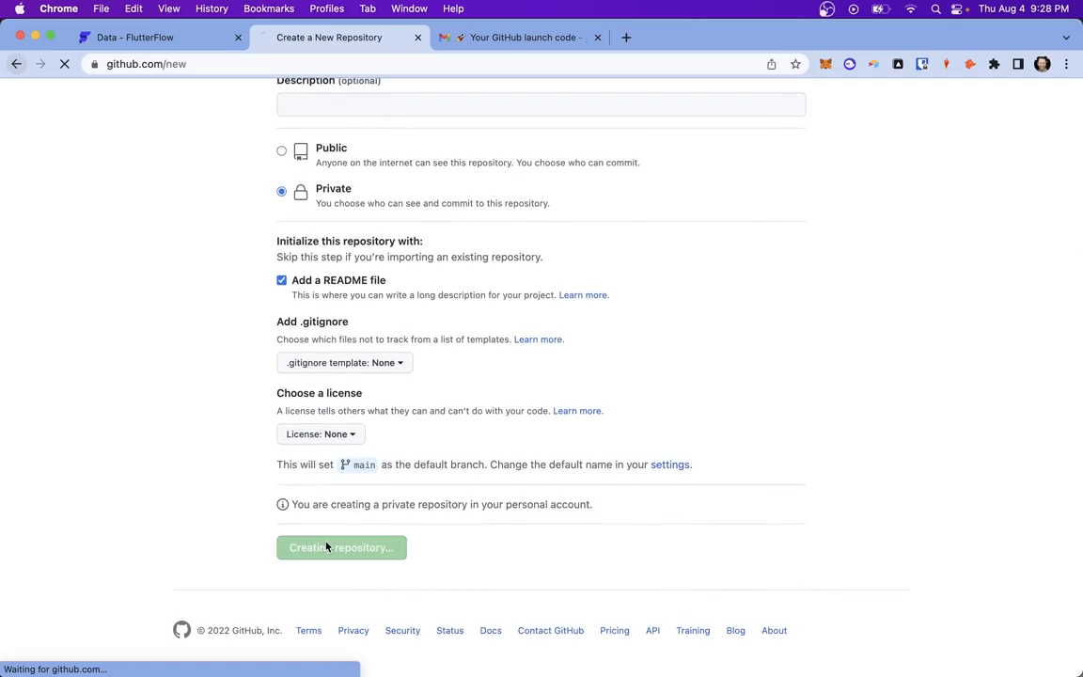
left_click(342, 547)
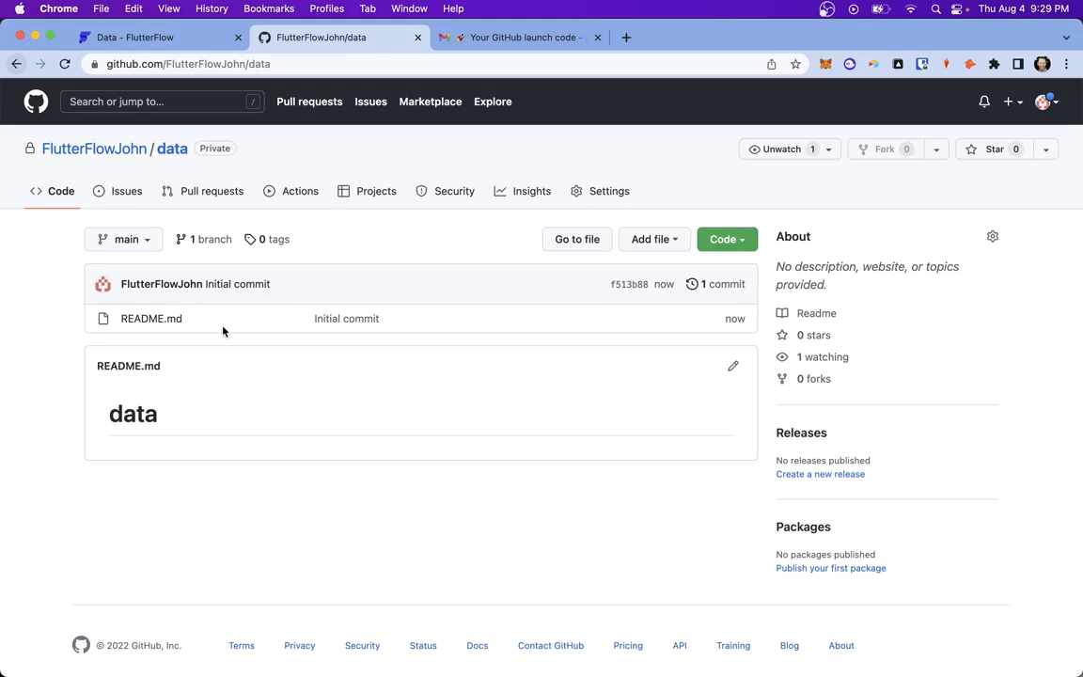
- Open FlutterFlow's GitHub integration settings and follow the FlutterFlow GitHub App link
left_click(133, 37)
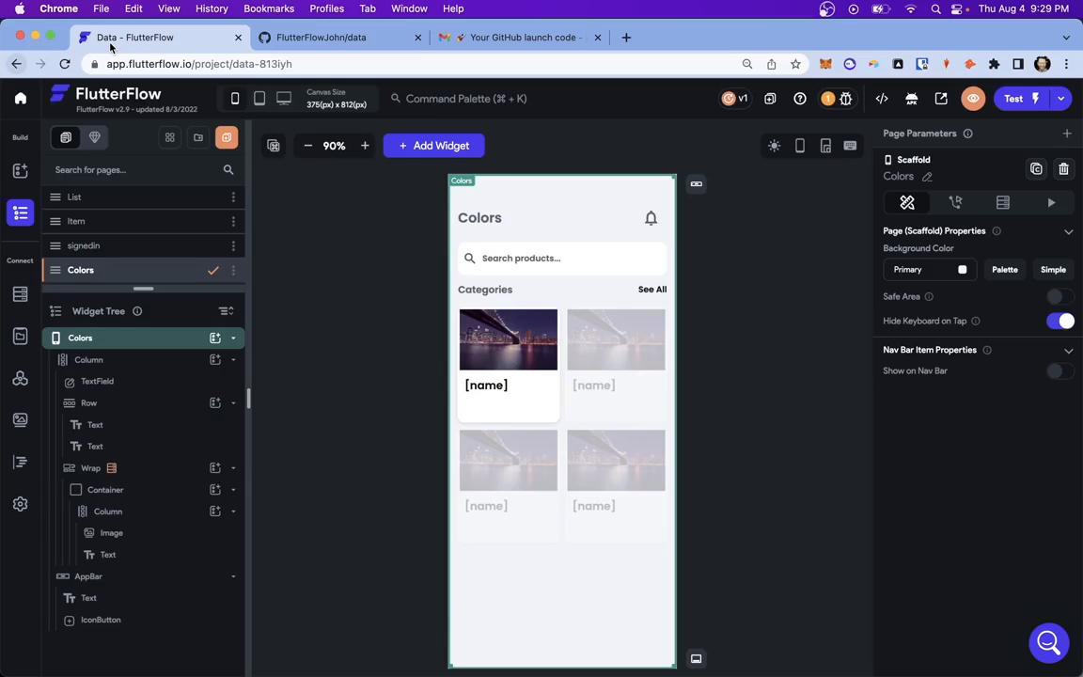
left_click(21, 504)
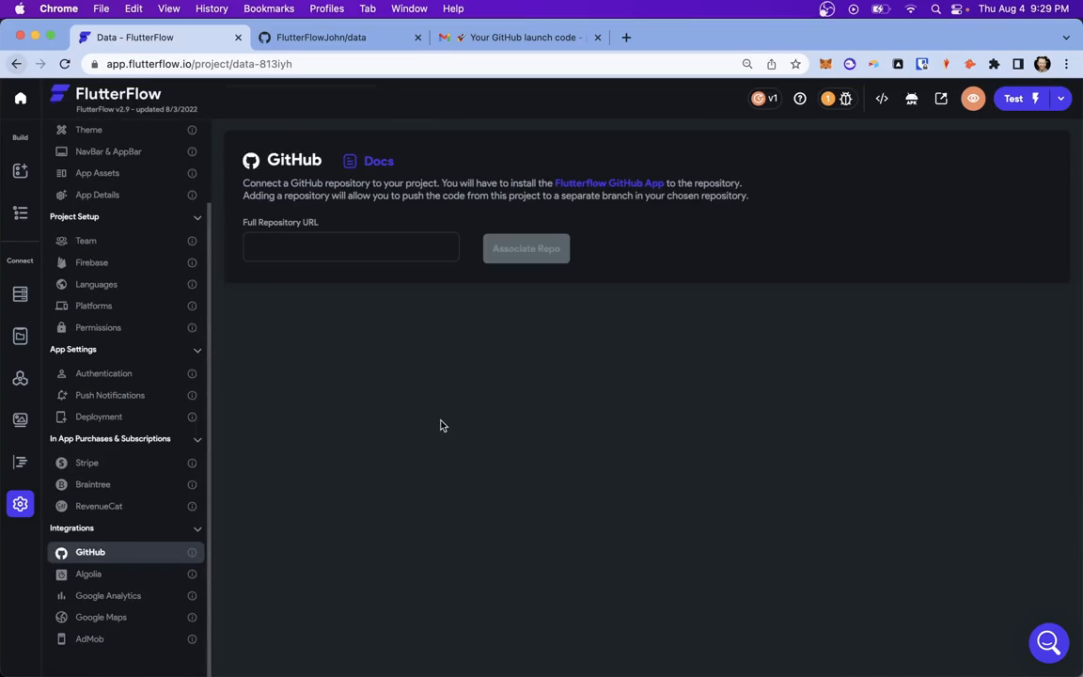
mouse_move(560, 184)
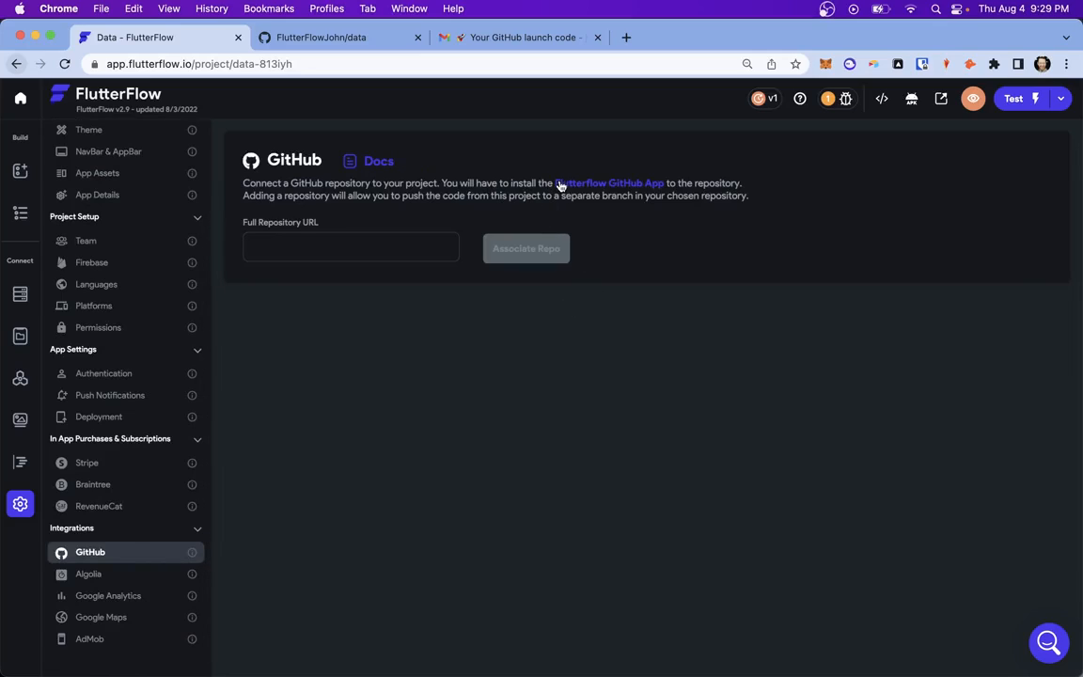
left_click(609, 184)
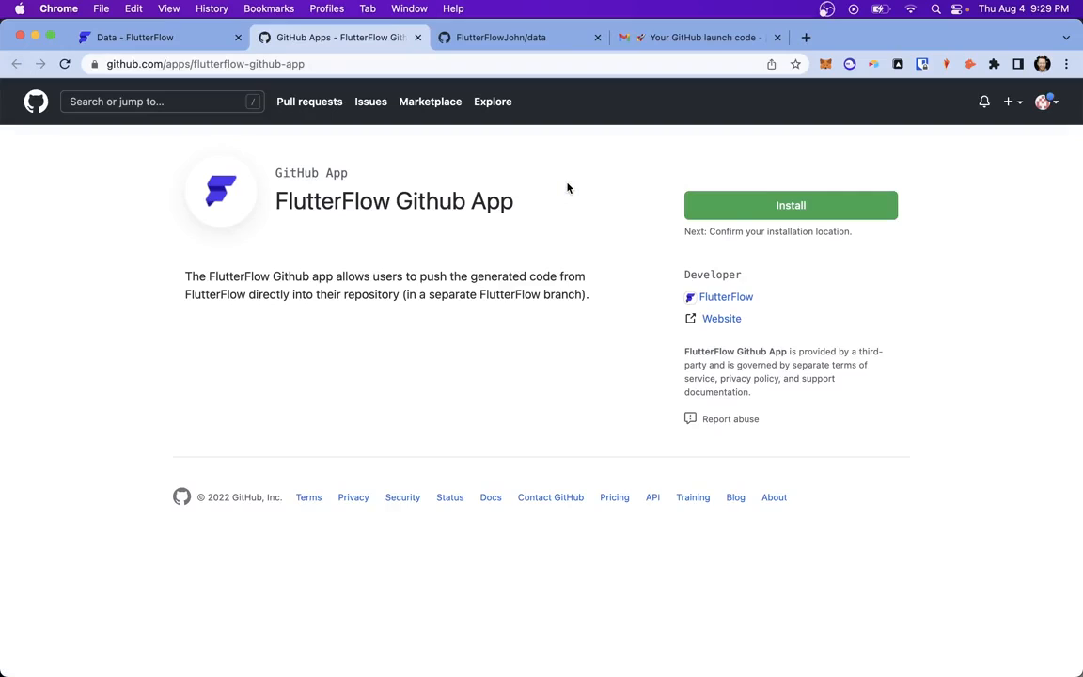
- Install the FlutterFlow GitHub App with access only to the data repository
left_click(790, 205)
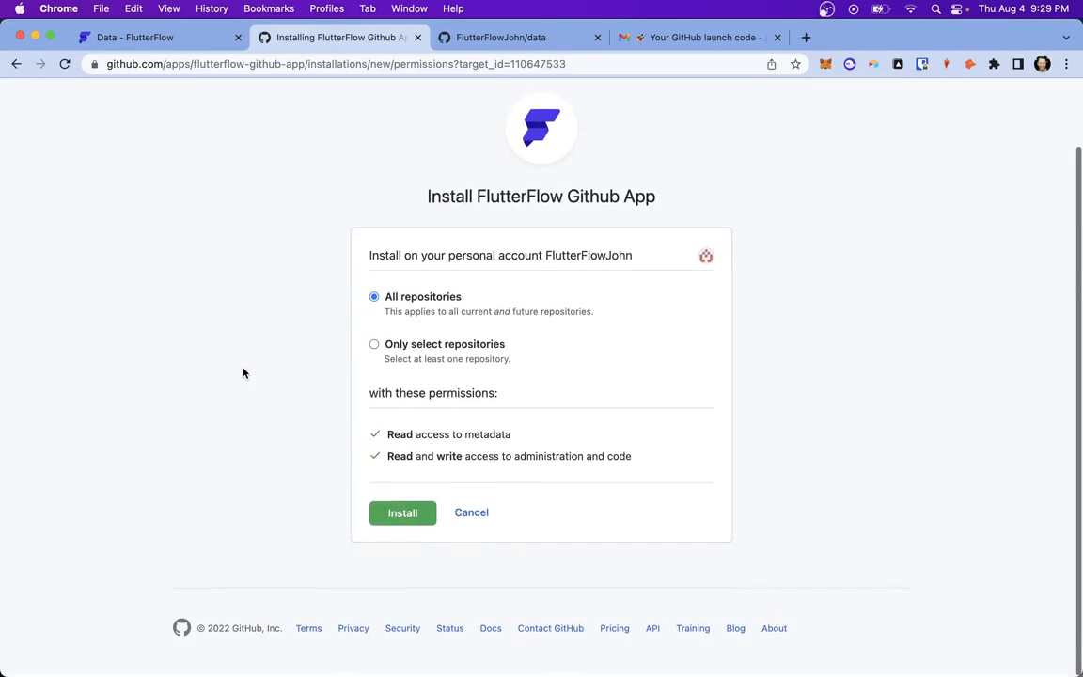
left_click(375, 345)
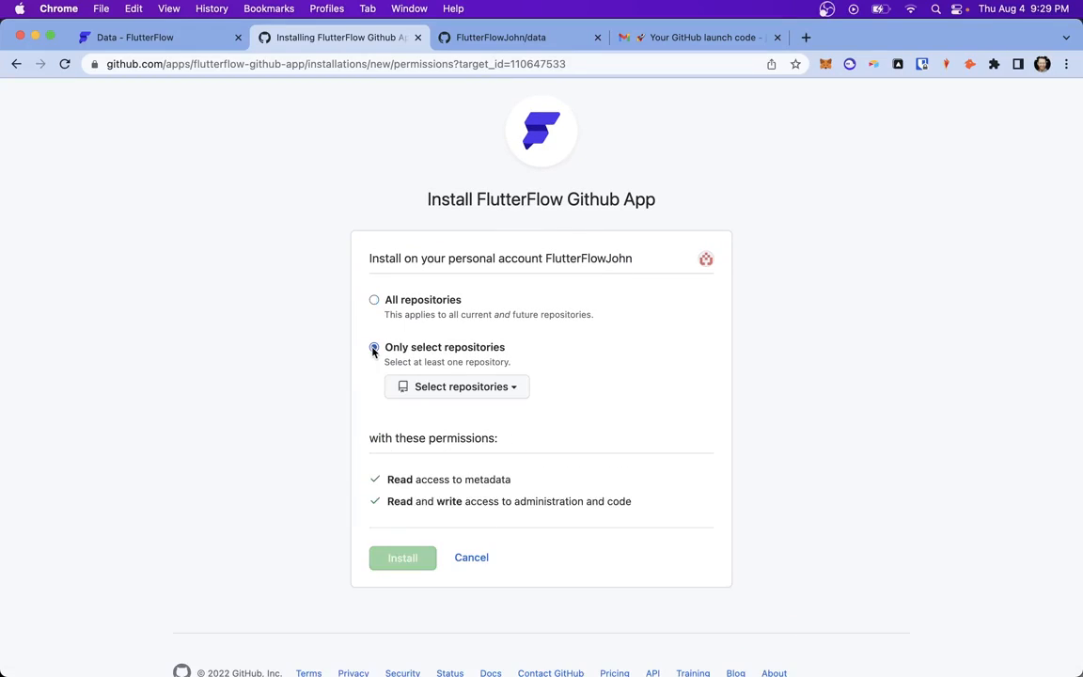
left_click(456, 387)
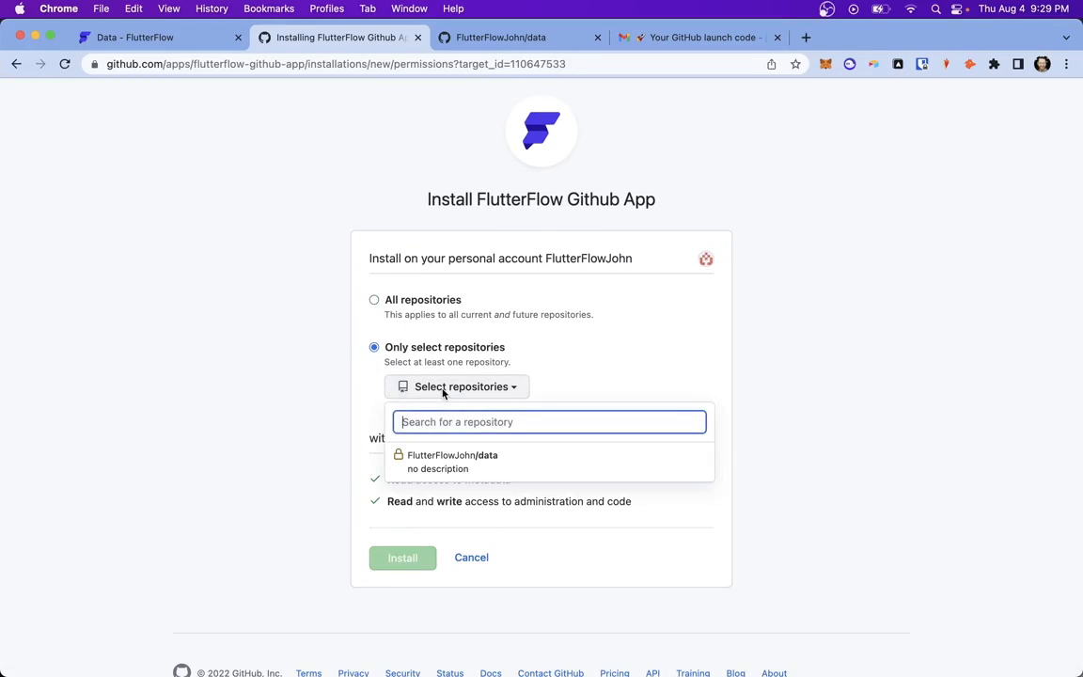
left_click(453, 462)
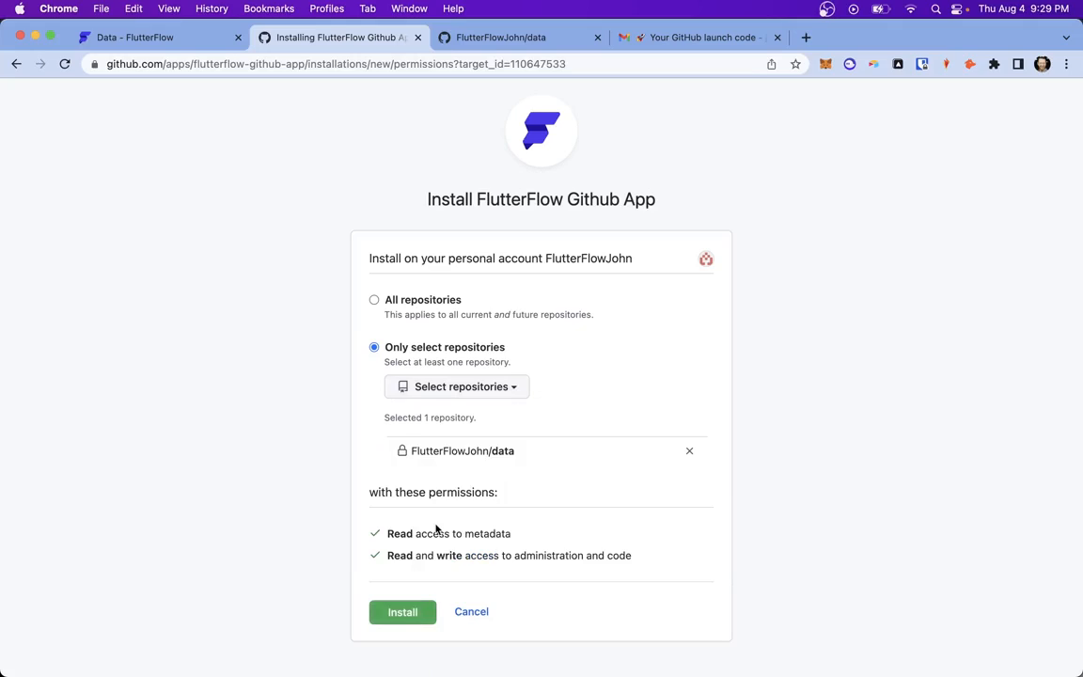
left_click(403, 612)
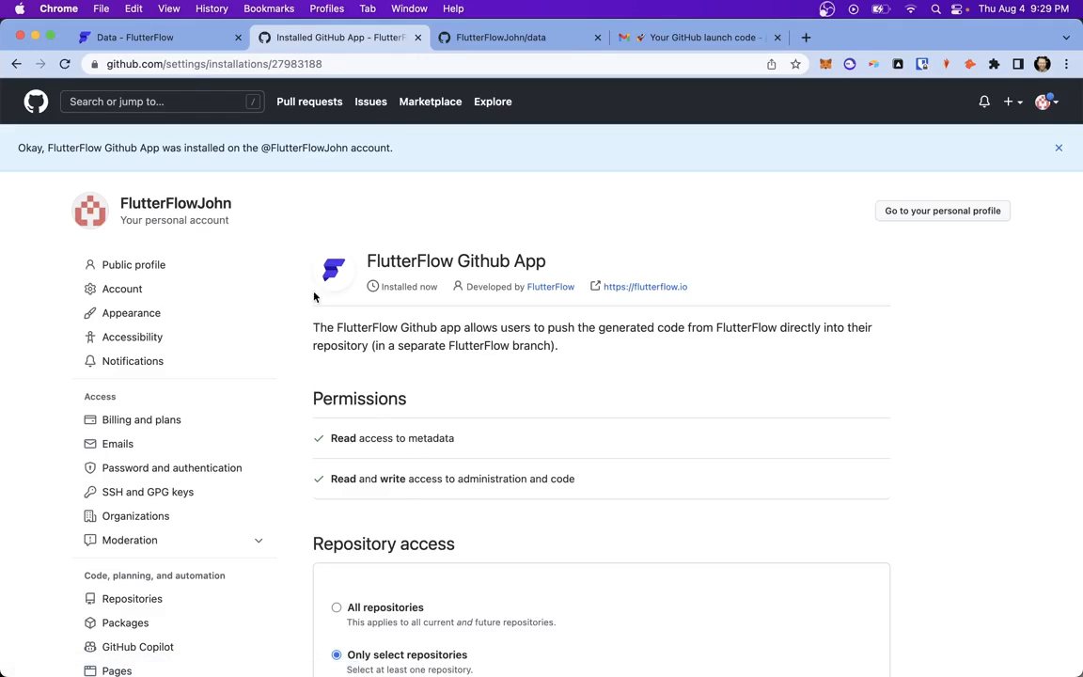
- Return to the Data - FlutterFlow tab showing the empty GitHub repository URL field
left_click(141, 38)
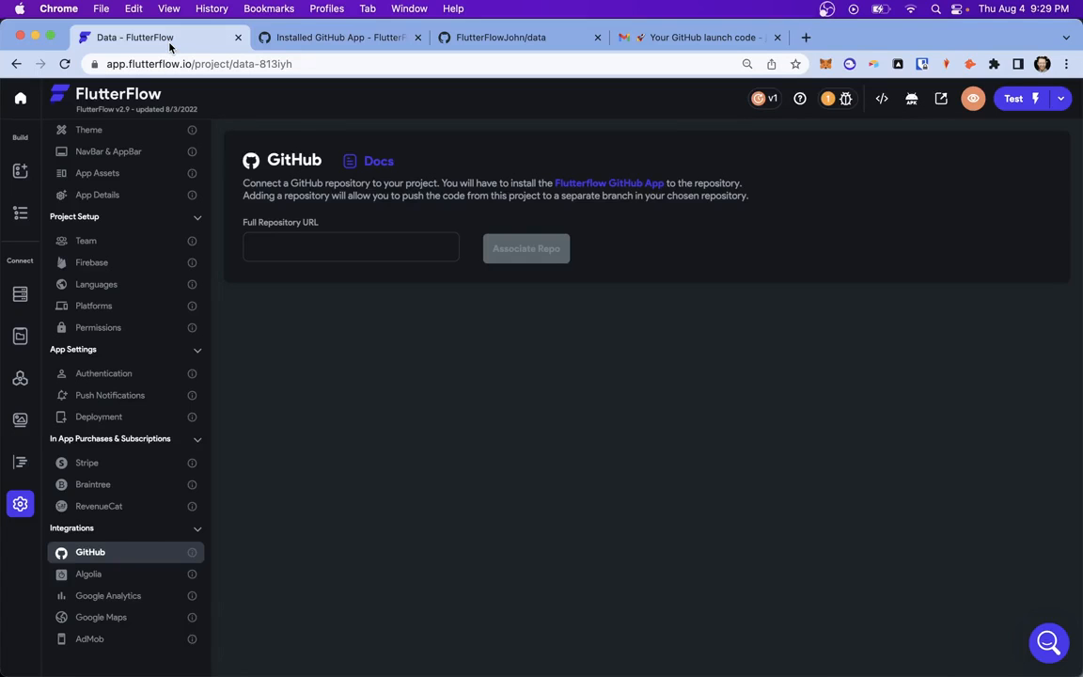
mouse_move(143, 97)
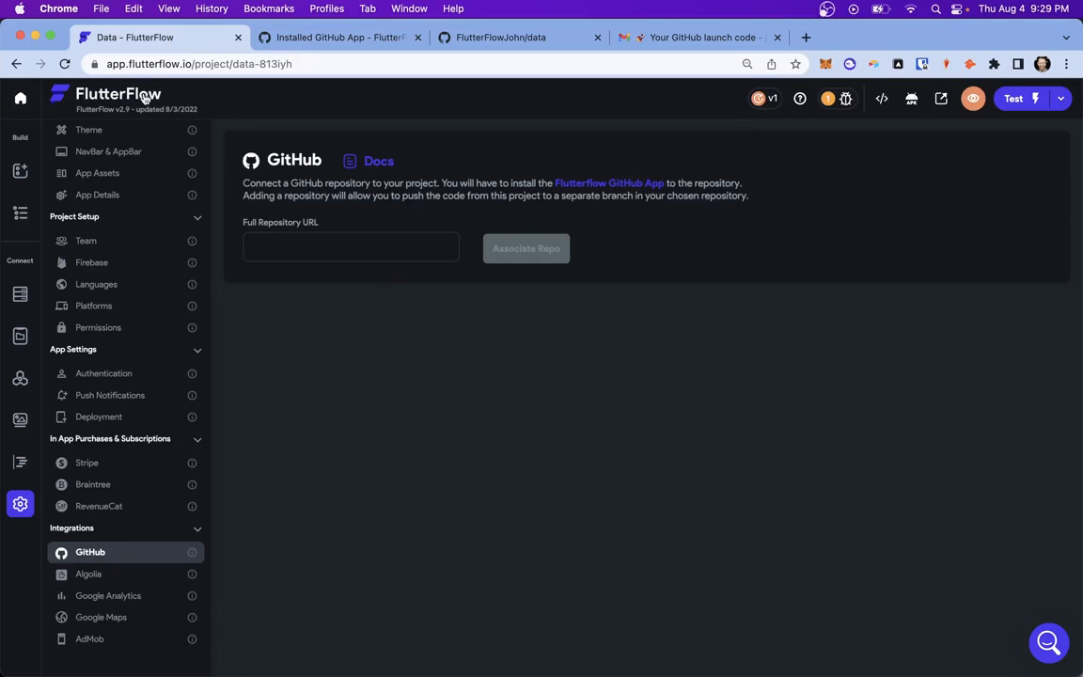
left_click(310, 64)
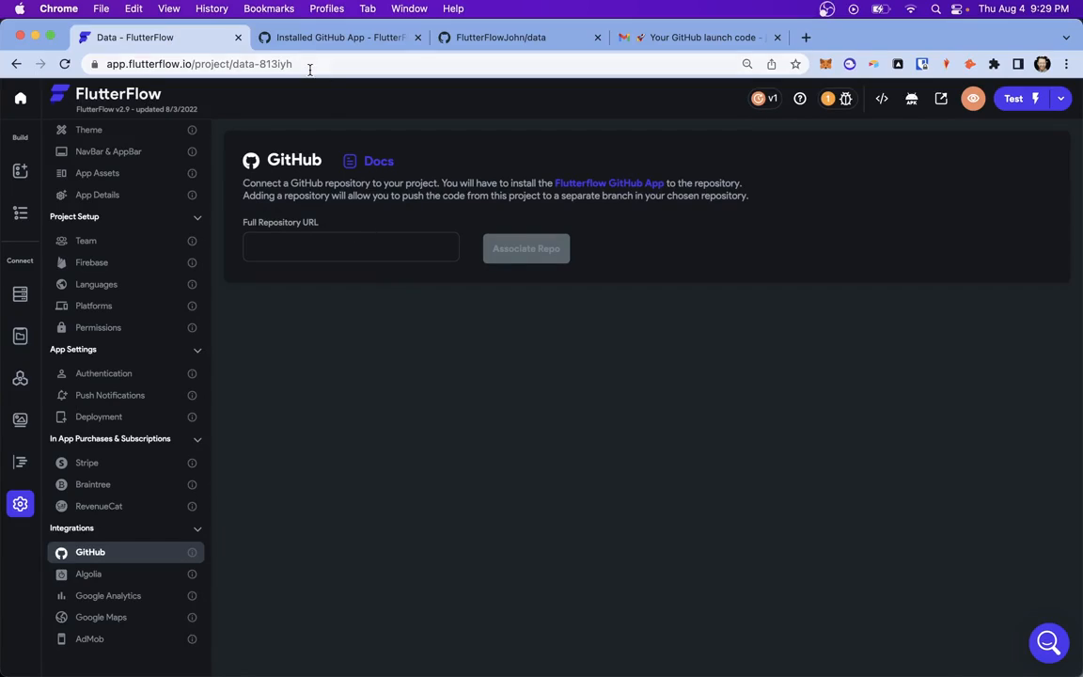
mouse_move(278, 228)
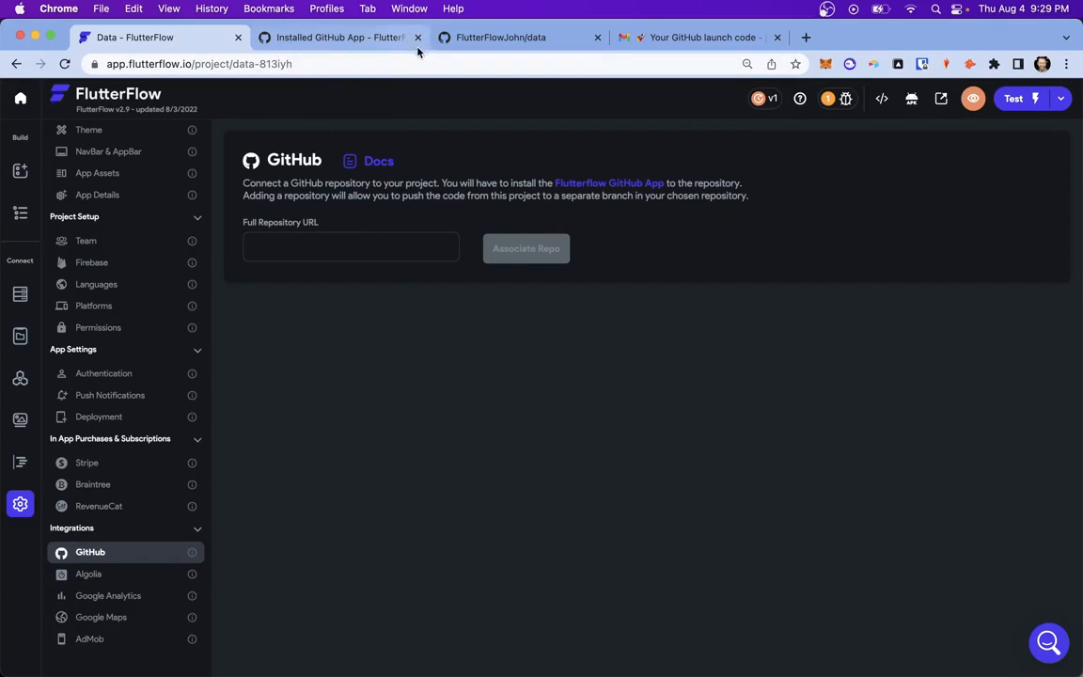
- Open the data repository from the GitHub profile's repository list
left_click(500, 37)
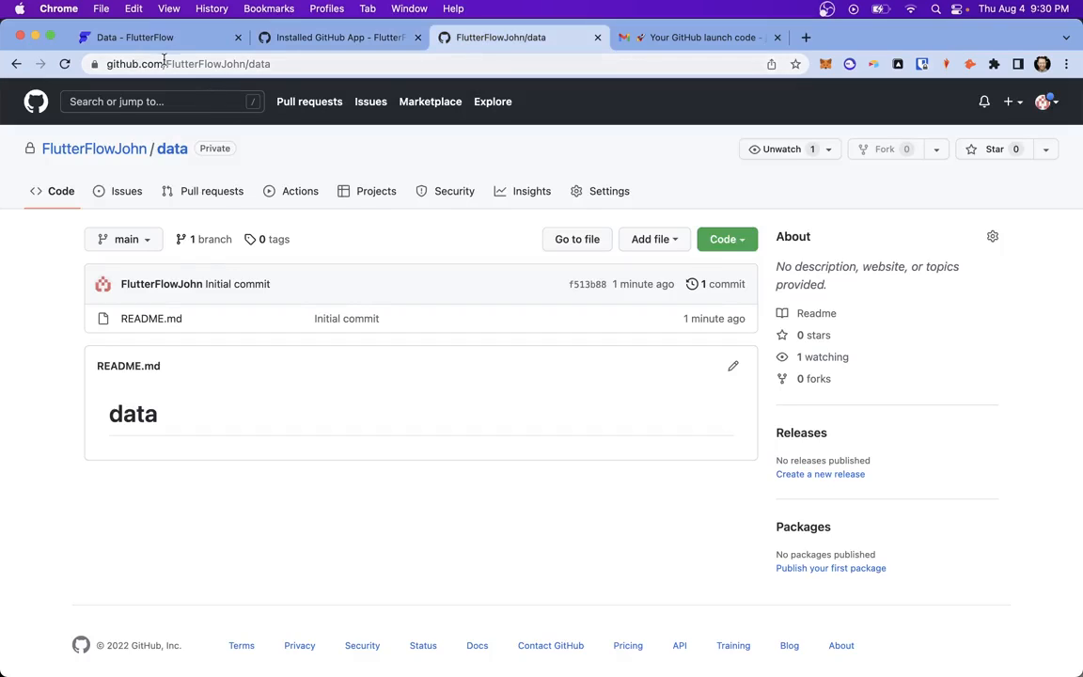
mouse_move(212, 190)
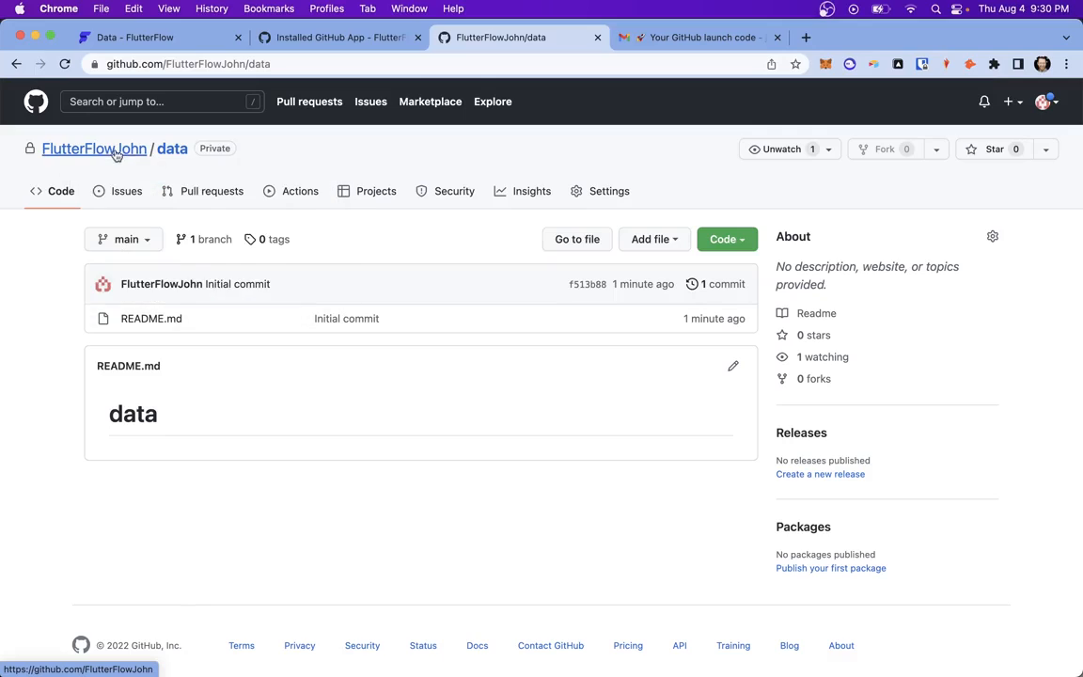
left_click(93, 149)
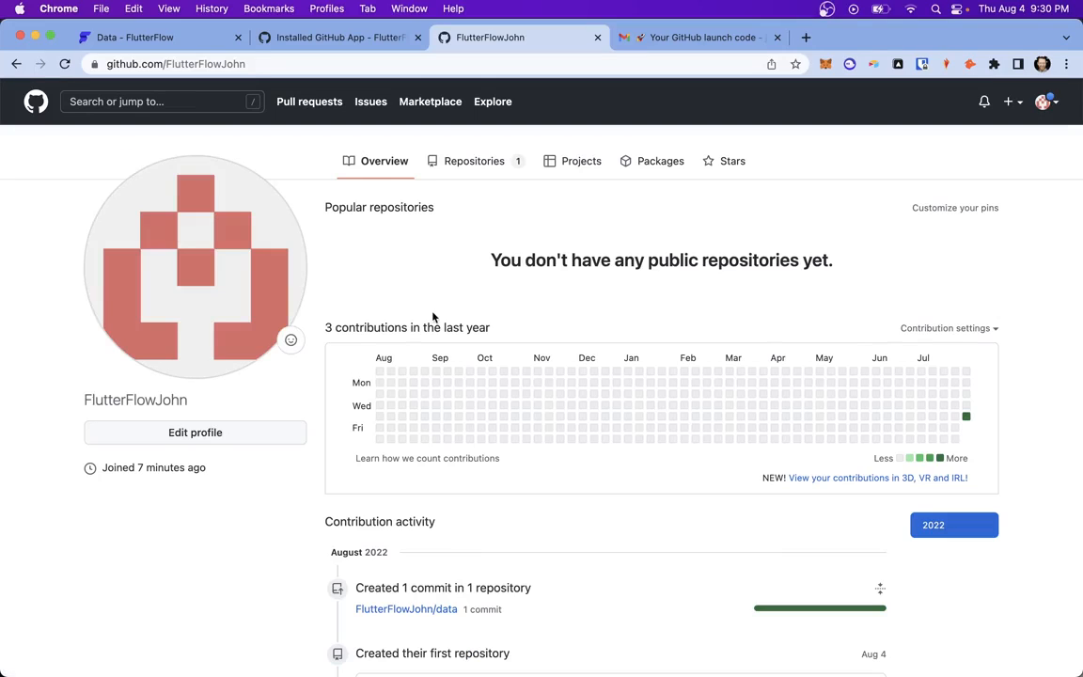
left_click(474, 161)
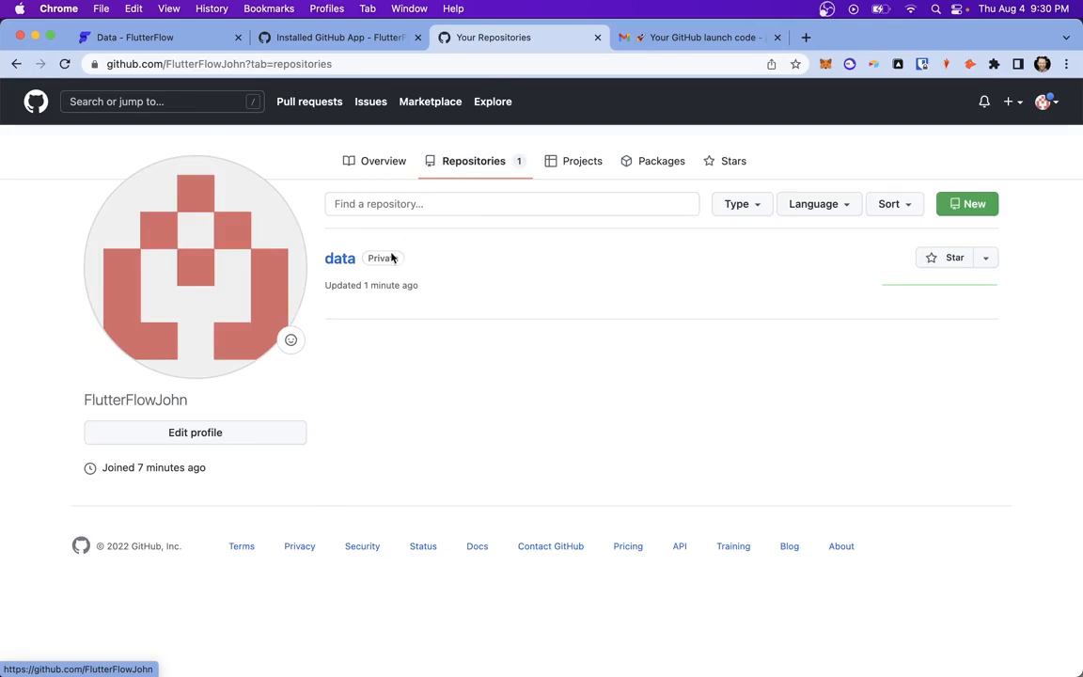
left_click(340, 258)
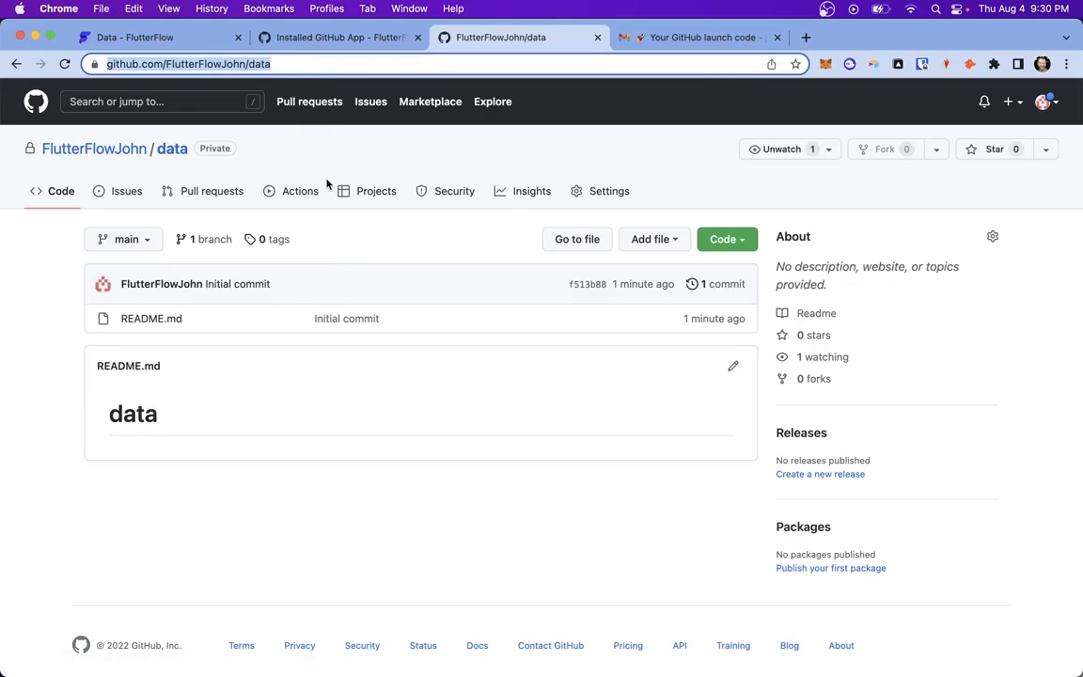
- Enter the data repository URL in FlutterFlow and associate the repo
left_click(136, 37)
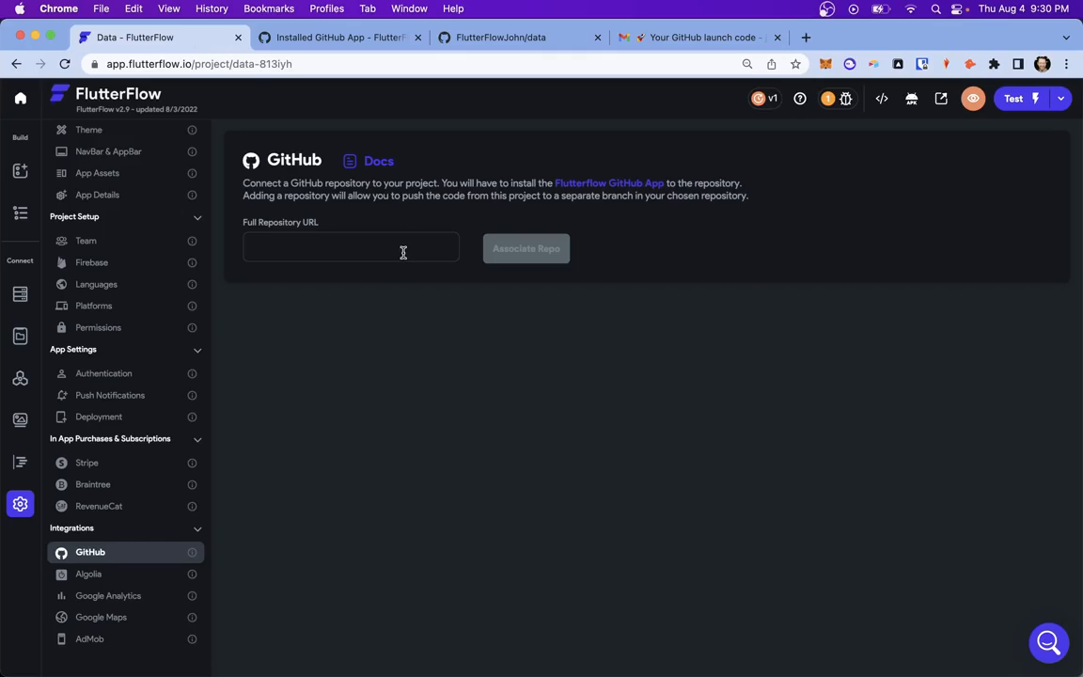
left_click(527, 248)
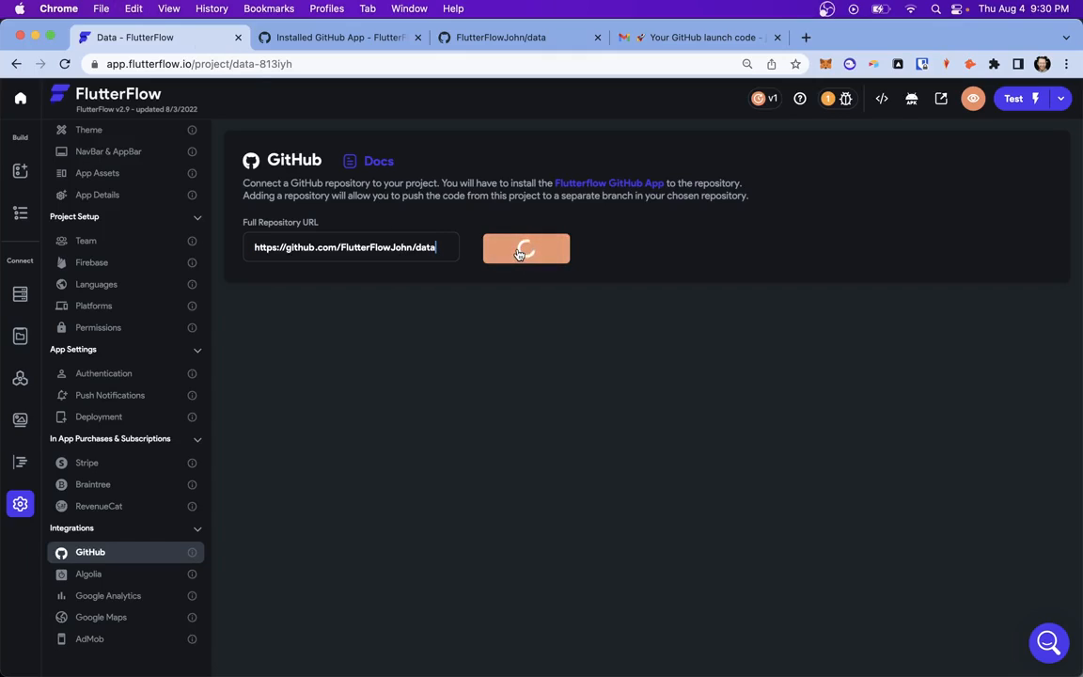
left_click(526, 247)
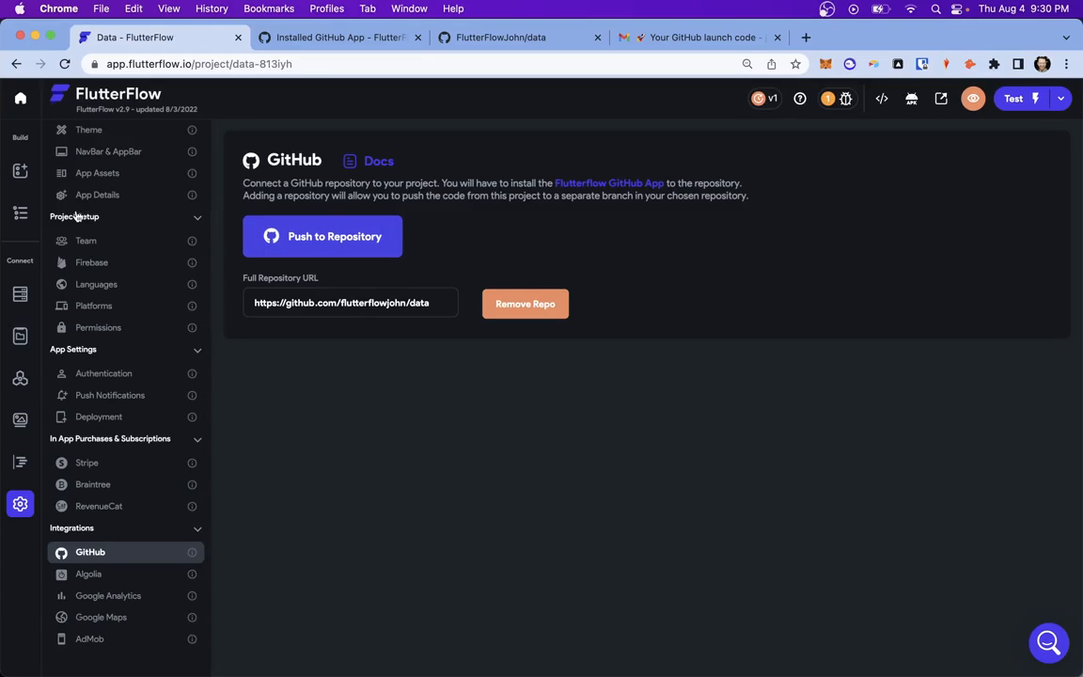
mouse_move(327, 293)
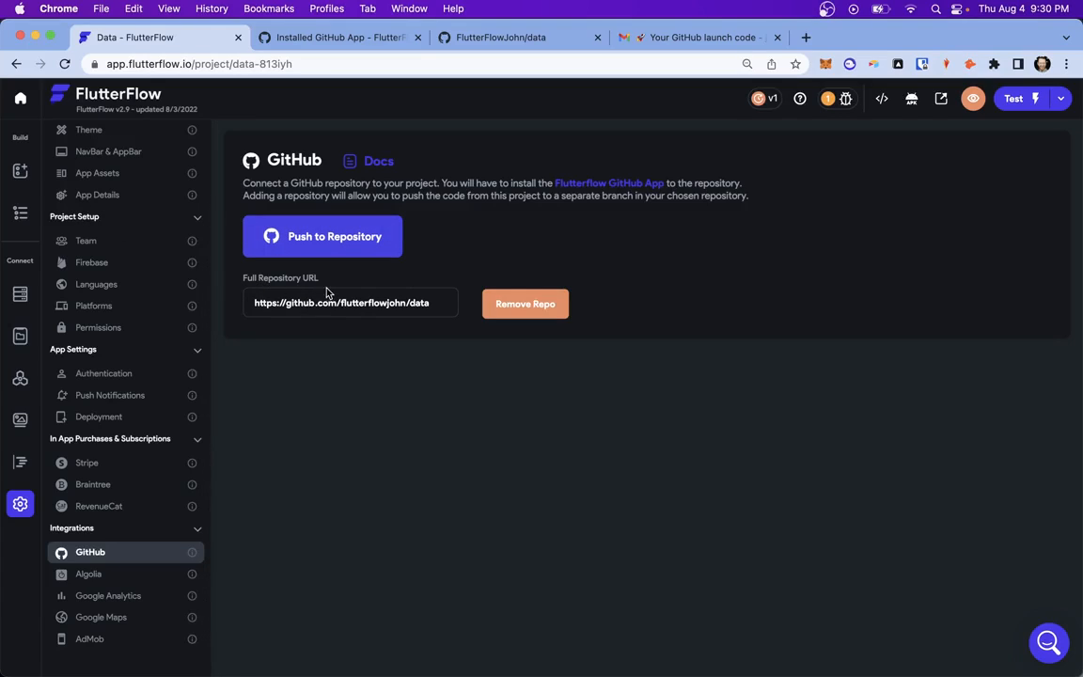
- Push the project code to the data repository with the message 'First commit'
left_click(323, 236)
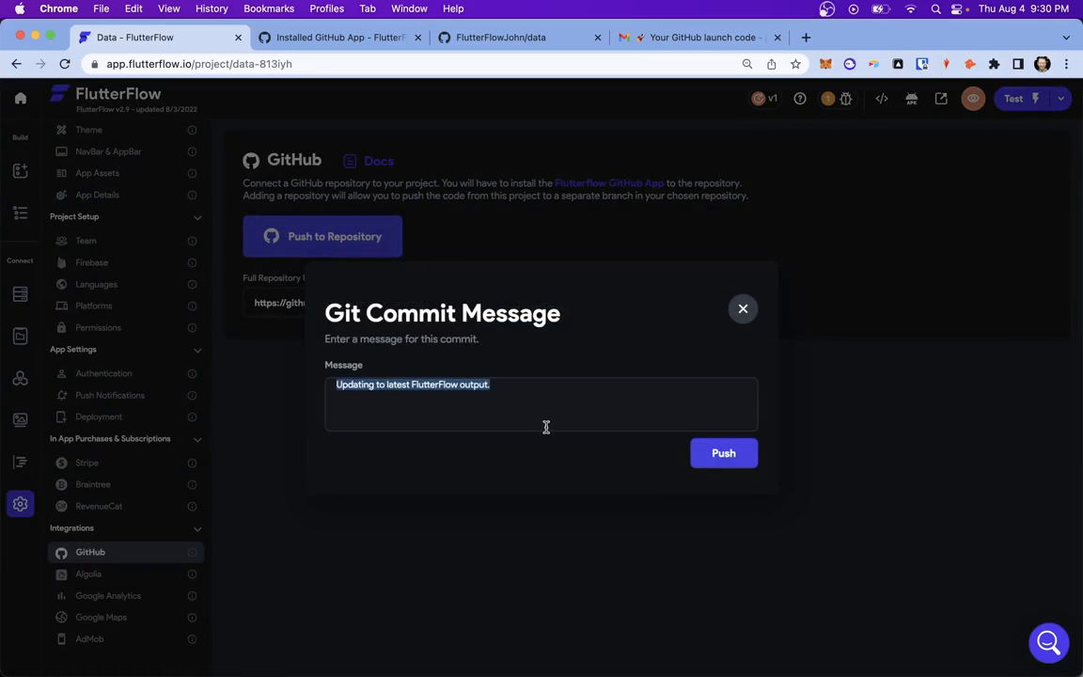
type("First commit")
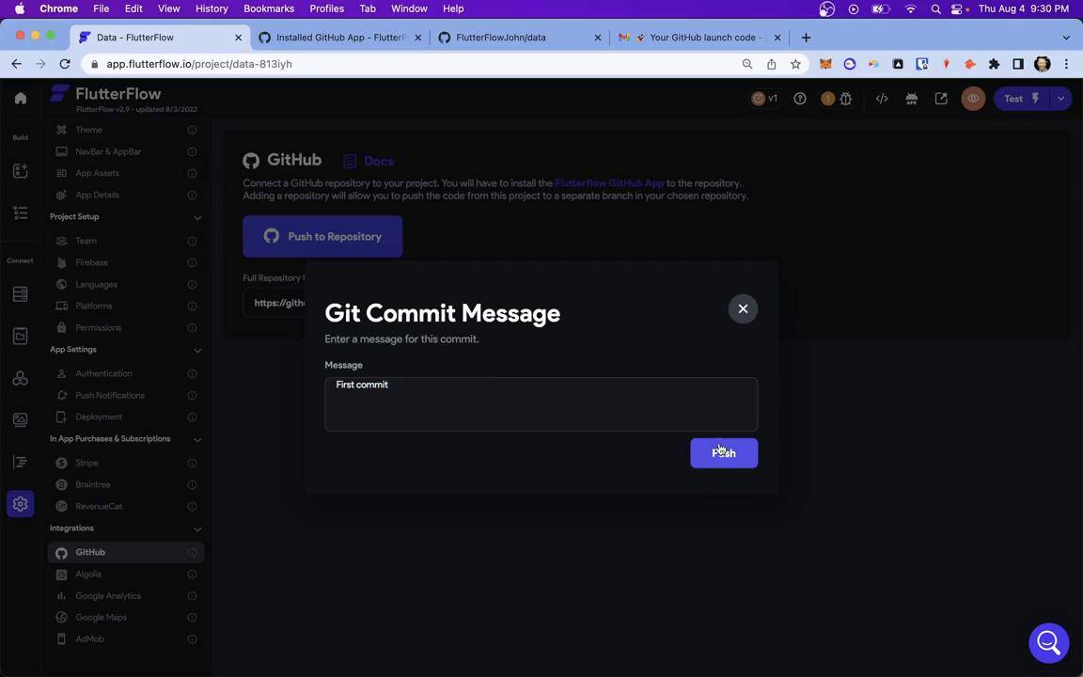
left_click(724, 452)
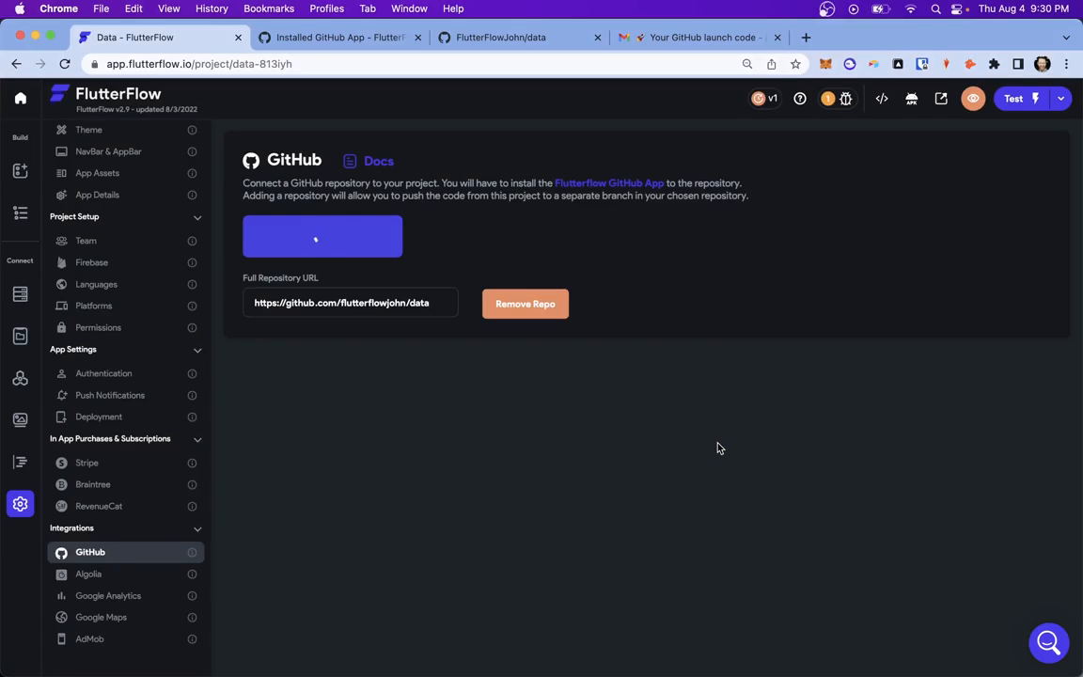
left_click(322, 236)
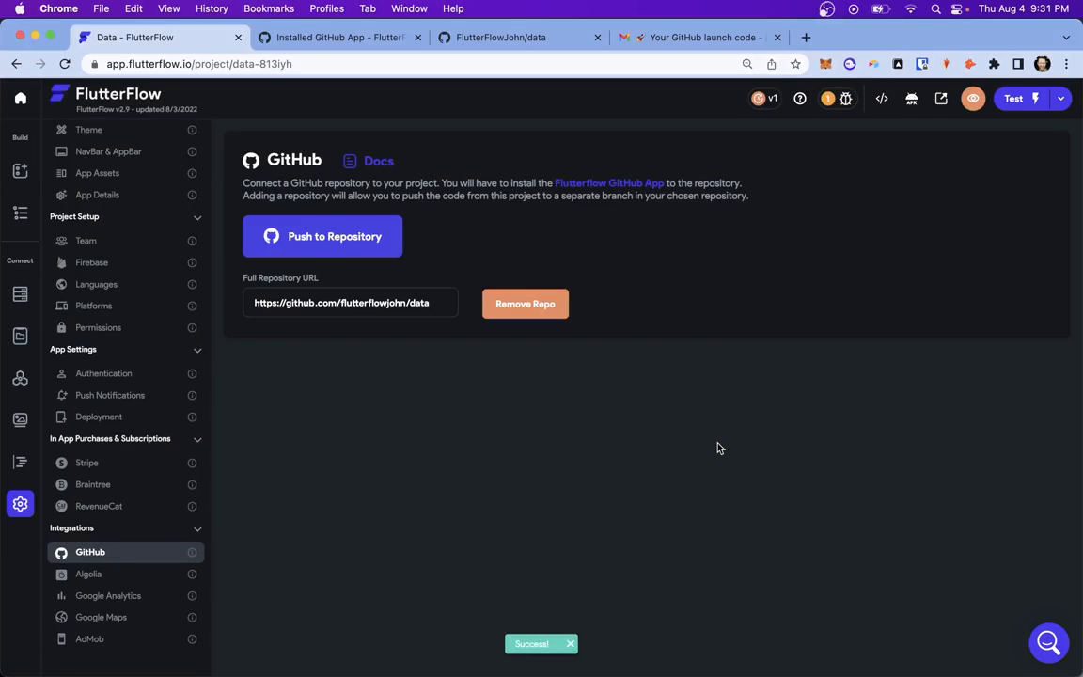
left_click(520, 37)
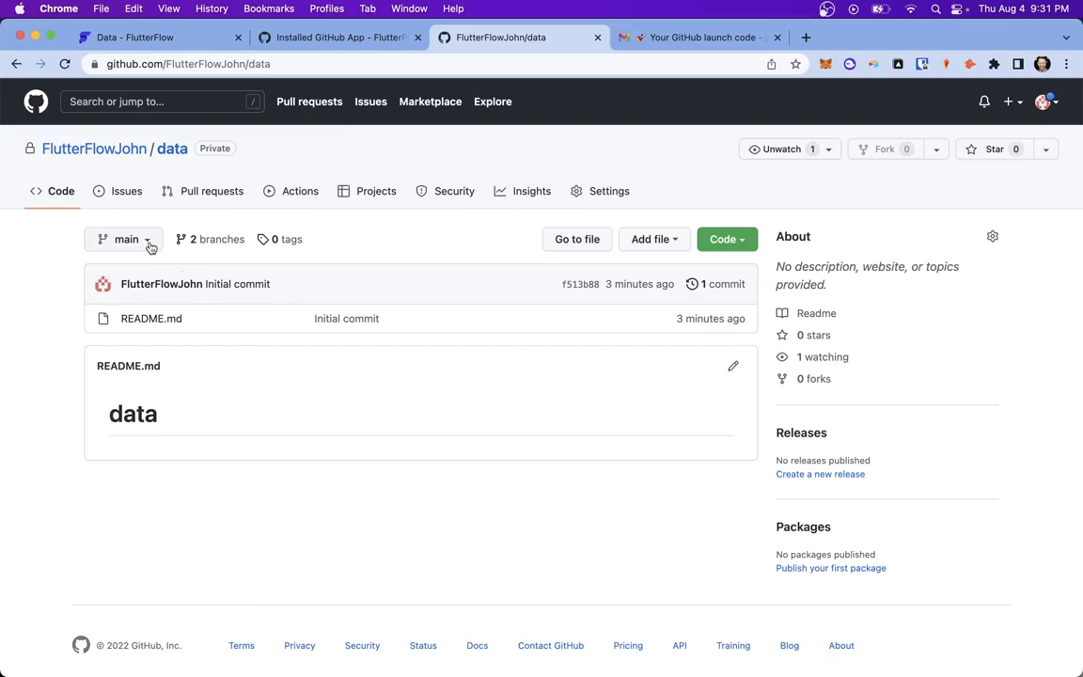
- Switch the data repository to the flutterflow branch and scroll through its files
left_click(126, 239)
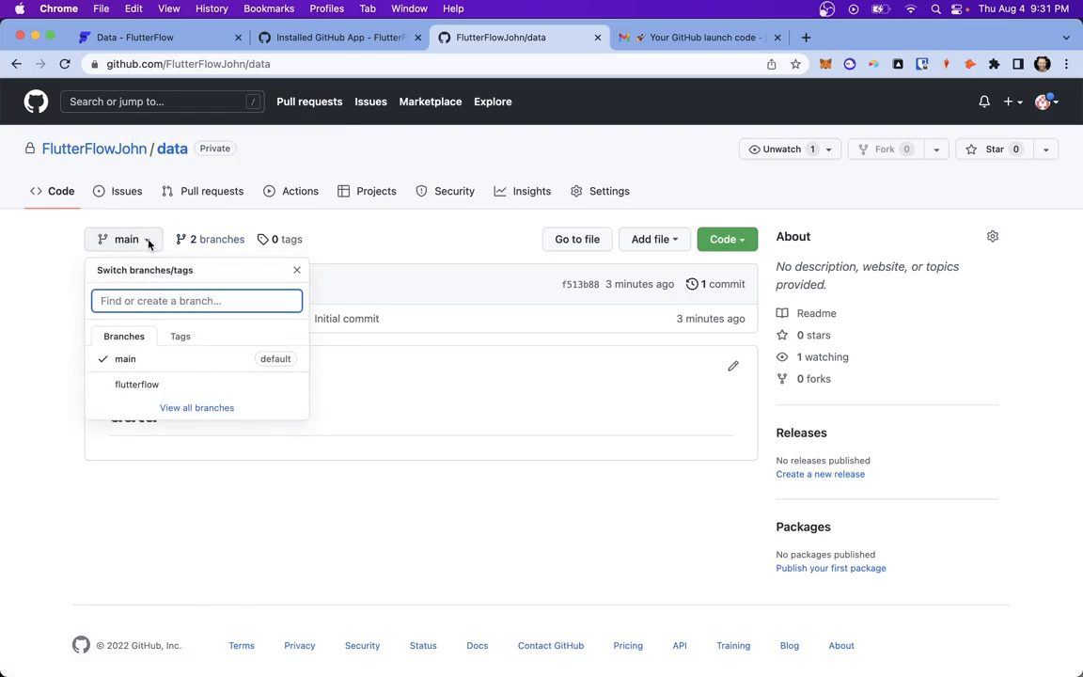
mouse_move(125, 359)
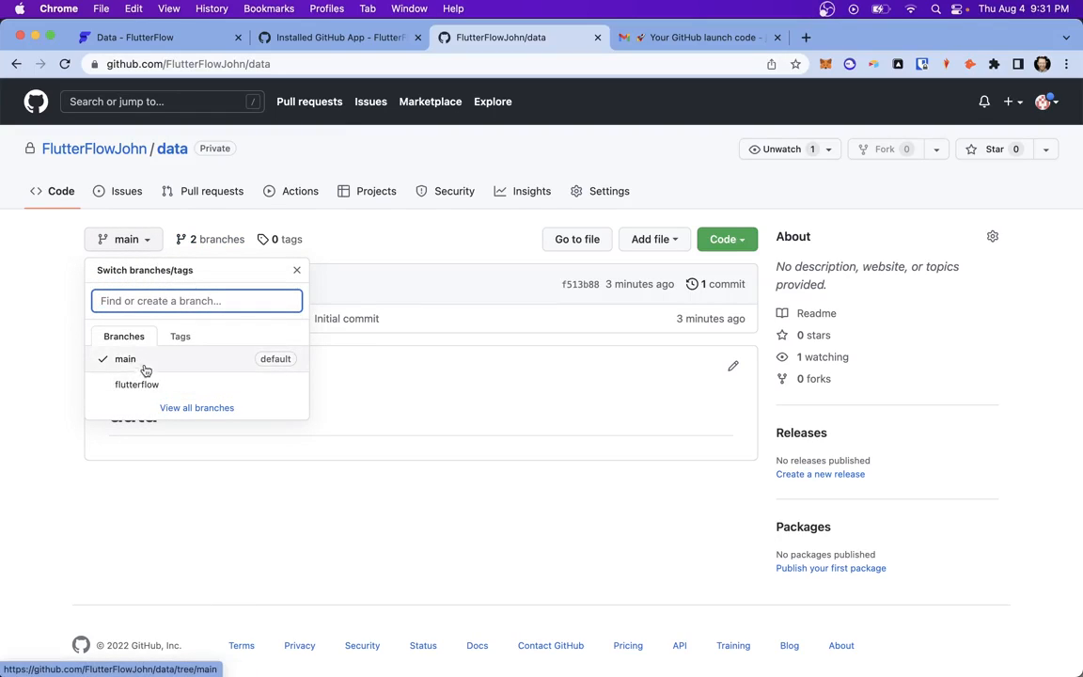
mouse_move(144, 376)
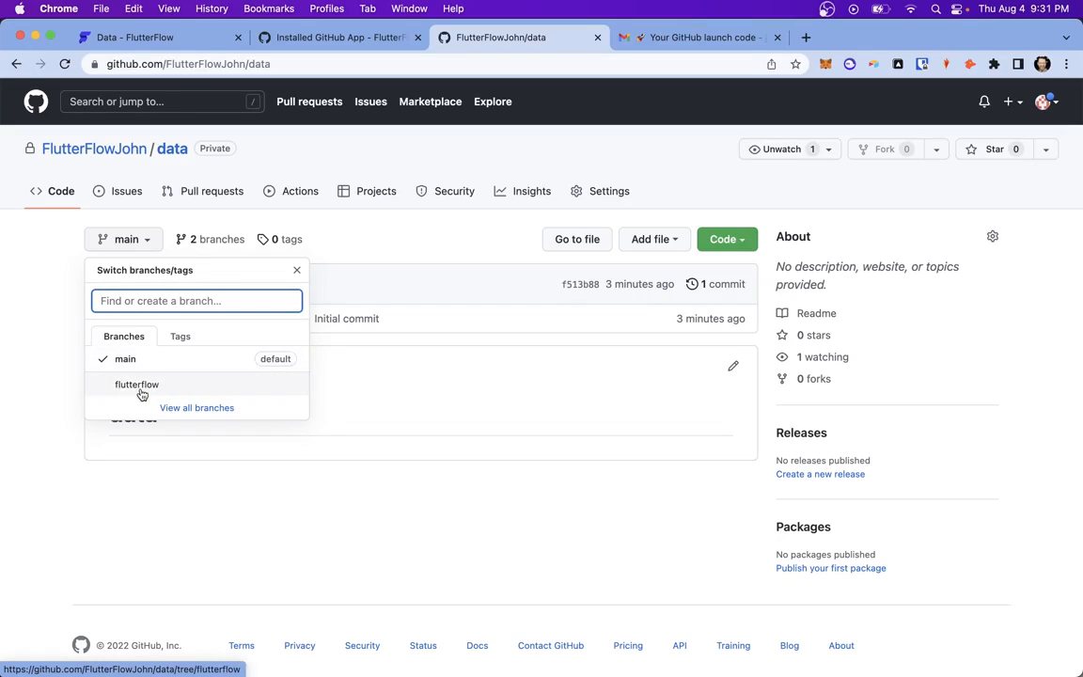
left_click(137, 385)
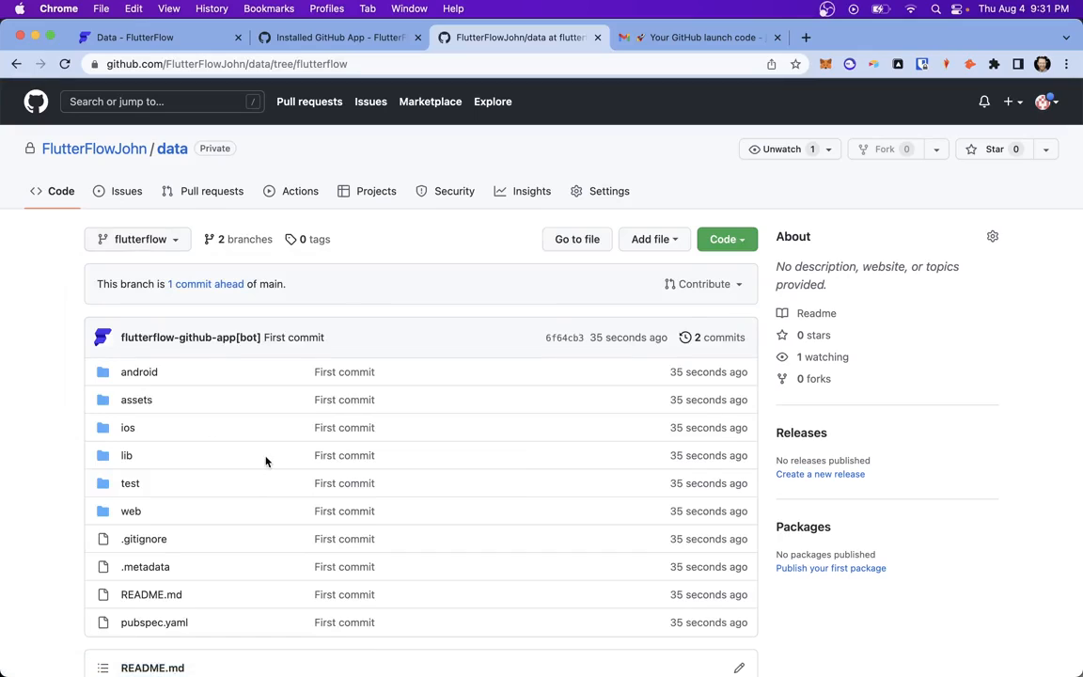
scroll("down", 3)
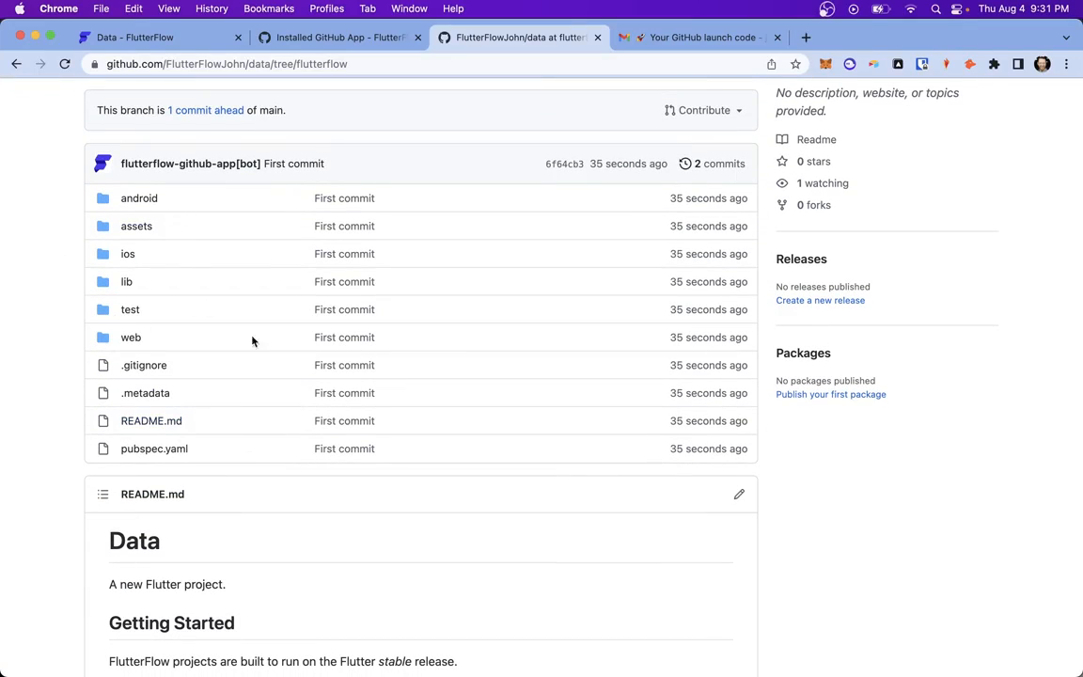
mouse_move(421, 290)
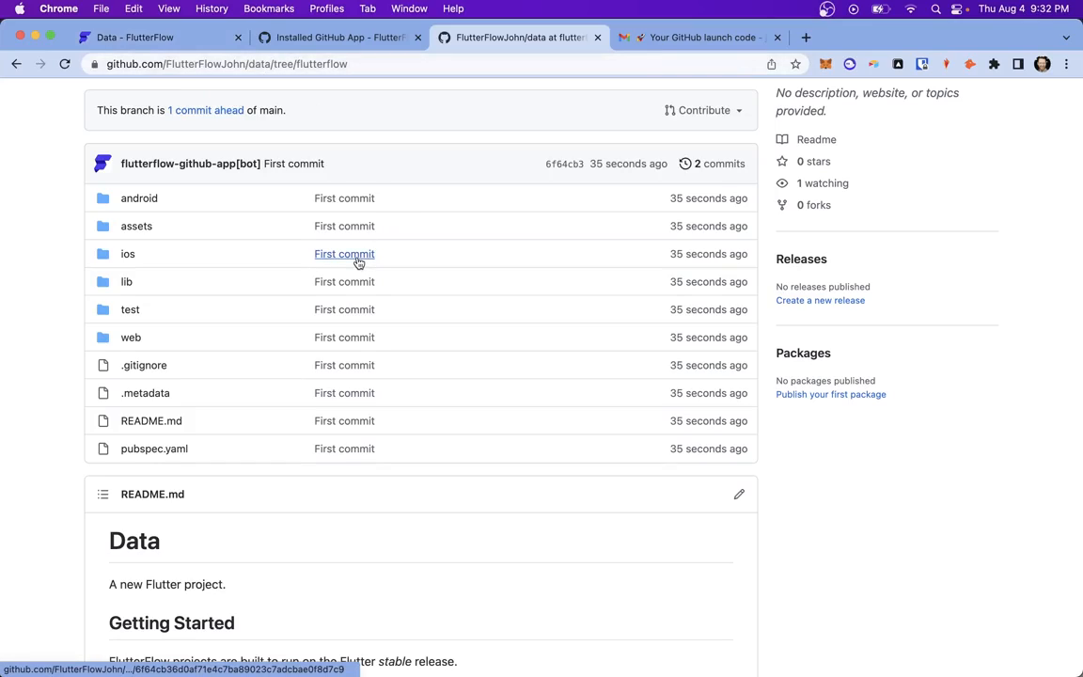
mouse_move(474, 425)
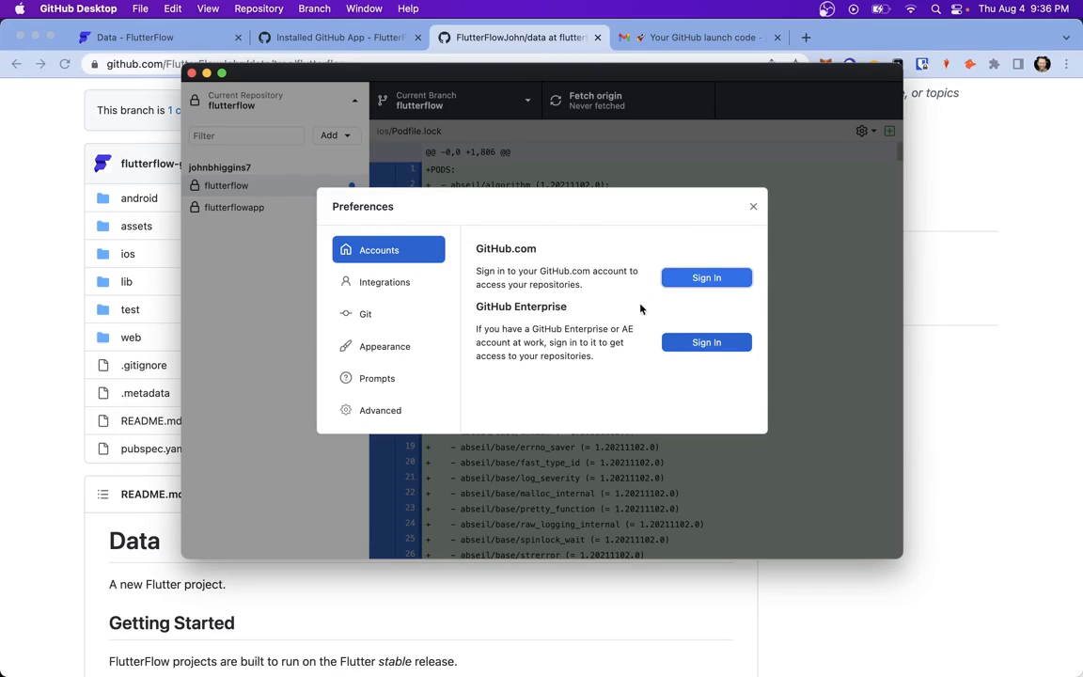
- Sign GitHub Desktop in to GitHub.com via the browser and authorize the app
left_click(706, 278)
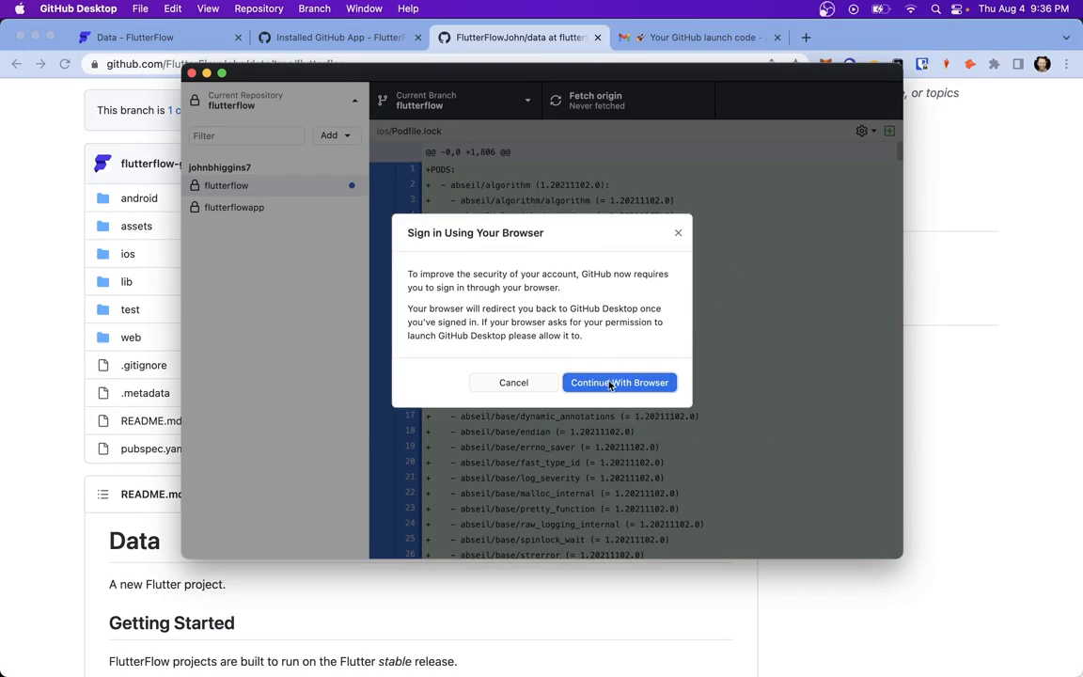
left_click(619, 383)
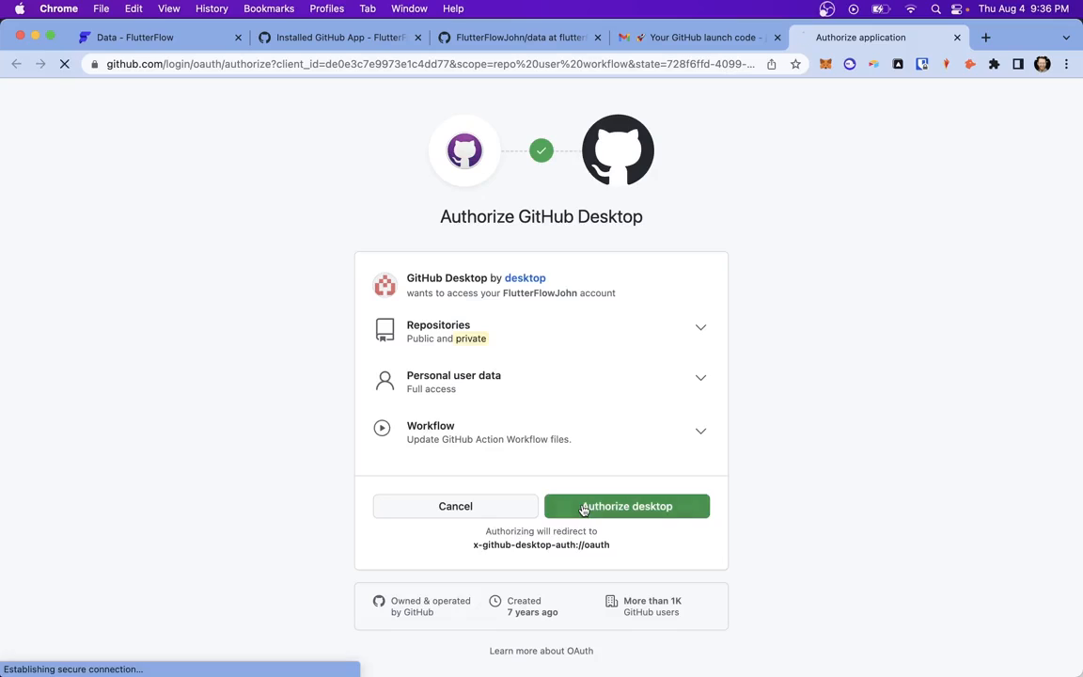
left_click(627, 506)
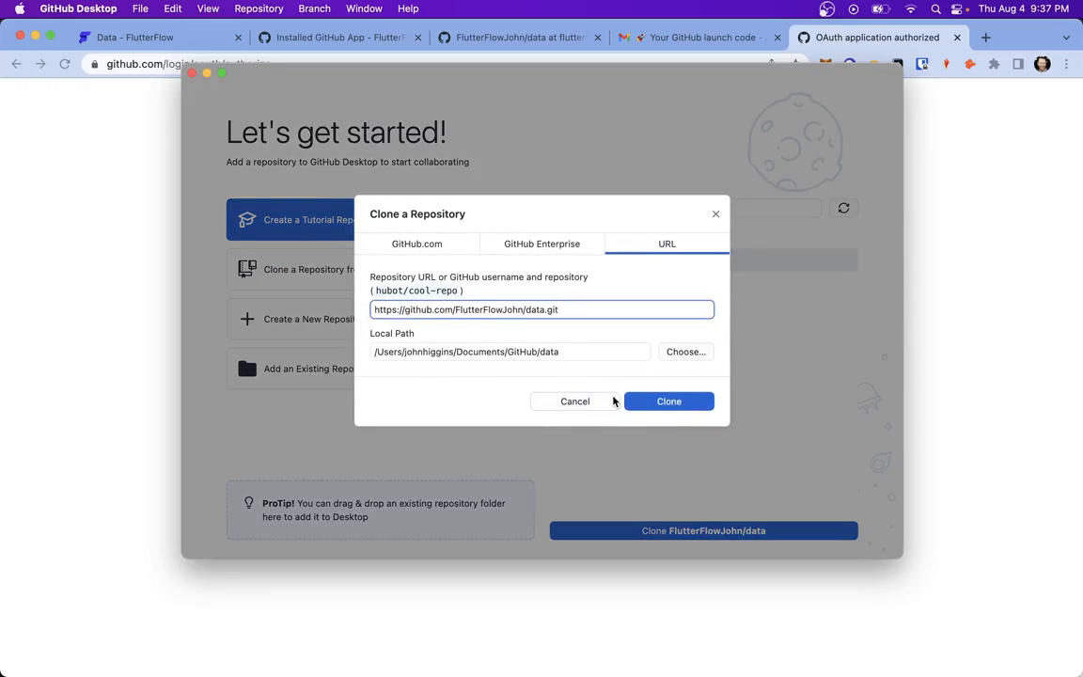
- Clone the data repository, fetch origin, check out flutterflow, and show it in Finder
left_click(669, 401)
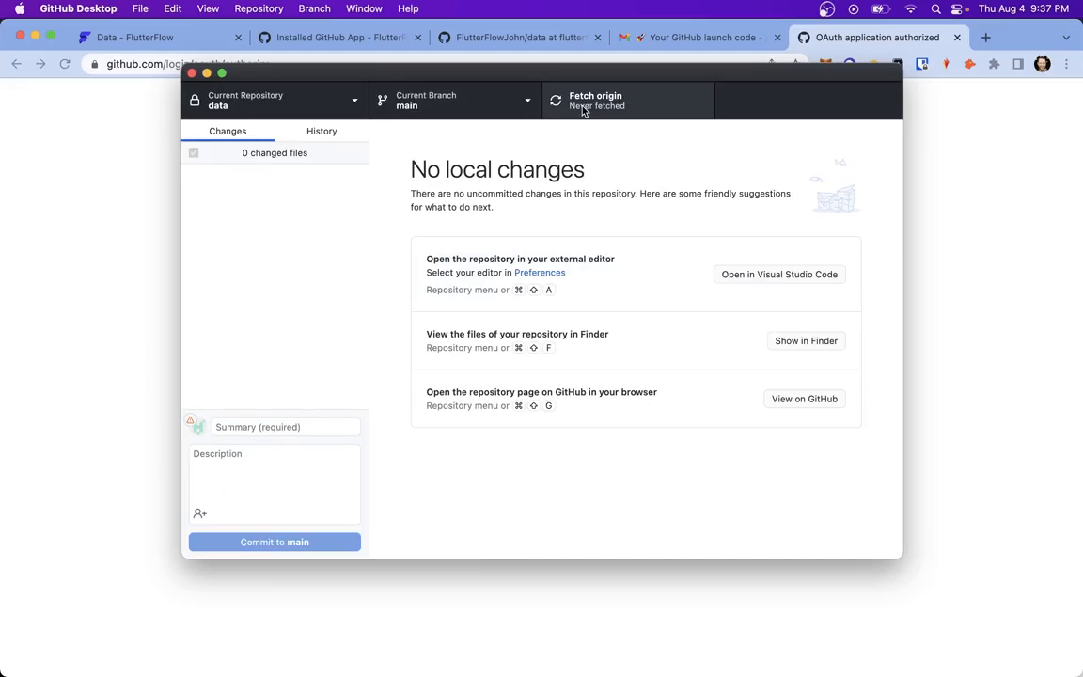
left_click(628, 100)
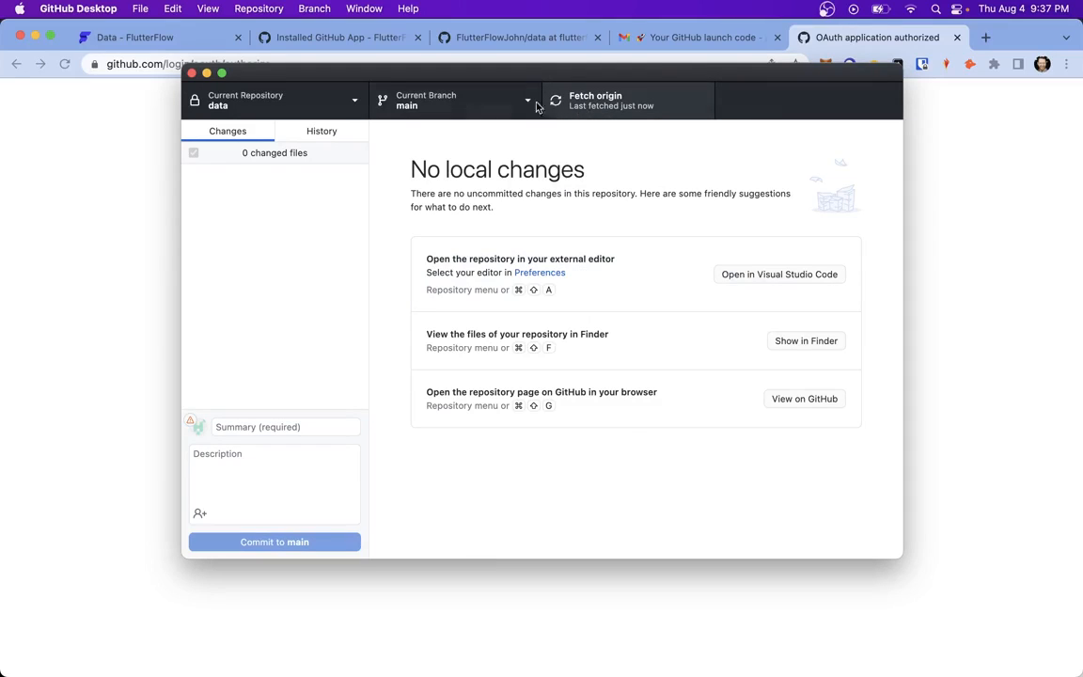
left_click(458, 101)
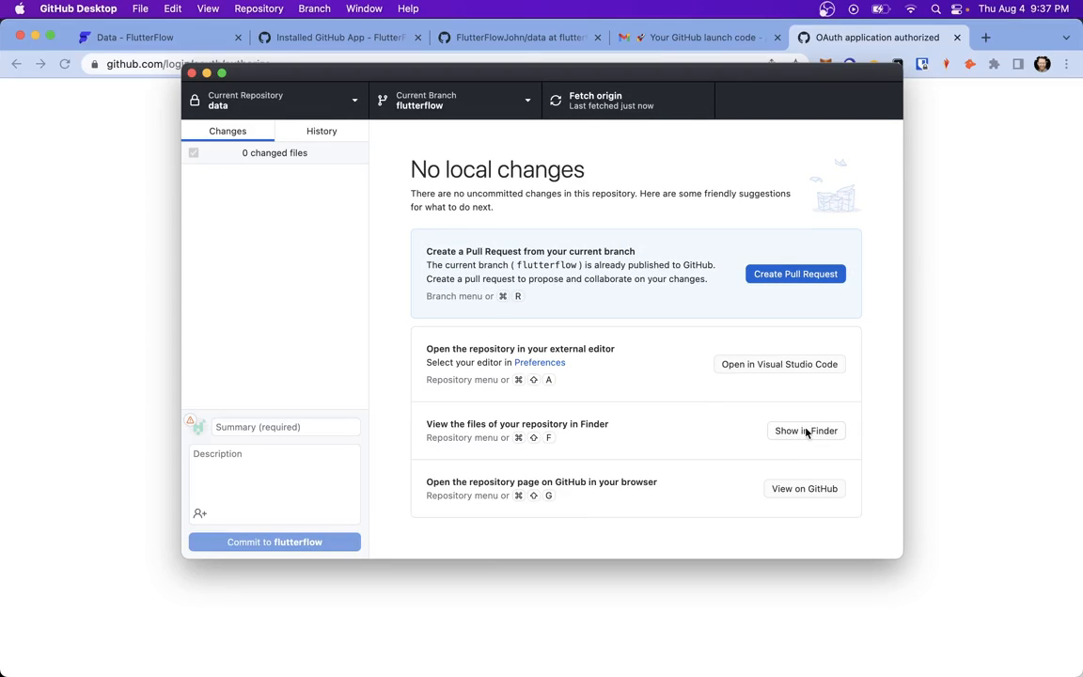
left_click(805, 431)
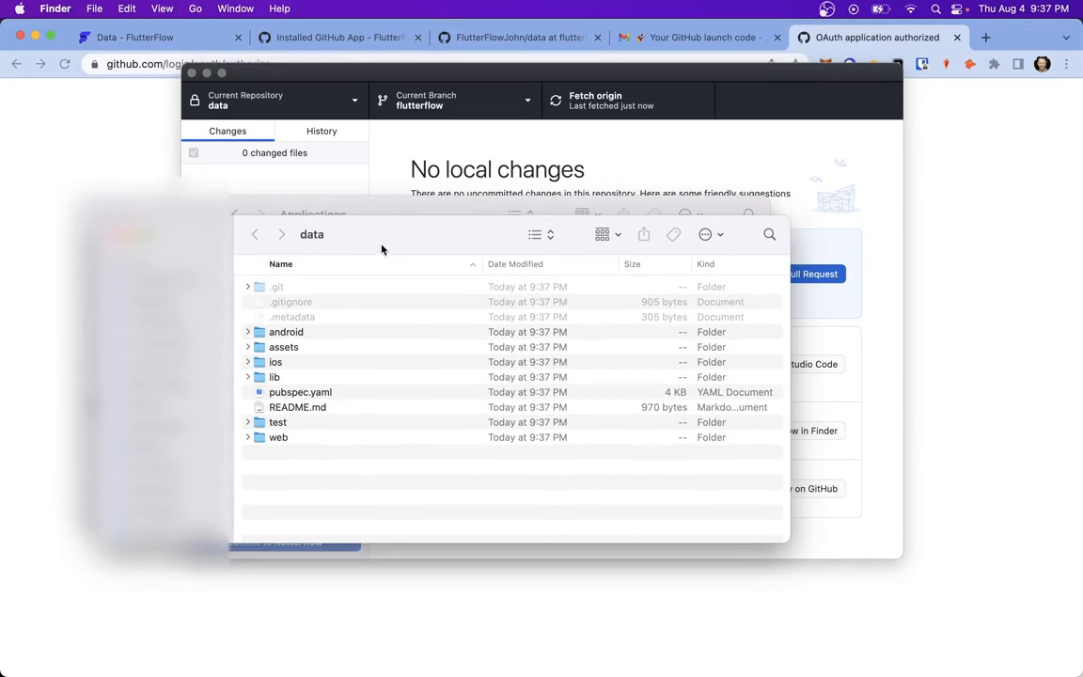
mouse_move(158, 71)
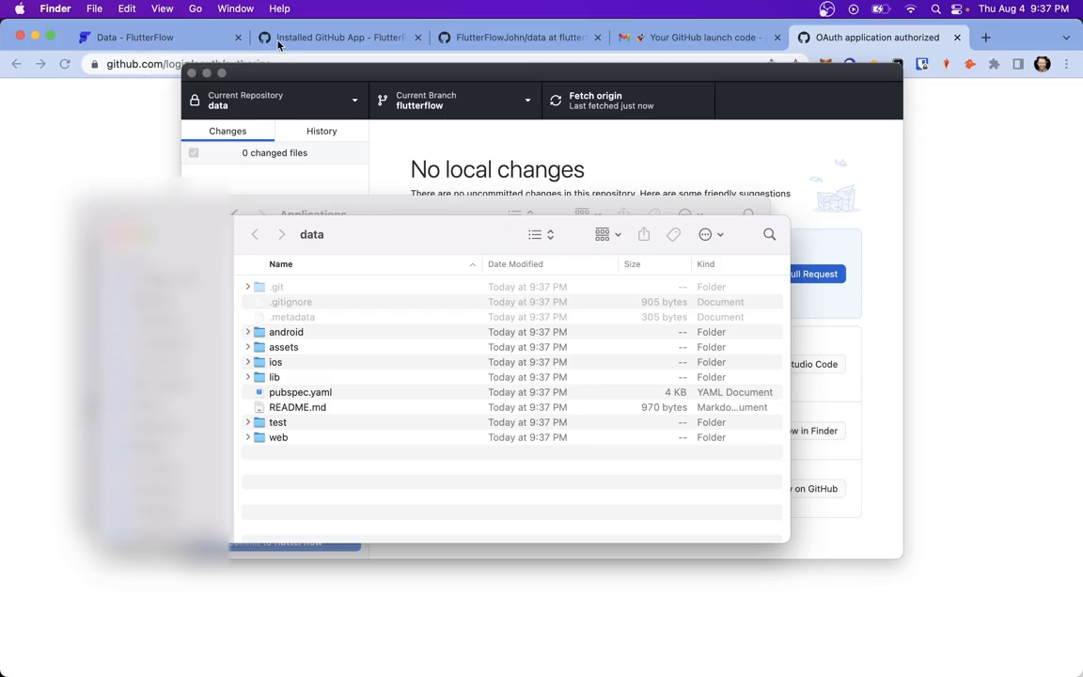
mouse_move(502, 235)
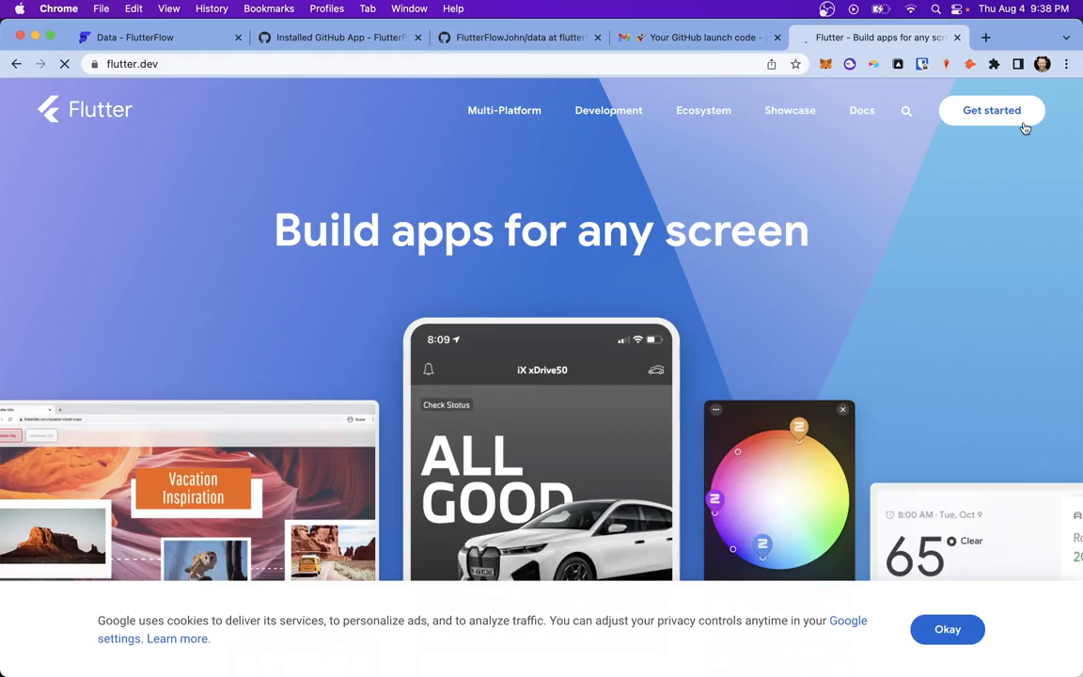
- Open Flutter's macOS install guide and mark the 2.8 GB disk space requirement
left_click(991, 110)
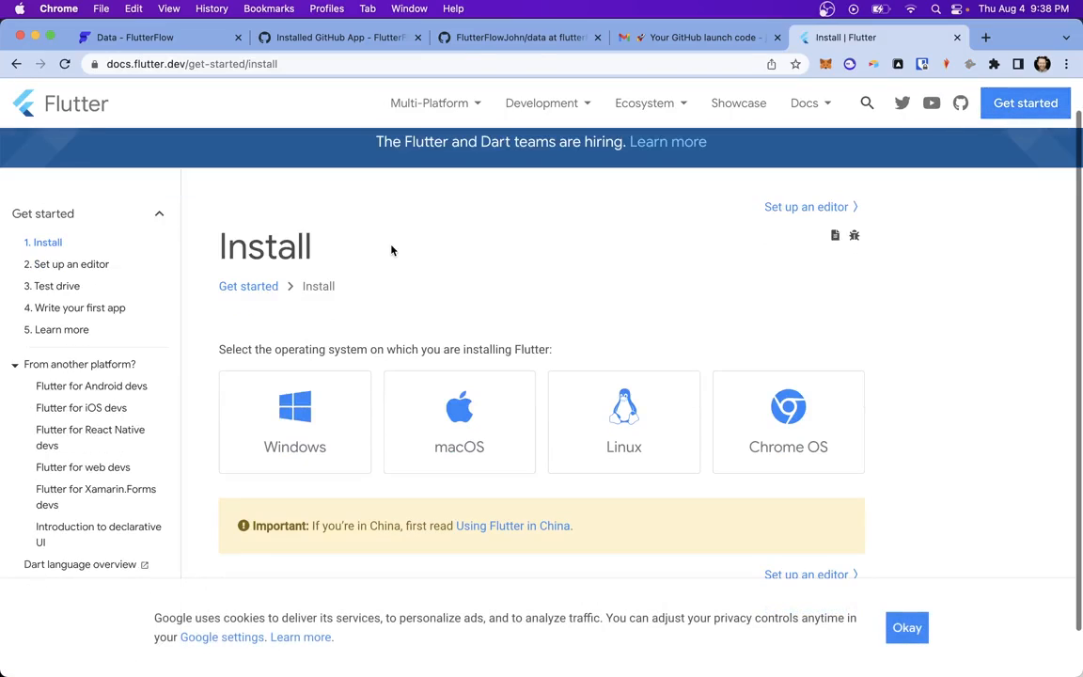
scroll("down", 3)
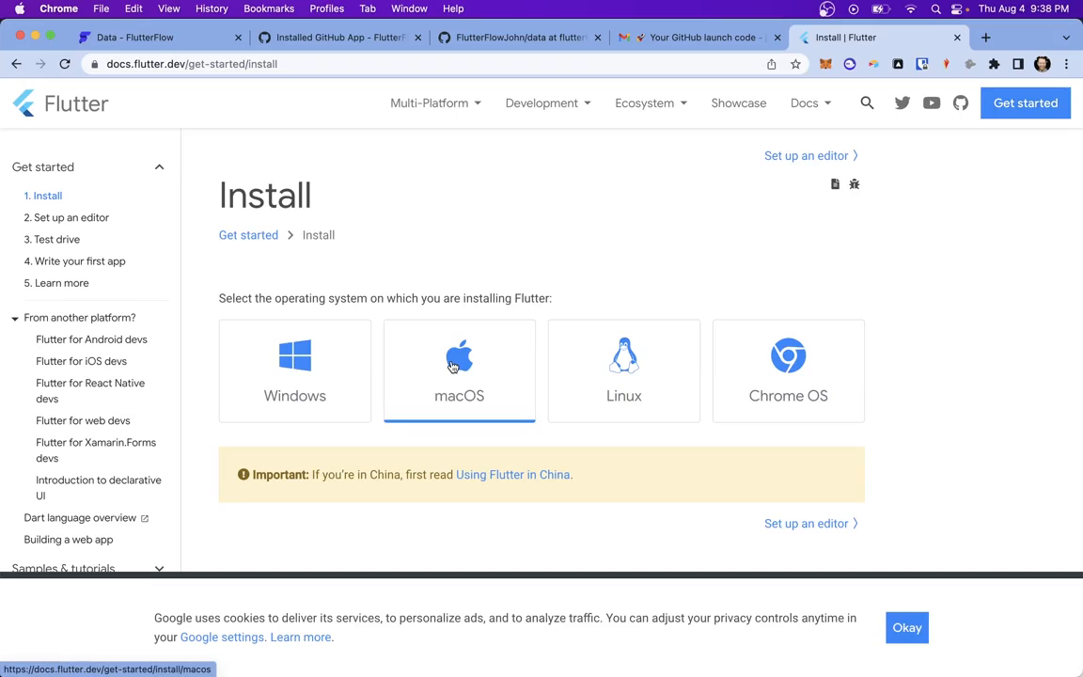
mouse_move(436, 358)
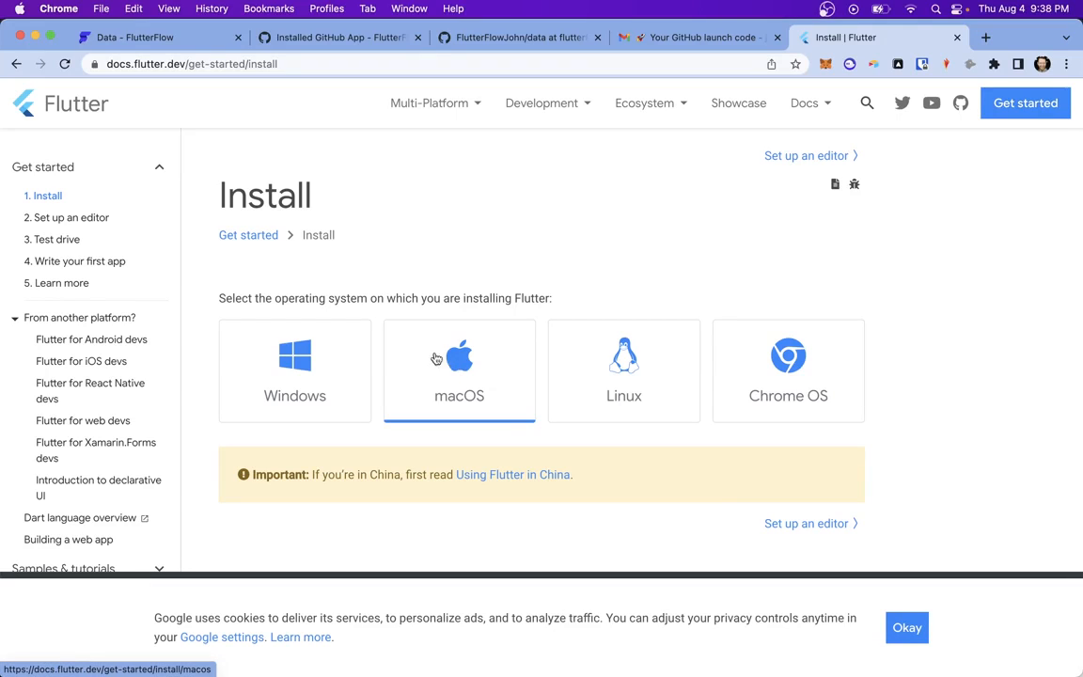
left_click(459, 371)
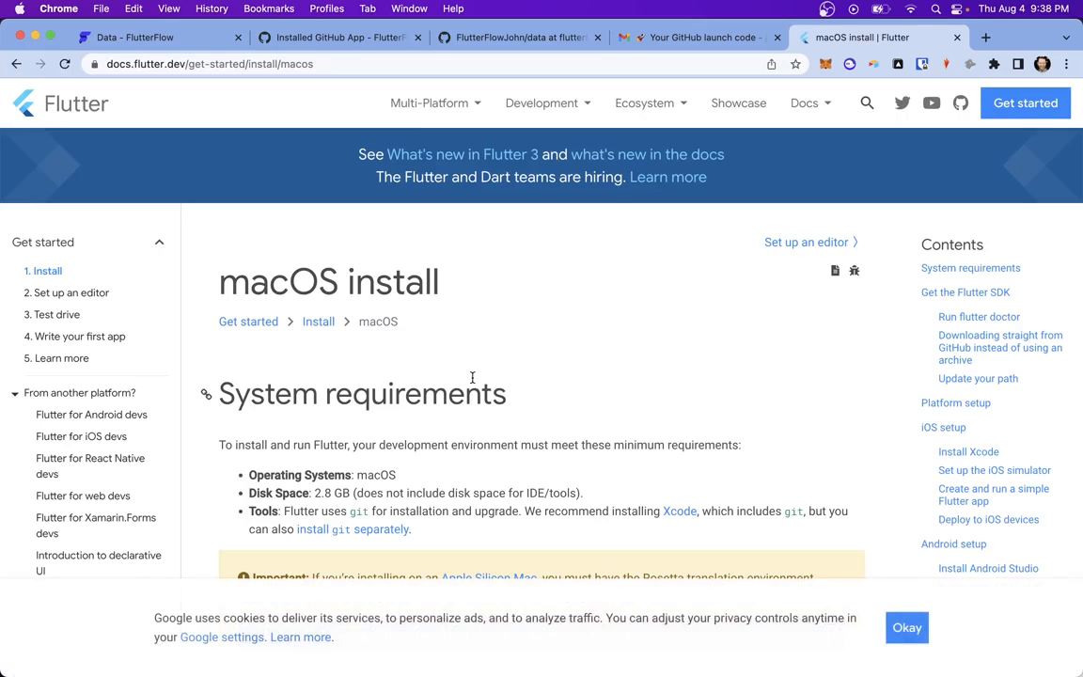
scroll("down", 3)
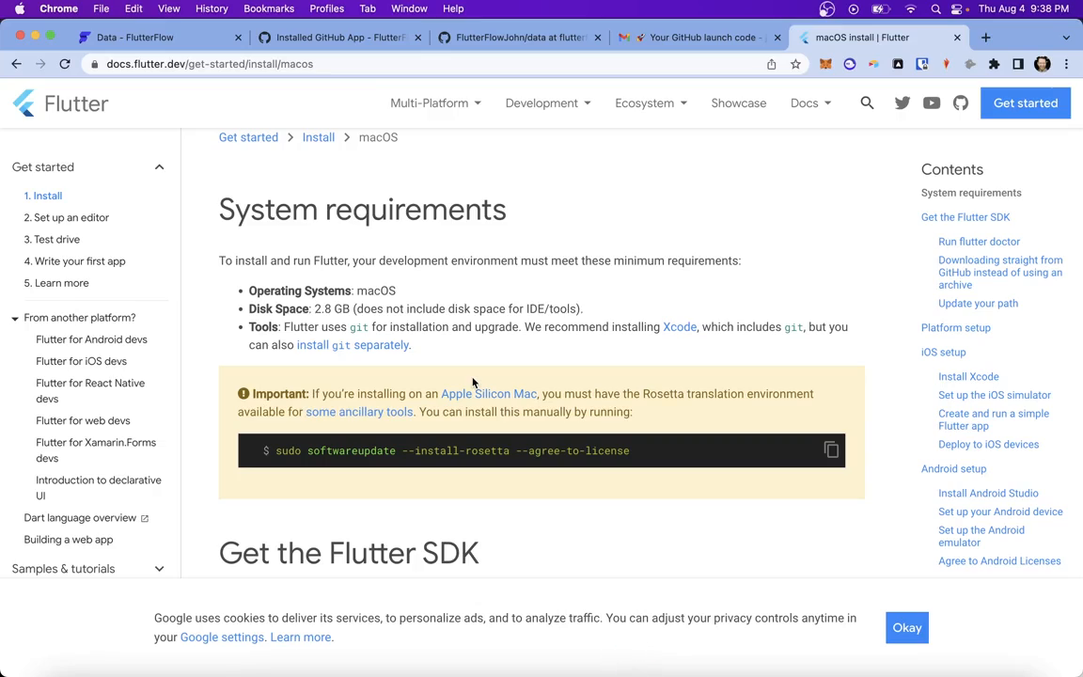
mouse_move(550, 511)
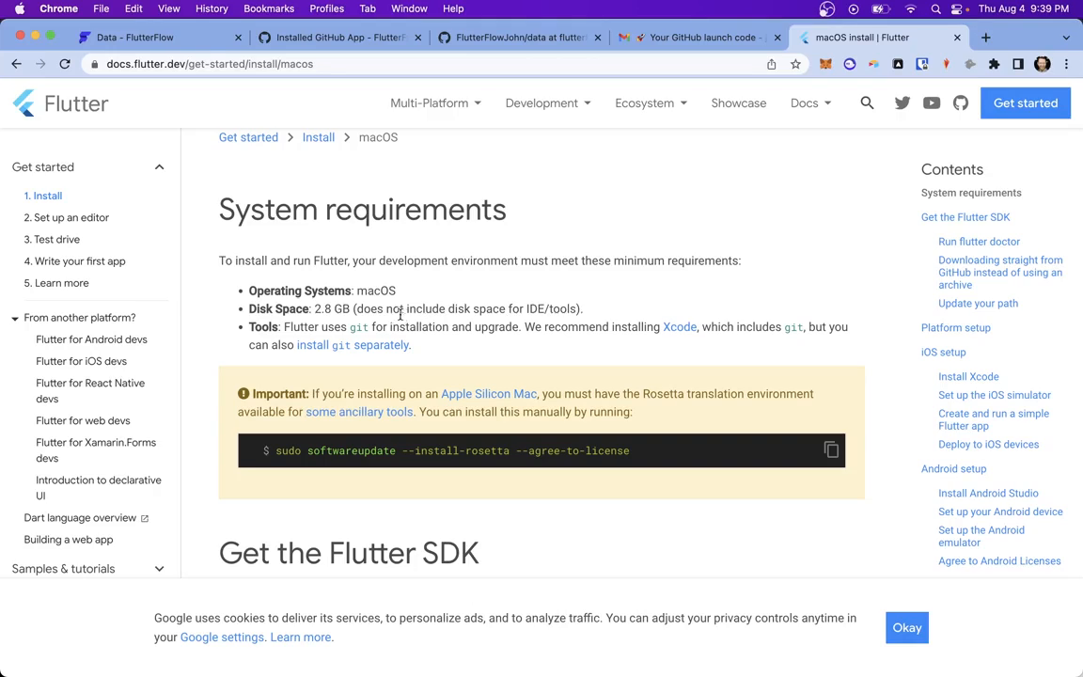
double_click(334, 309)
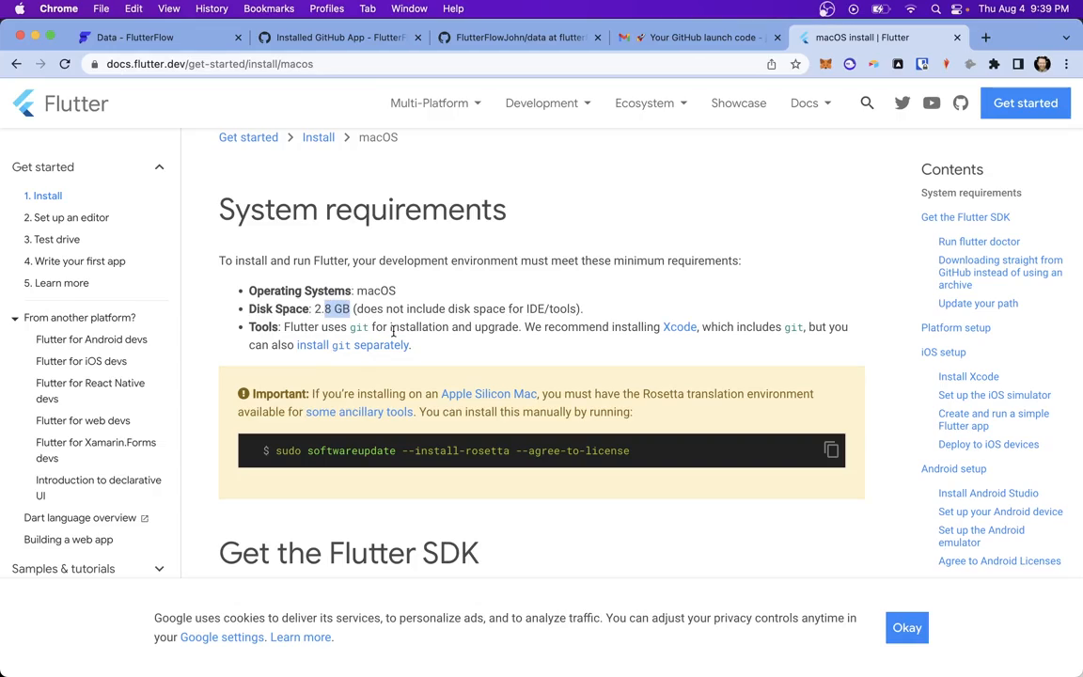
mouse_move(509, 340)
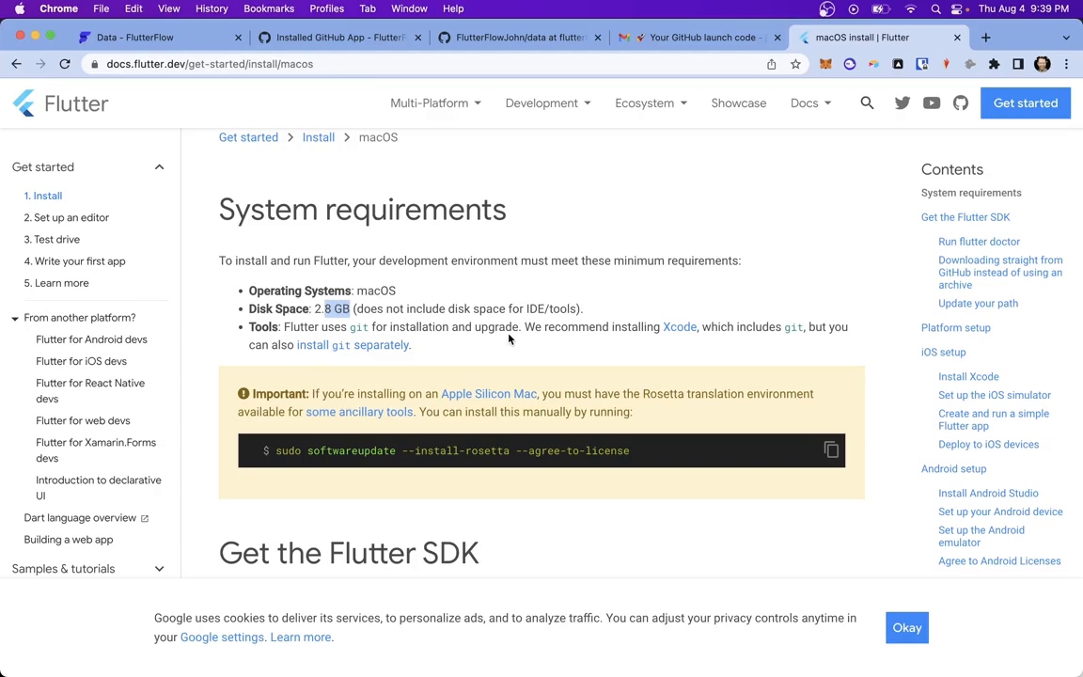
mouse_move(529, 349)
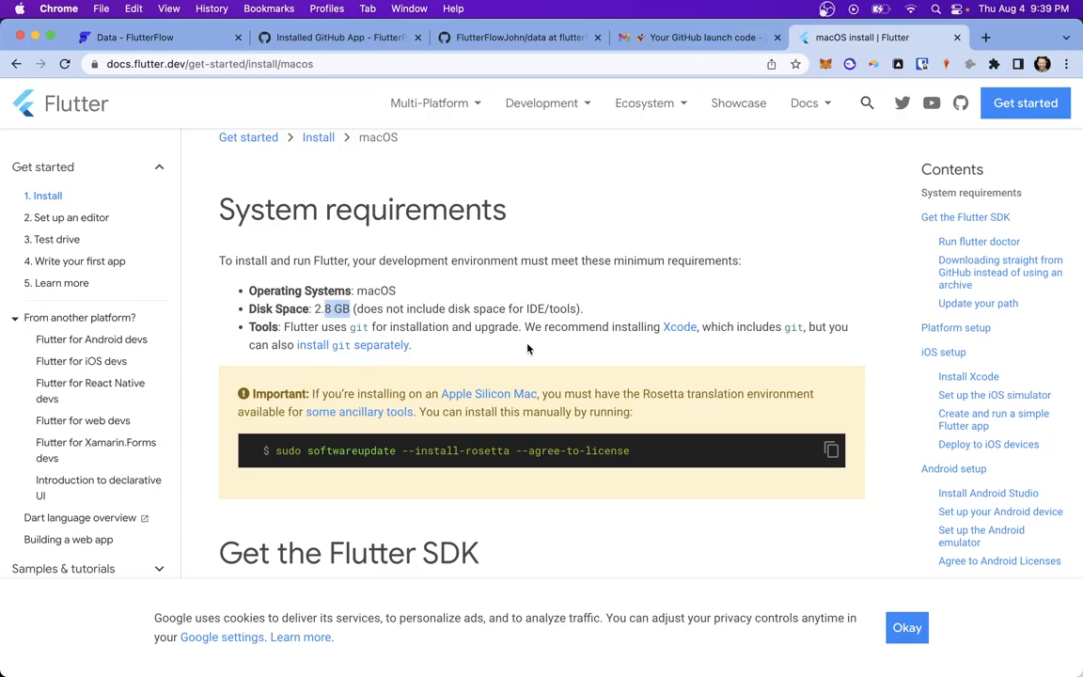
mouse_move(679, 326)
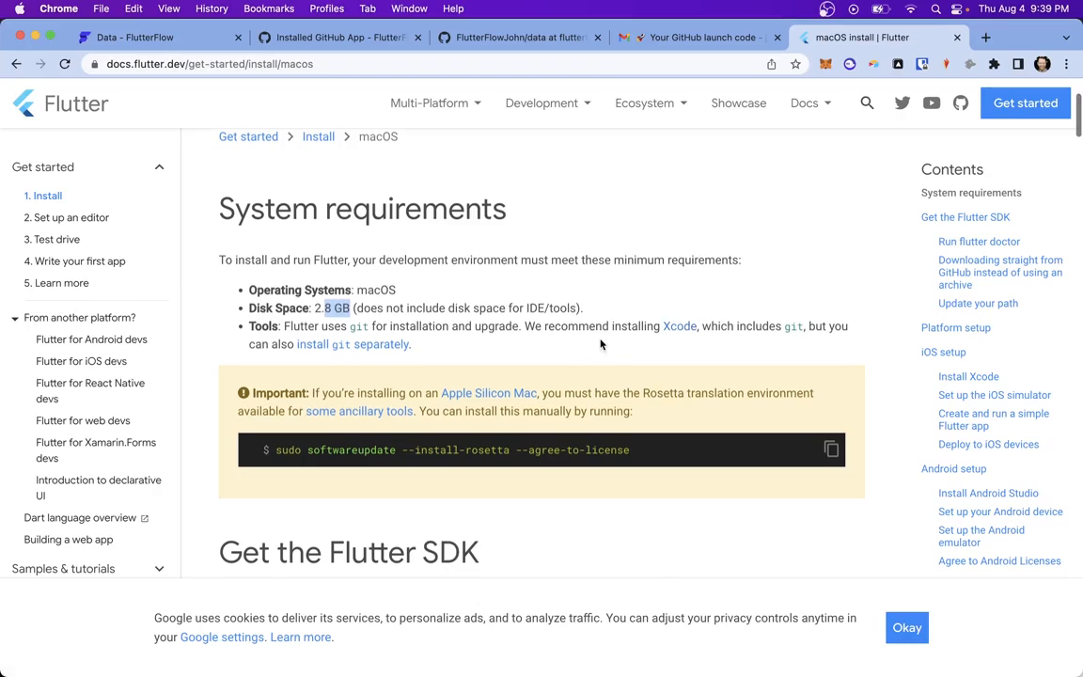
scroll("down", 3)
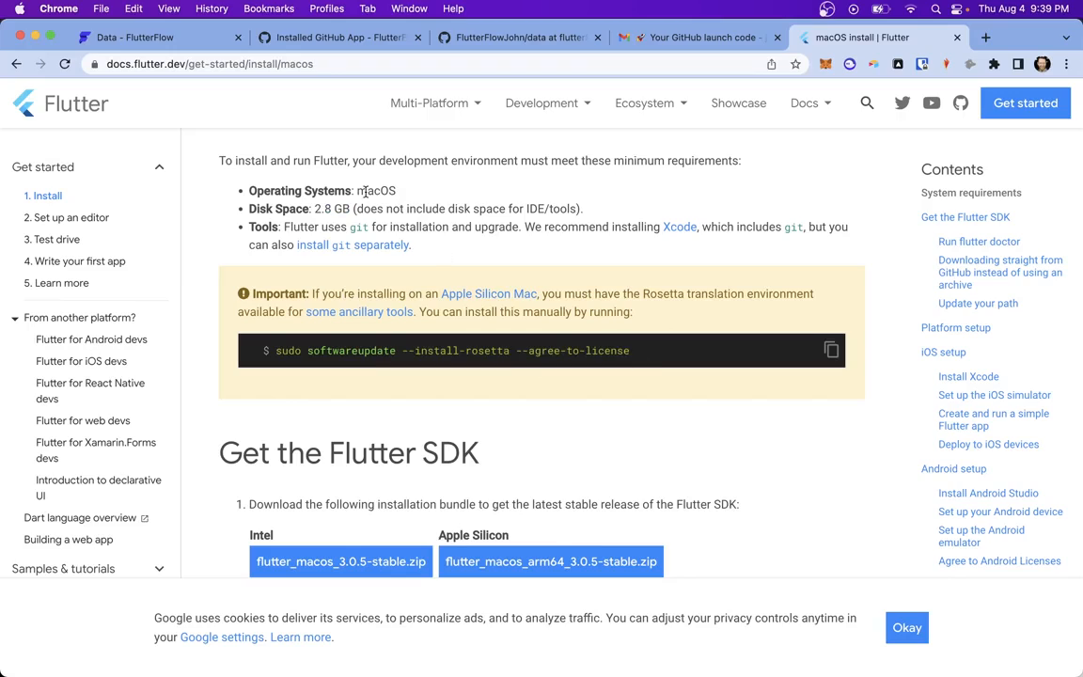
- Open About This Mac from the Apple menu to confirm the Apple M1 chip
left_click(17, 8)
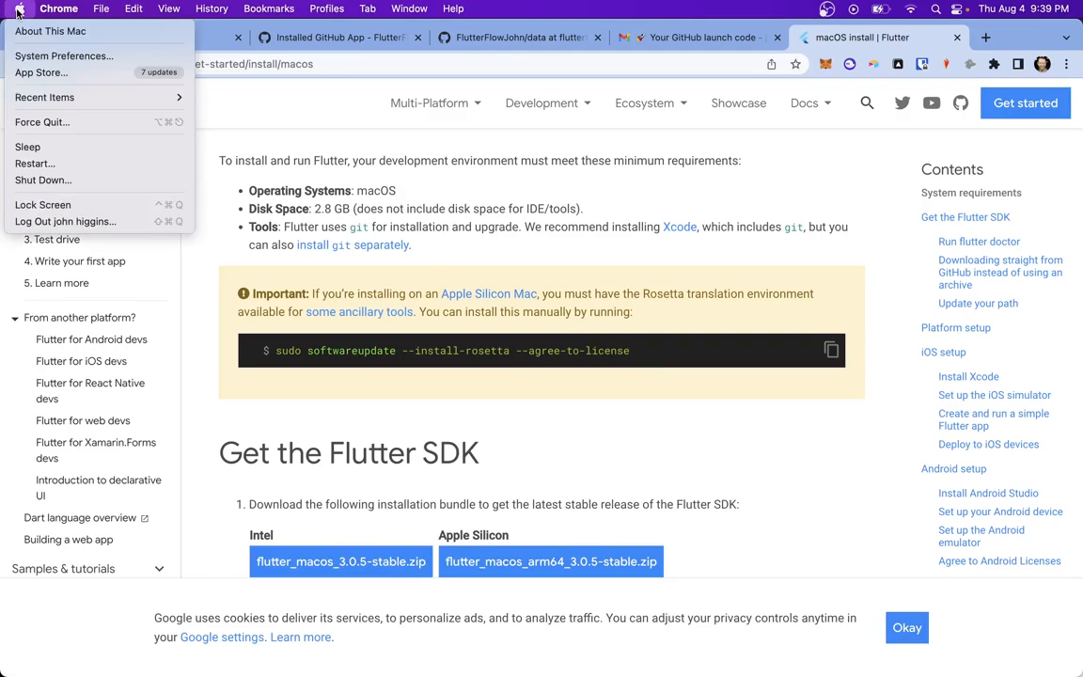
left_click(49, 31)
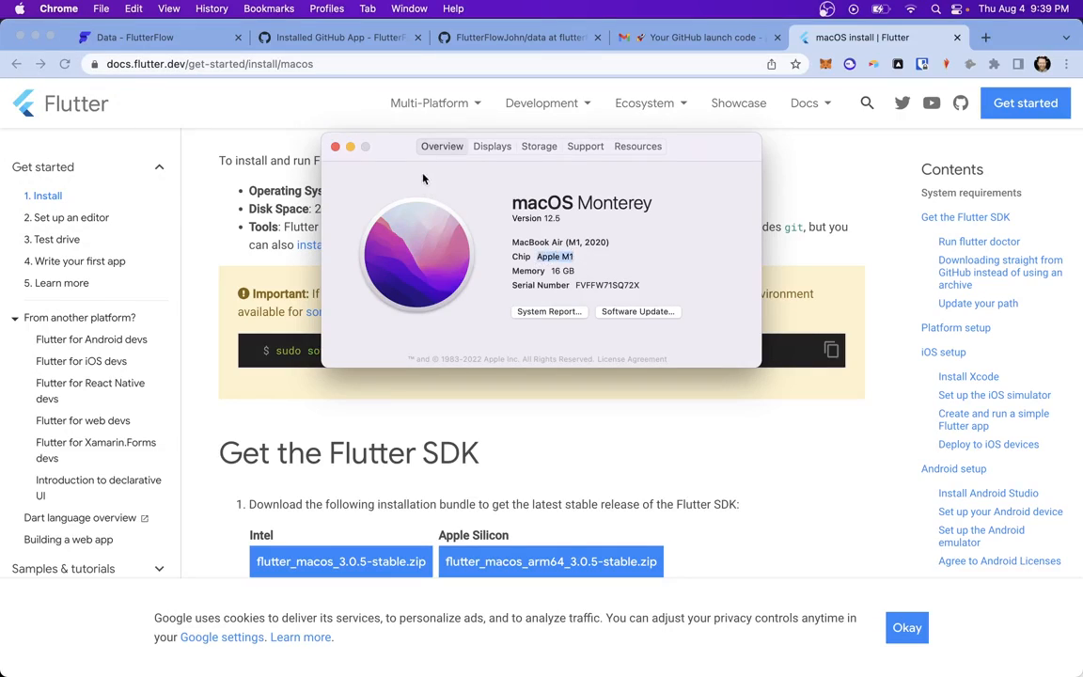
- Close About This Mac and select the 'sudo softwareupdate --install-rosetta' command
left_click(336, 145)
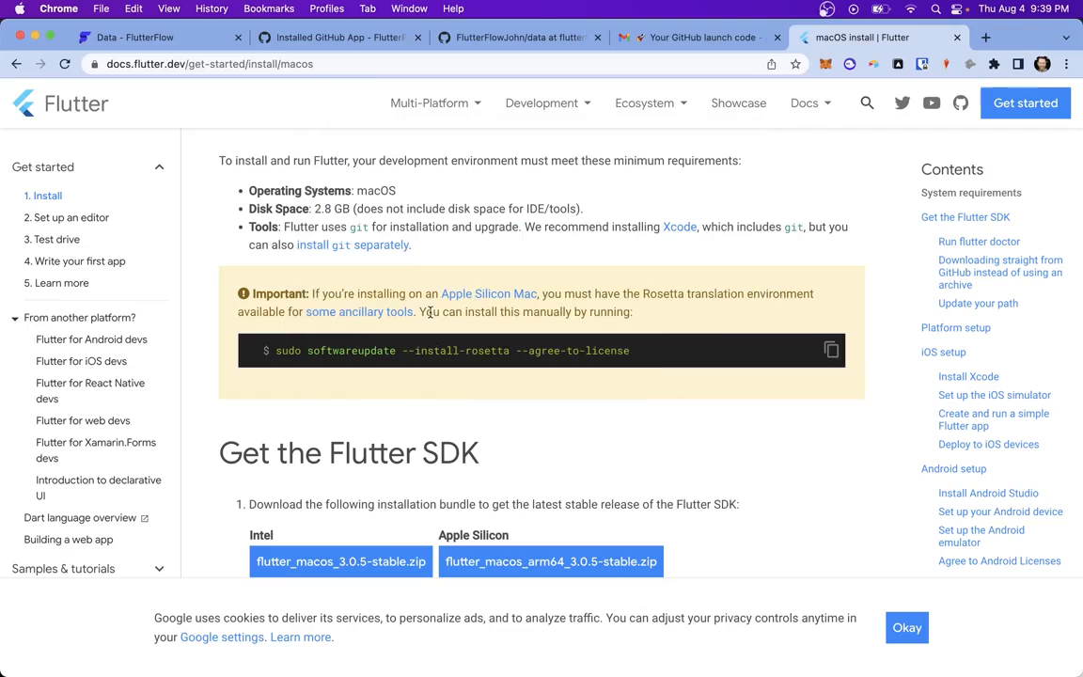
left_click_drag(277, 350, 366, 350)
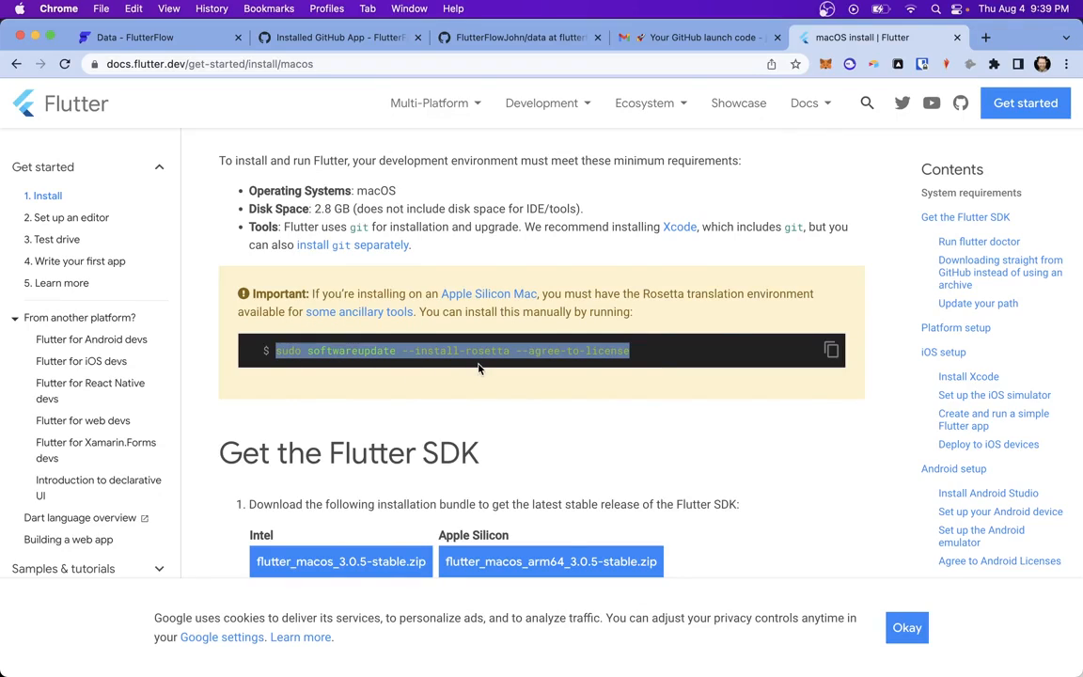
mouse_move(517, 367)
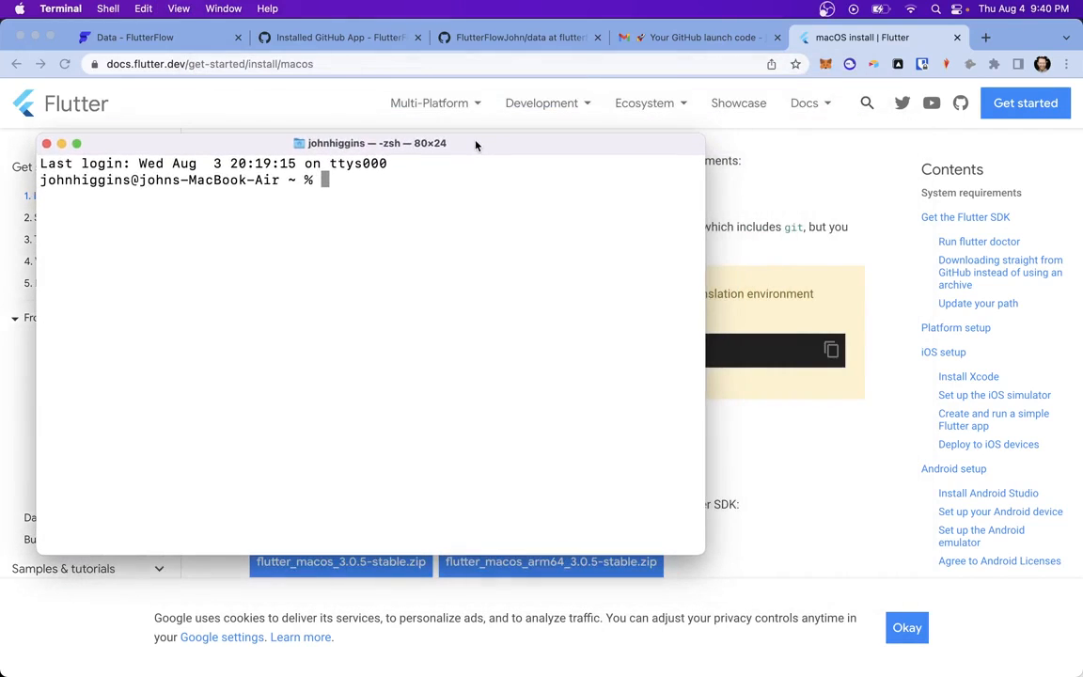
- Focus the fresh Terminal window's zsh prompt
left_click(831, 351)
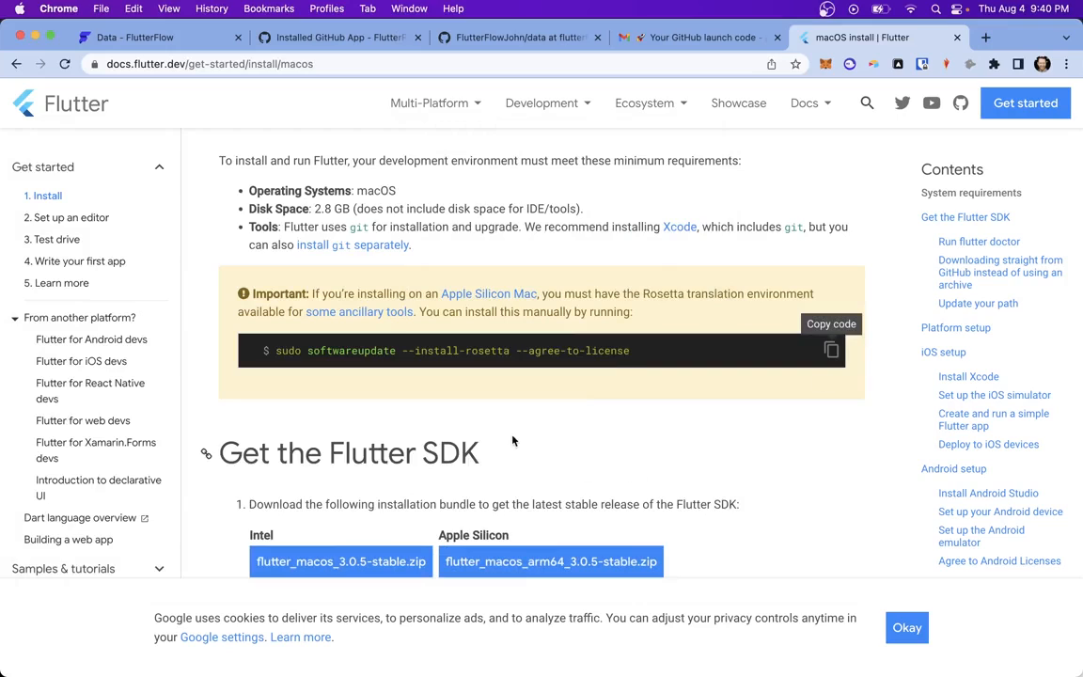
- Scroll to Get the Flutter SDK and highlight the development folder in the extract commands
scroll("down", 3)
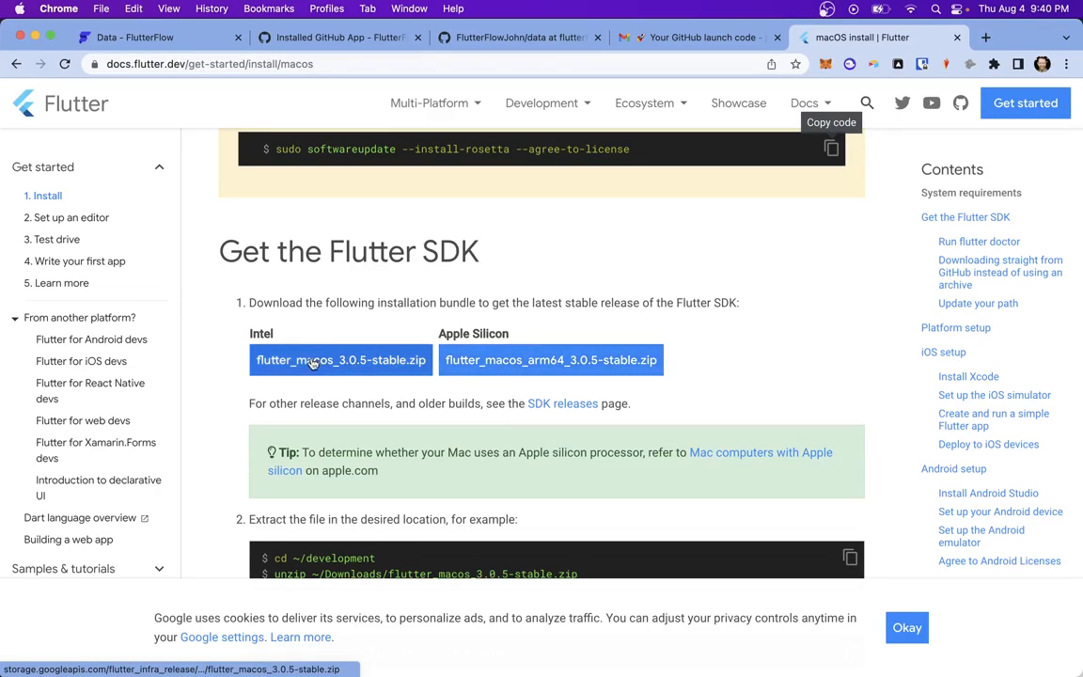
scroll("down", 3)
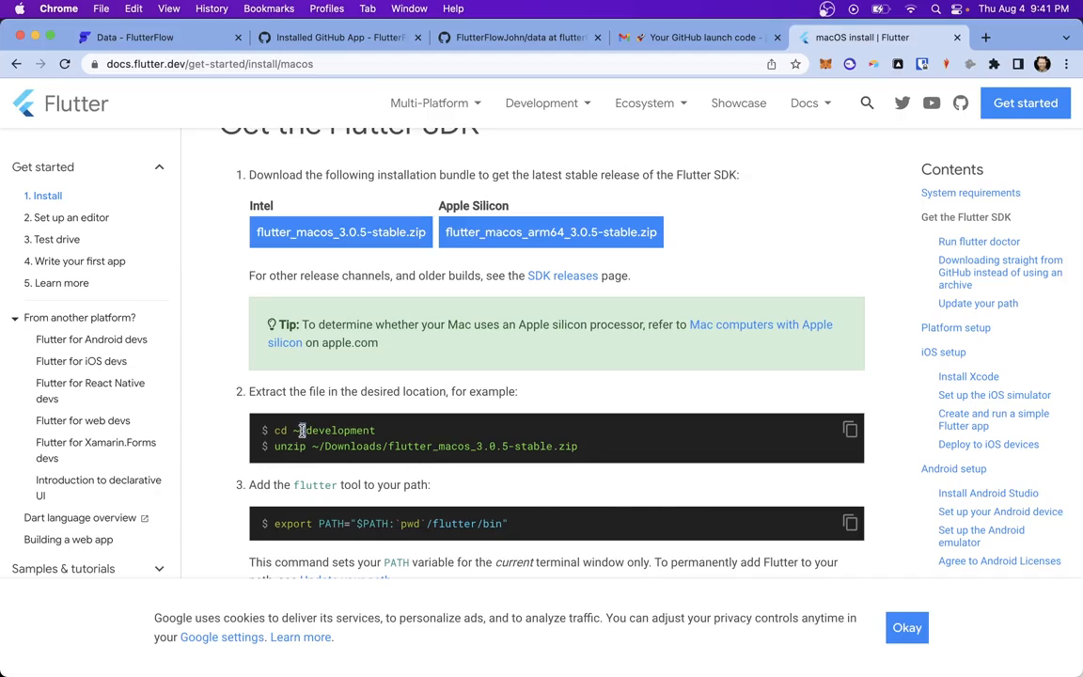
double_click(338, 431)
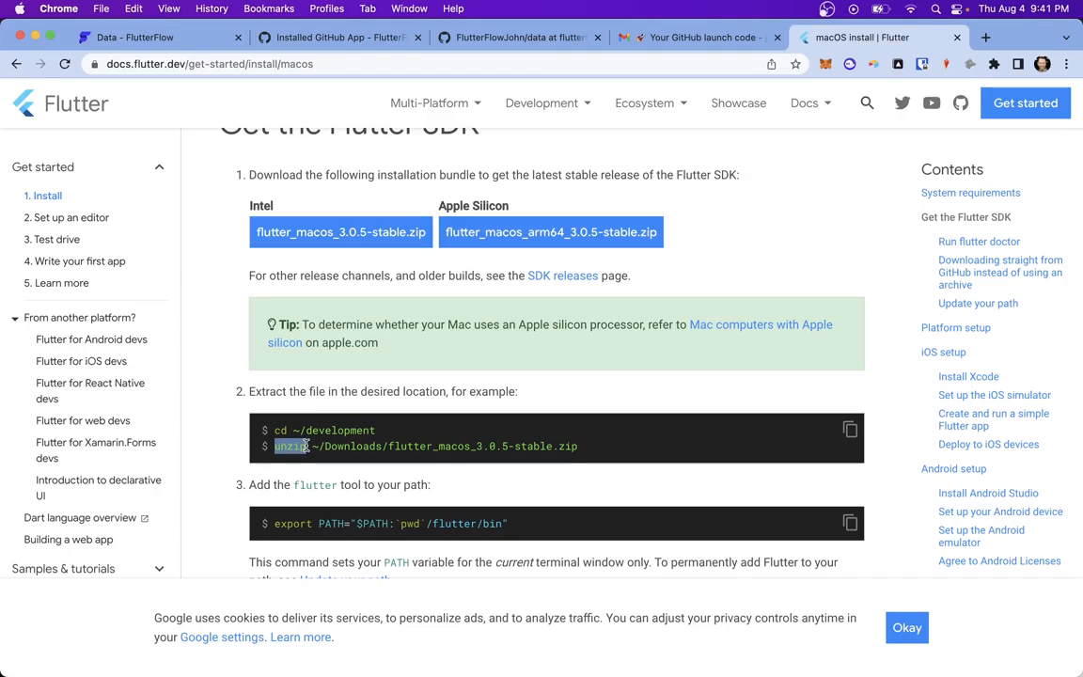
left_click_drag(291, 446, 578, 446)
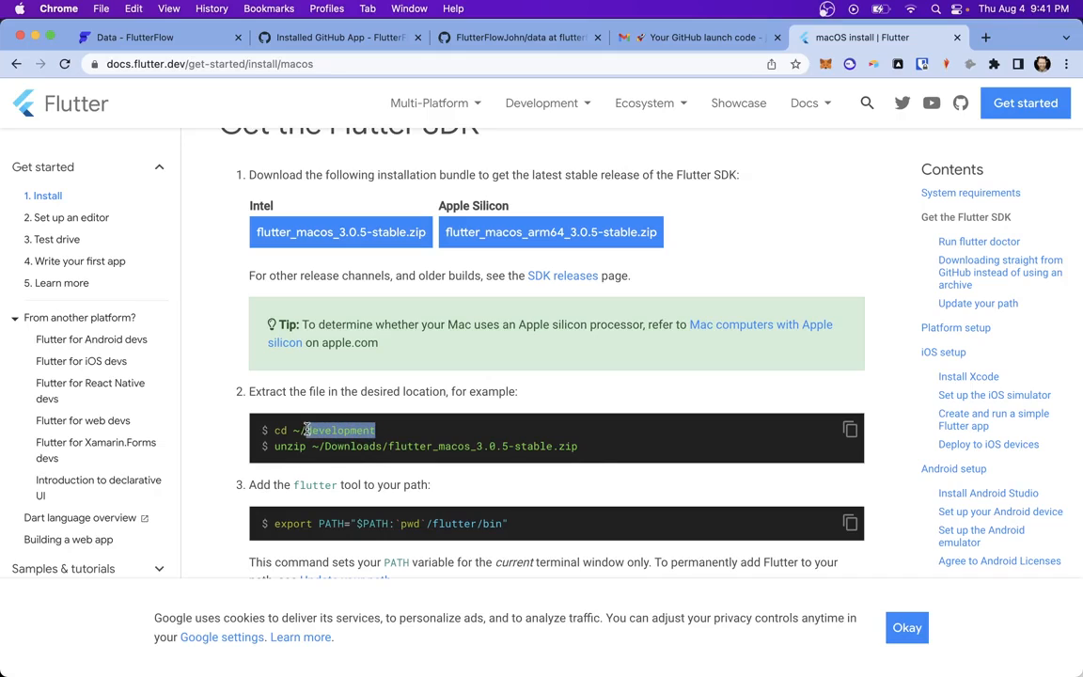
scroll("down", 3)
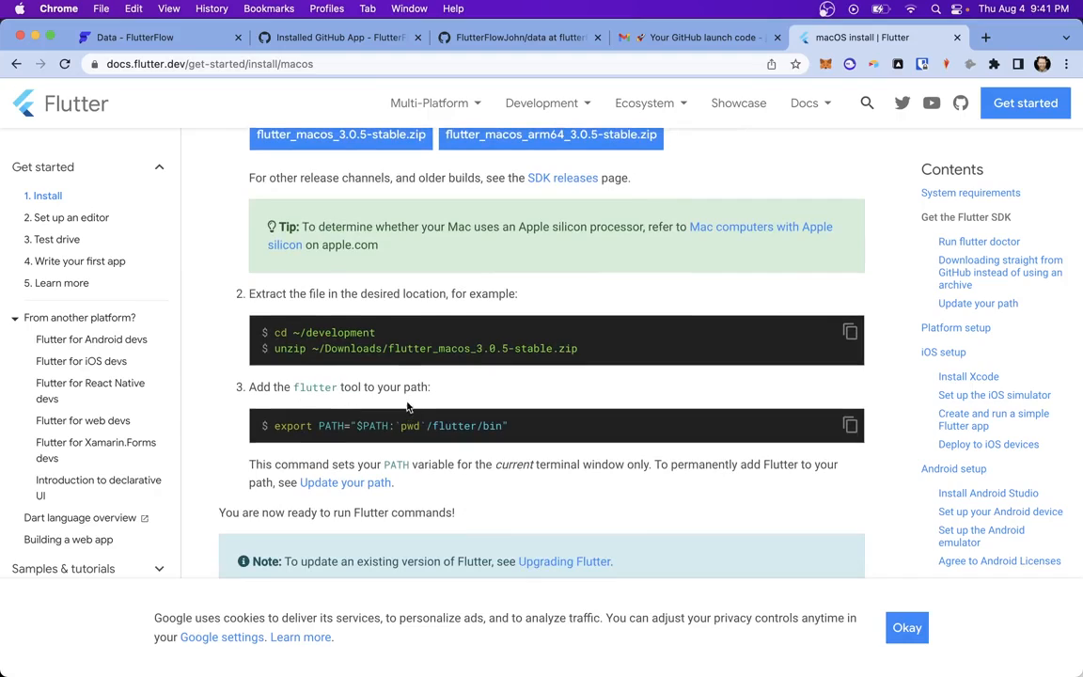
mouse_move(407, 454)
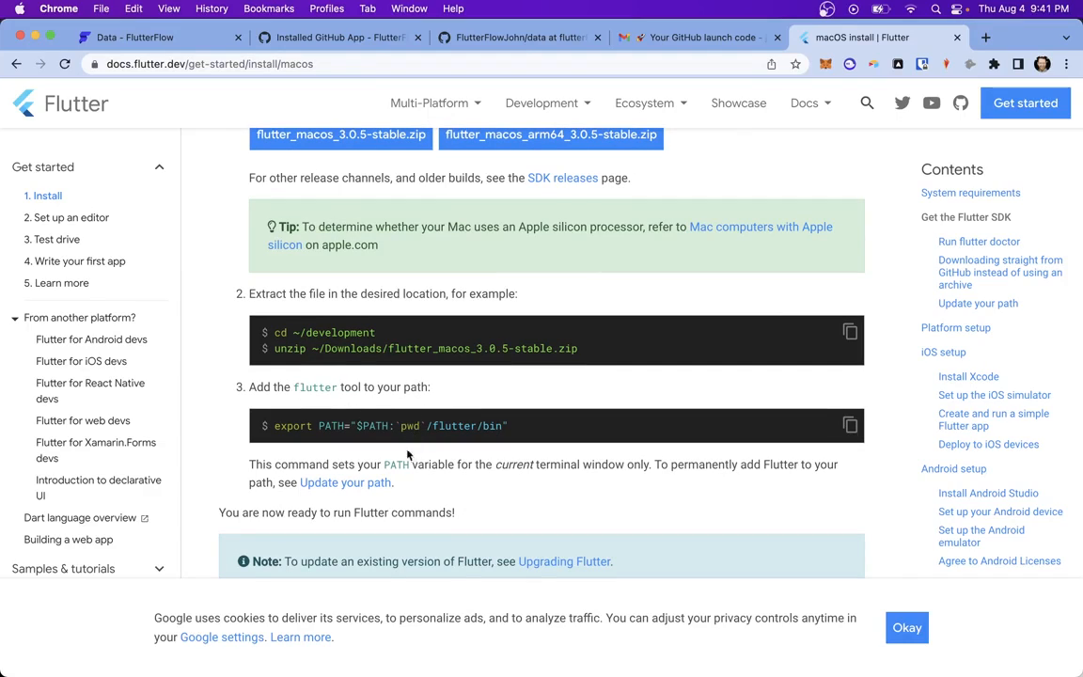
mouse_move(351, 440)
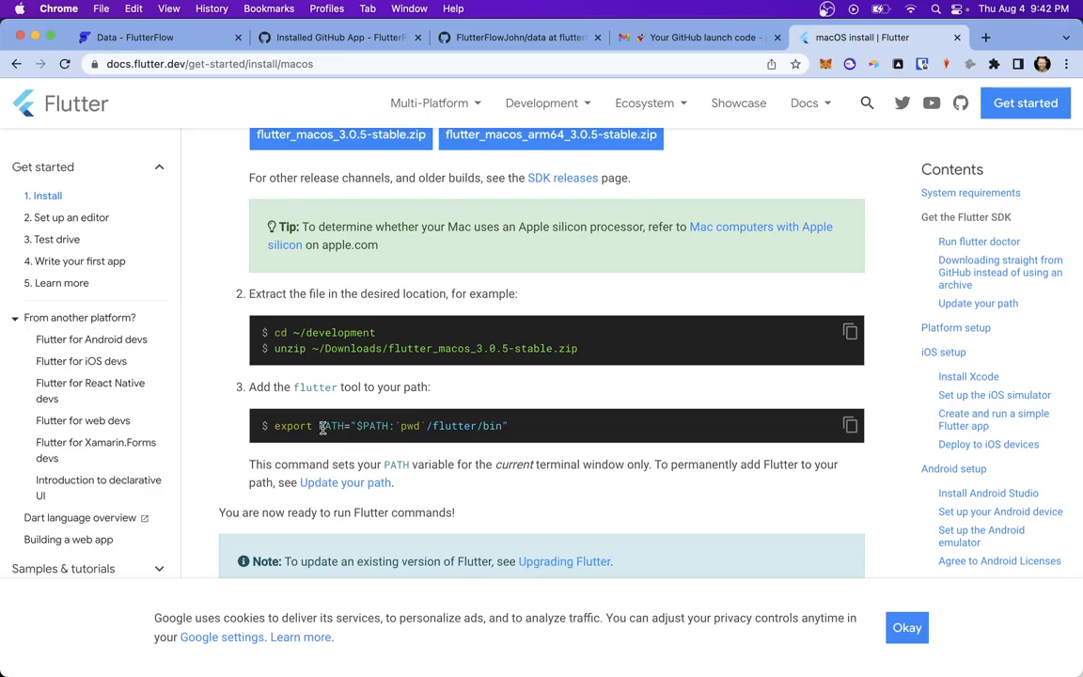
mouse_move(342, 430)
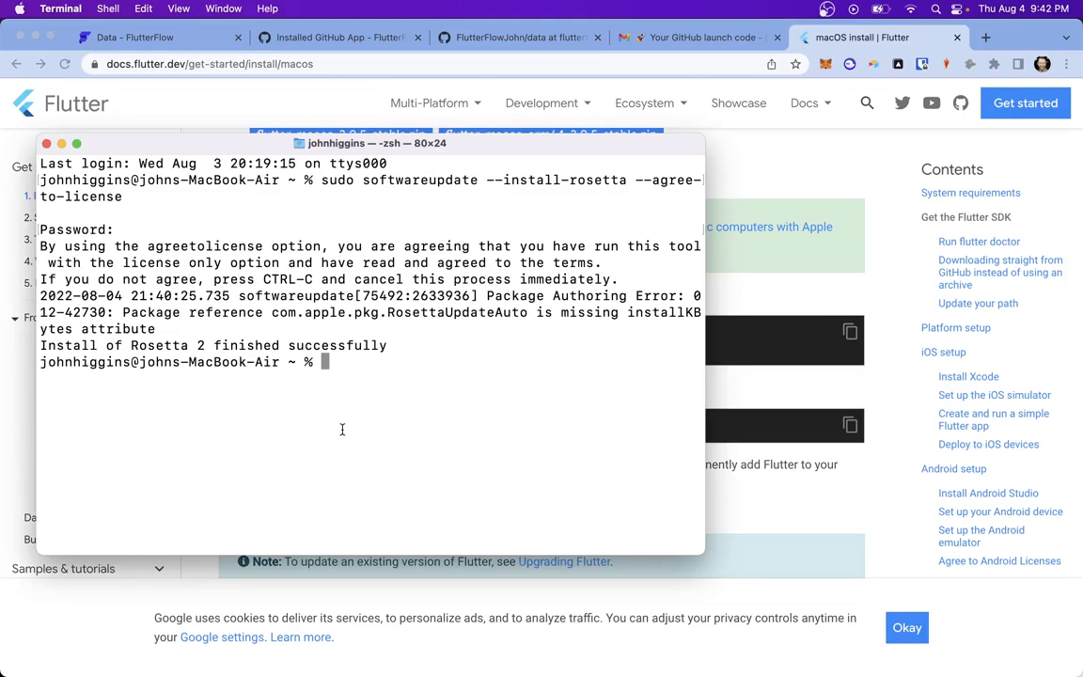
- Echo the PATH and highlight the Flutter install folder in the output
type("echo $PATH")
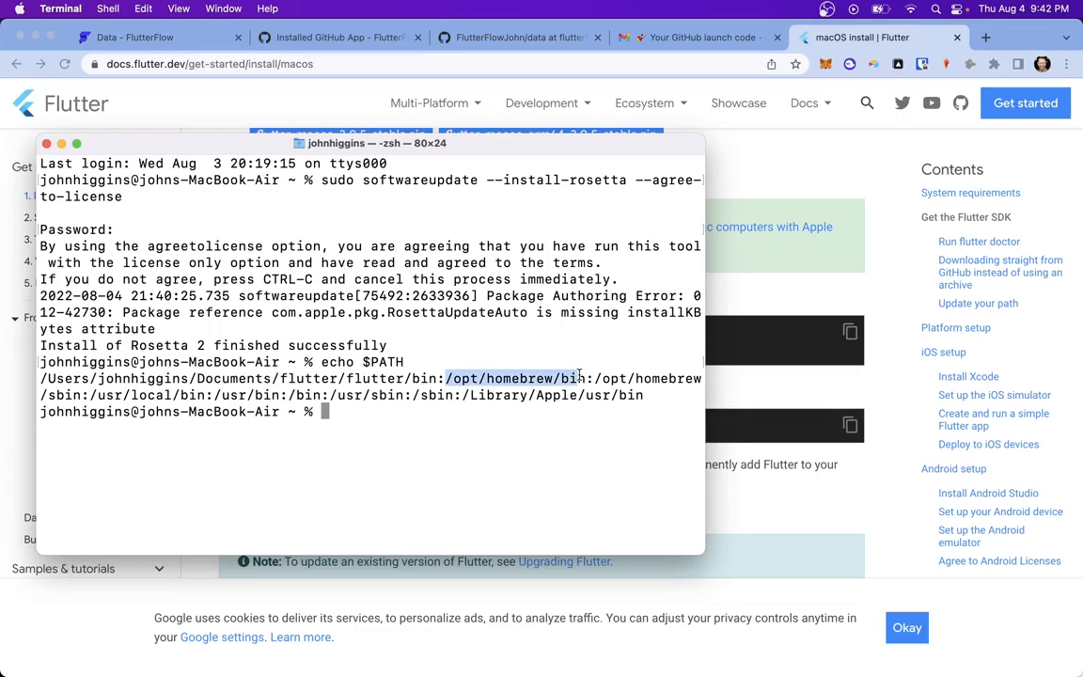
left_click(442, 378)
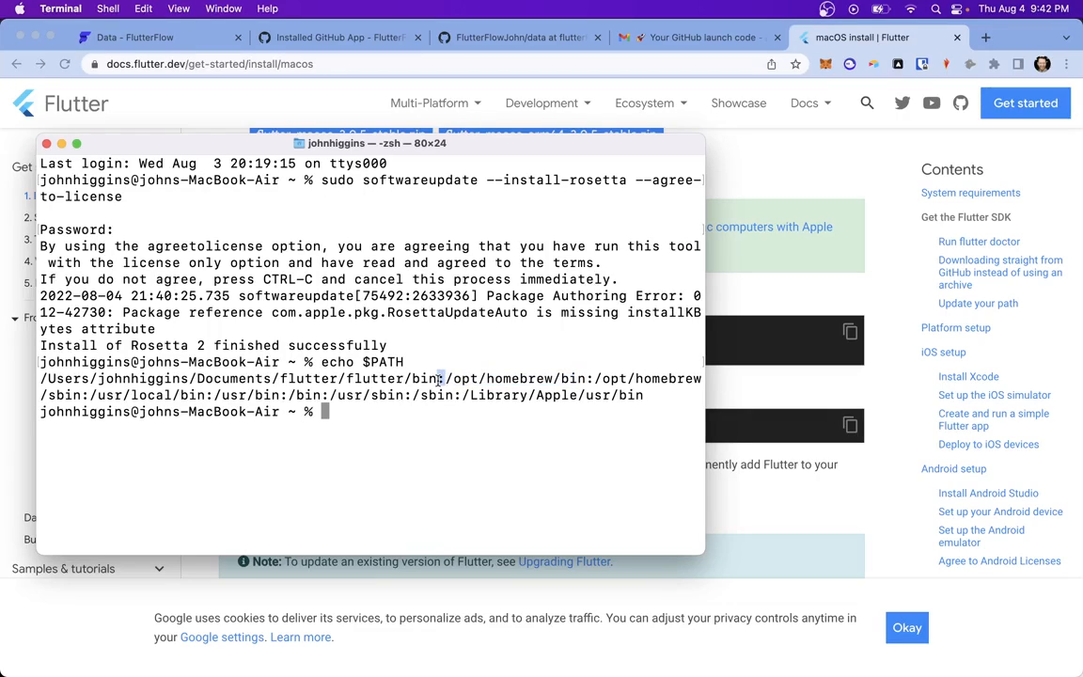
left_click_drag(449, 378, 591, 378)
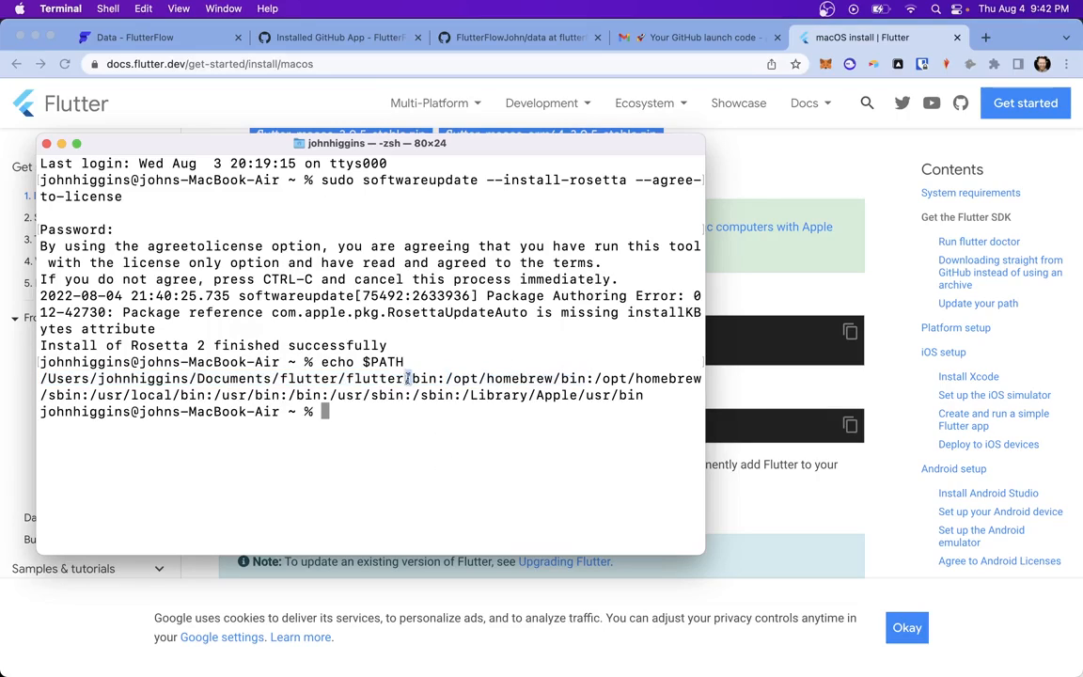
left_click_drag(40, 378, 409, 378)
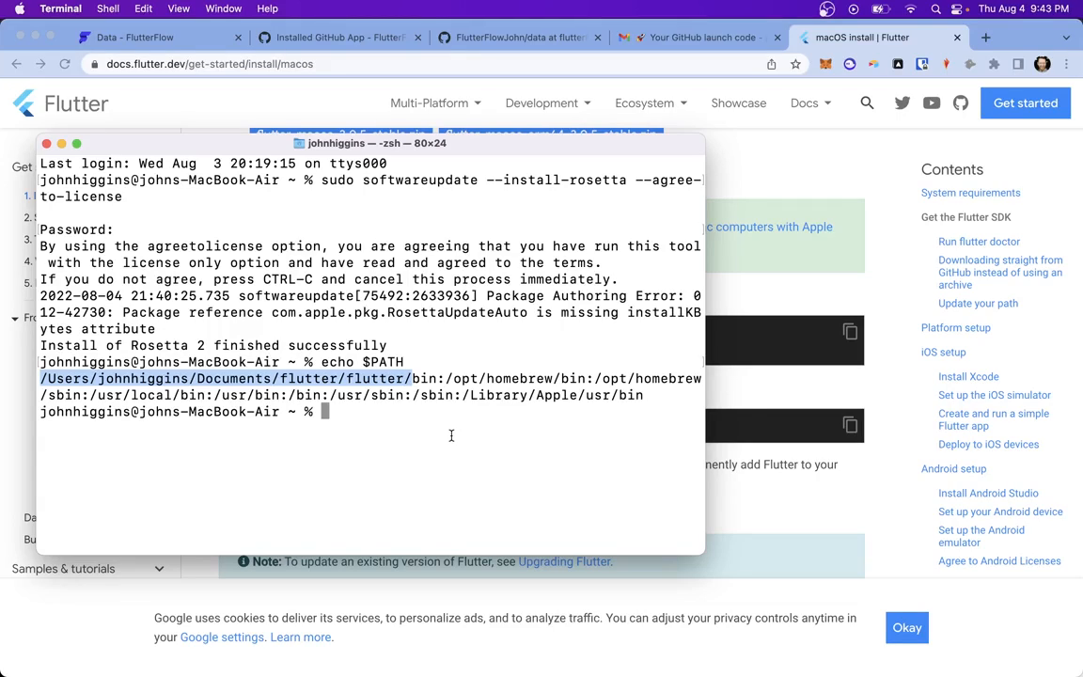
- Enter 'flutter run' at the prompt and select the word flutter
type("flutter")
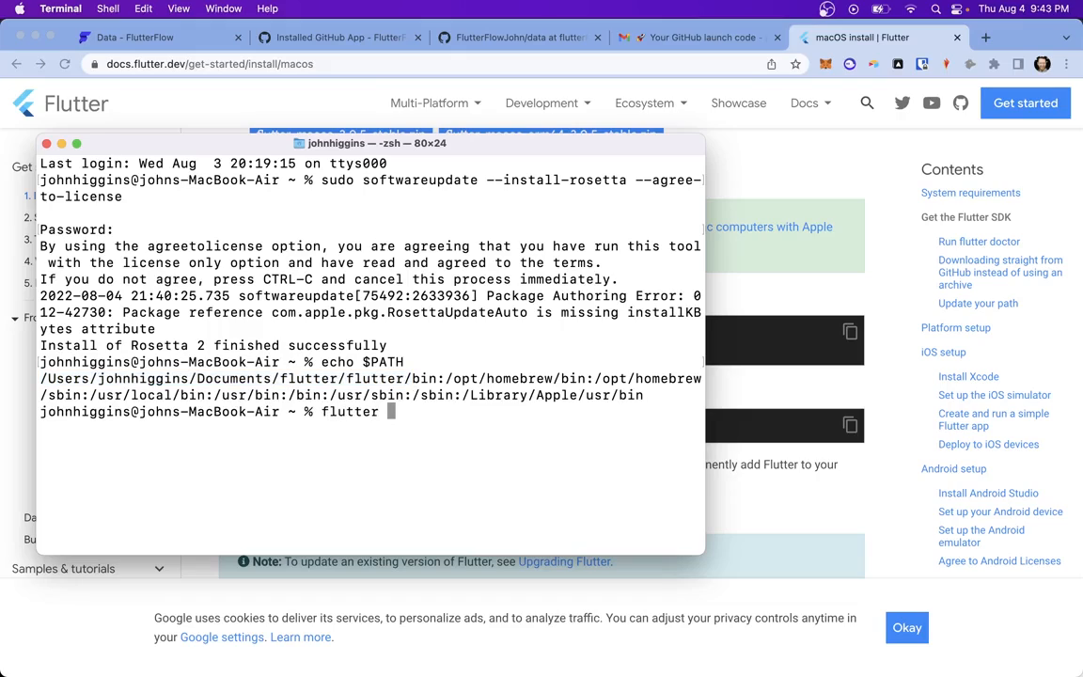
type("run")
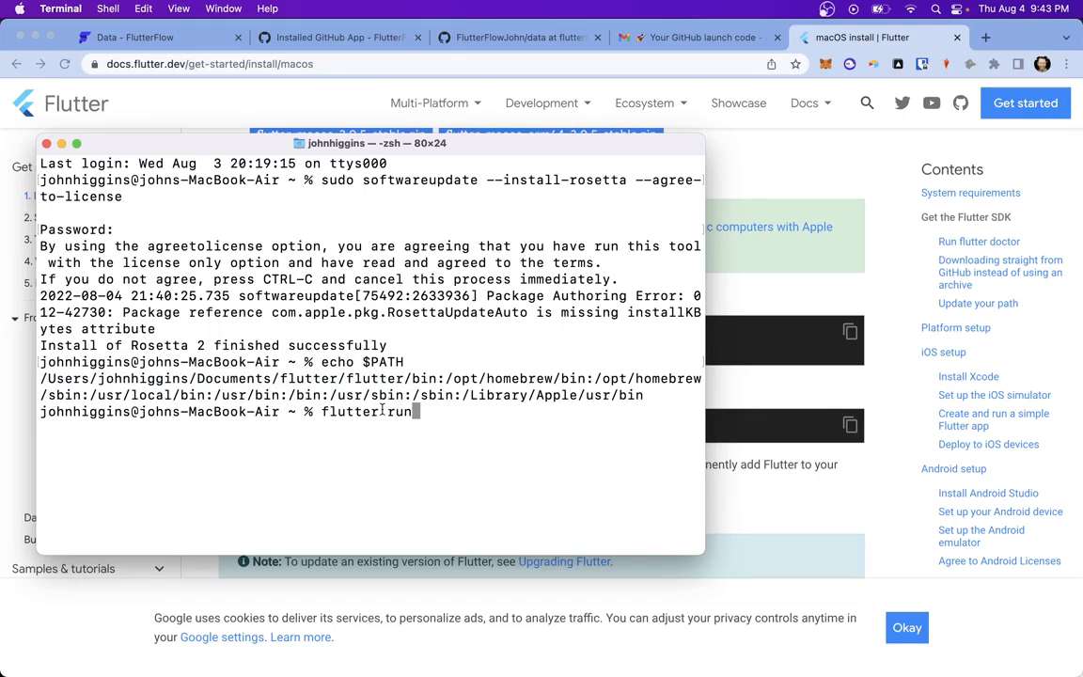
double_click(348, 412)
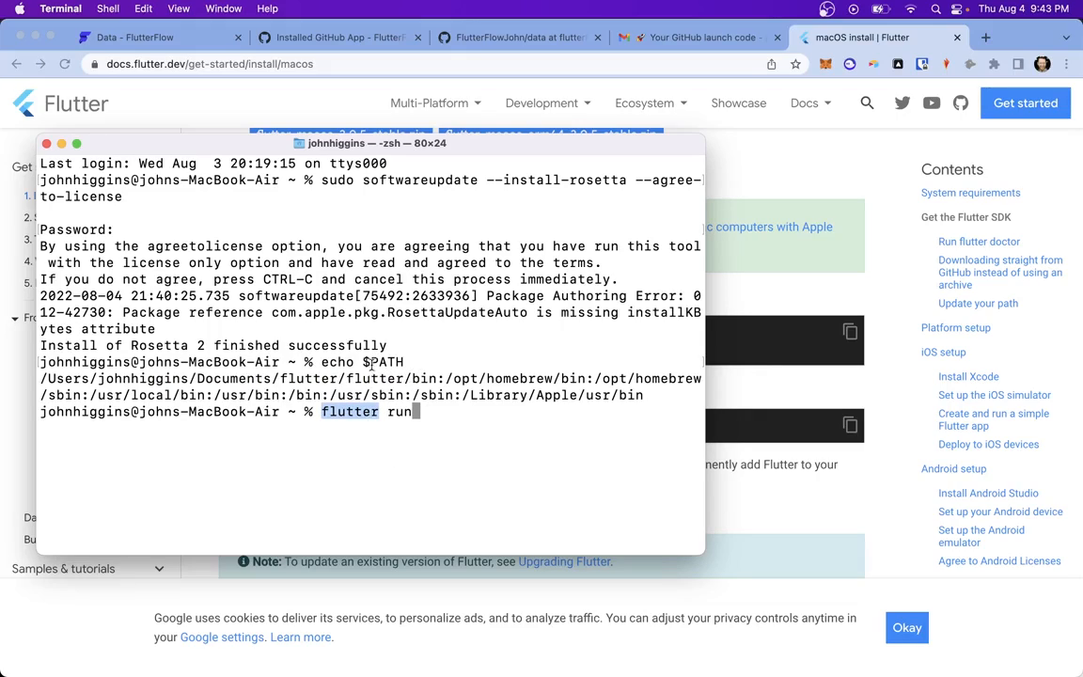
key("BackSpace")
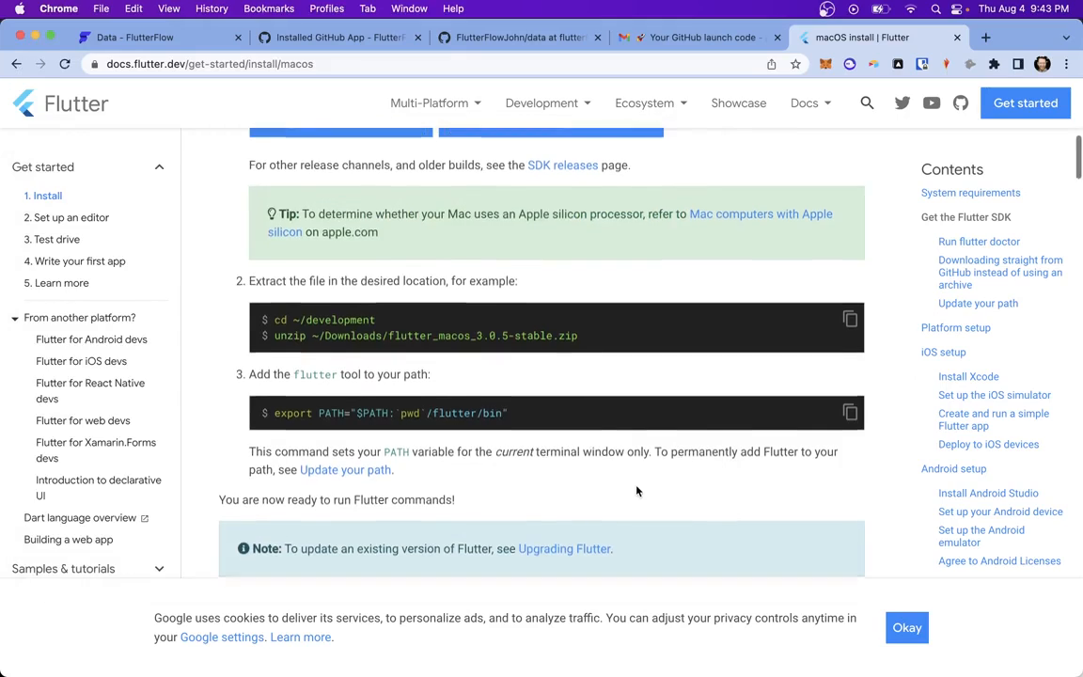
scroll("down", 3)
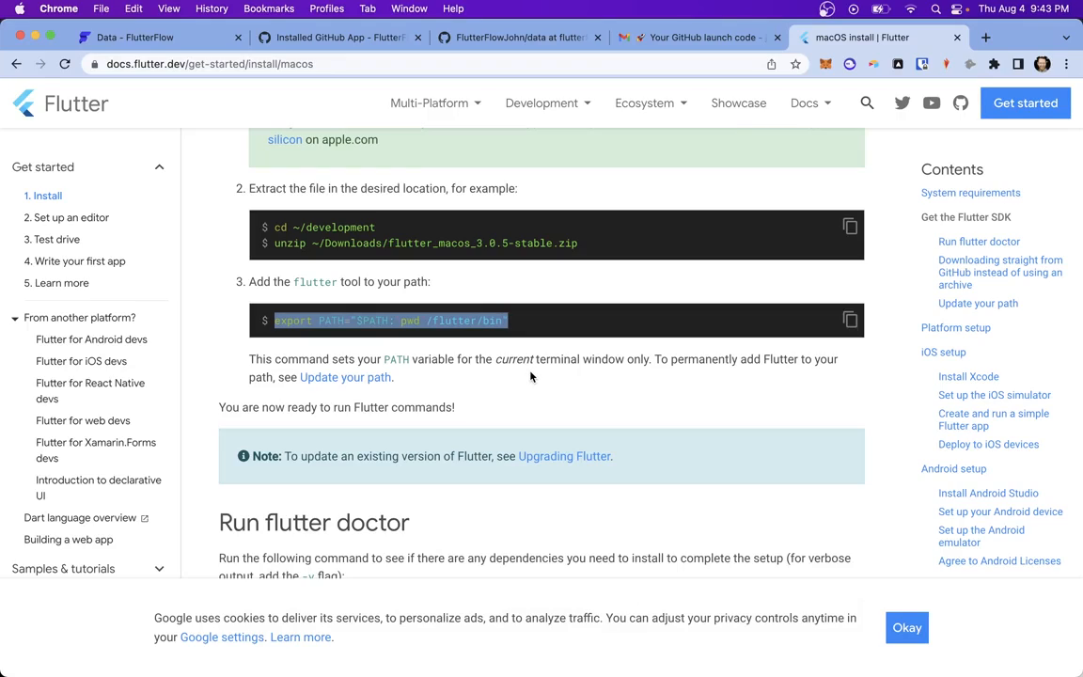
left_click(522, 321)
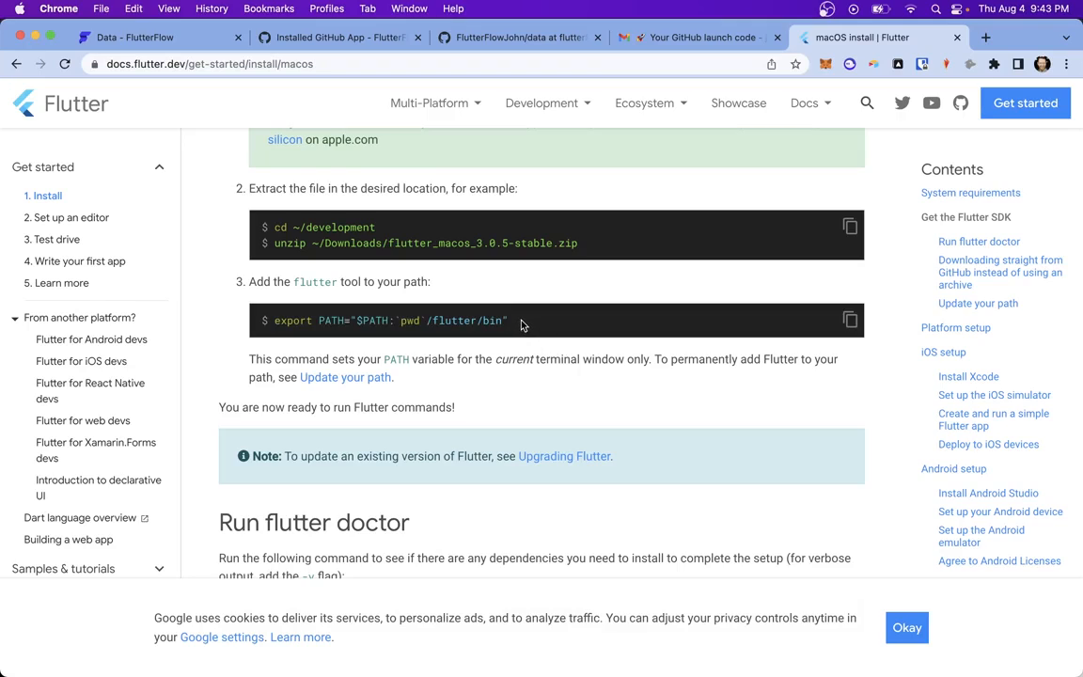
left_click_drag(361, 321, 508, 320)
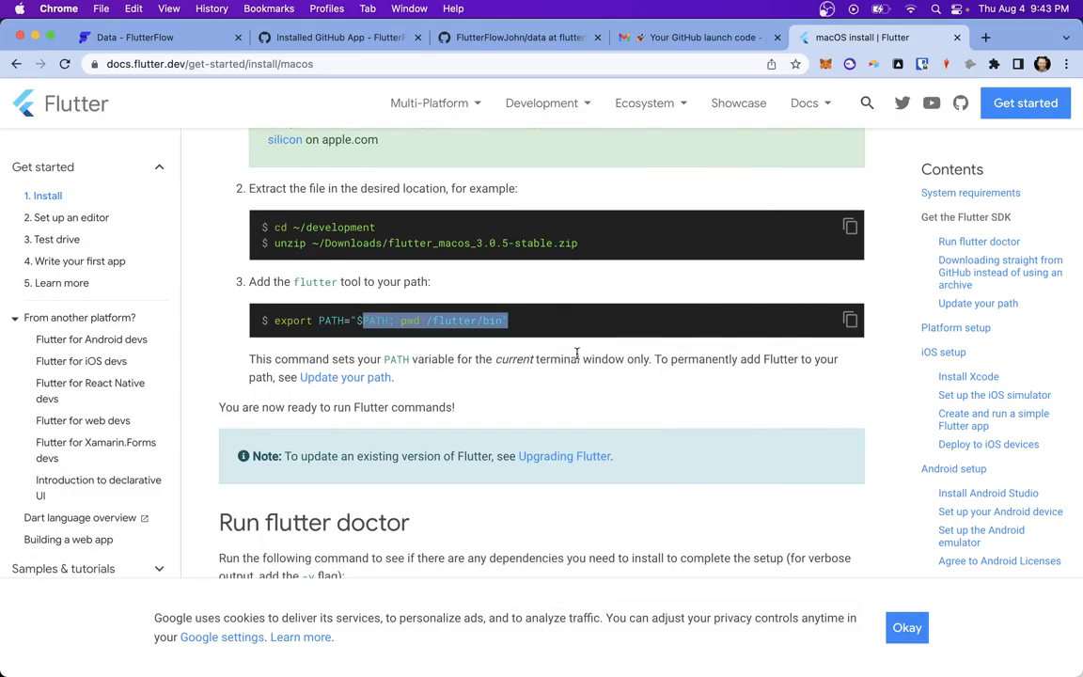
scroll("down", 3)
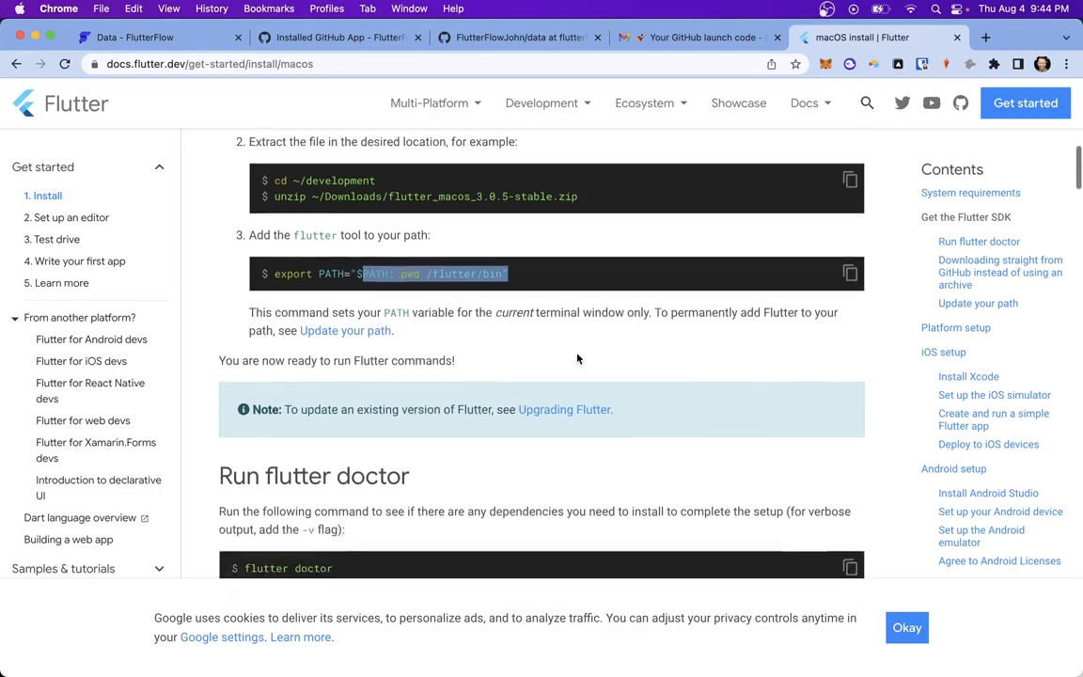
scroll("down", 3)
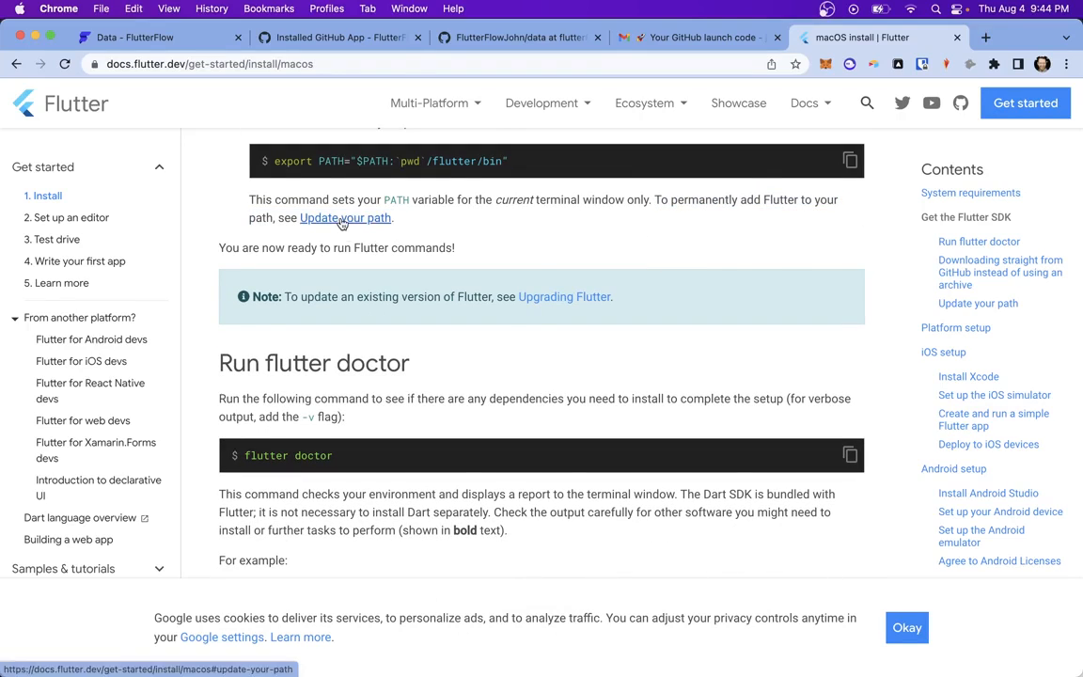
- Jump to Update your path and highlight the permanent-PATH and machine-specific notes
left_click(345, 217)
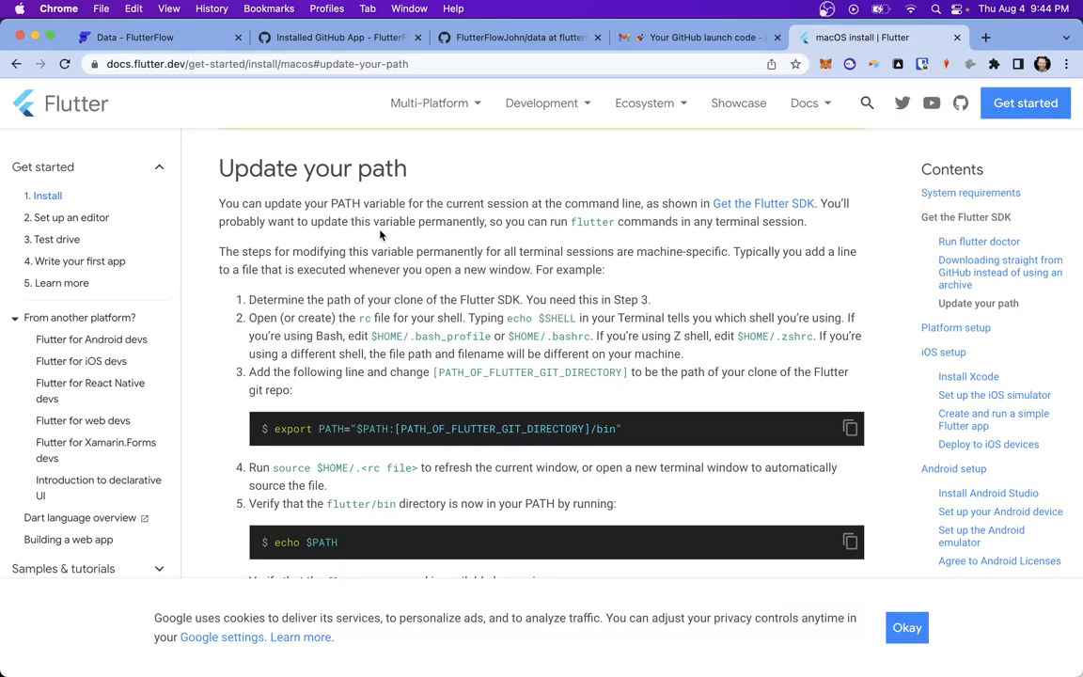
left_click_drag(400, 203, 331, 221)
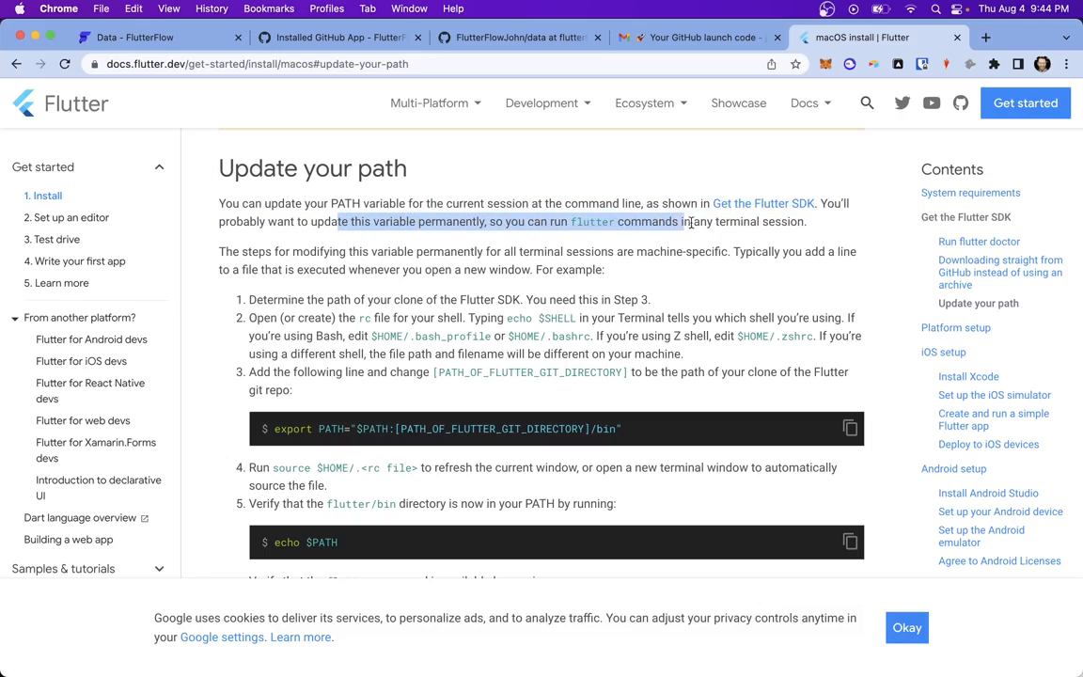
left_click(485, 271)
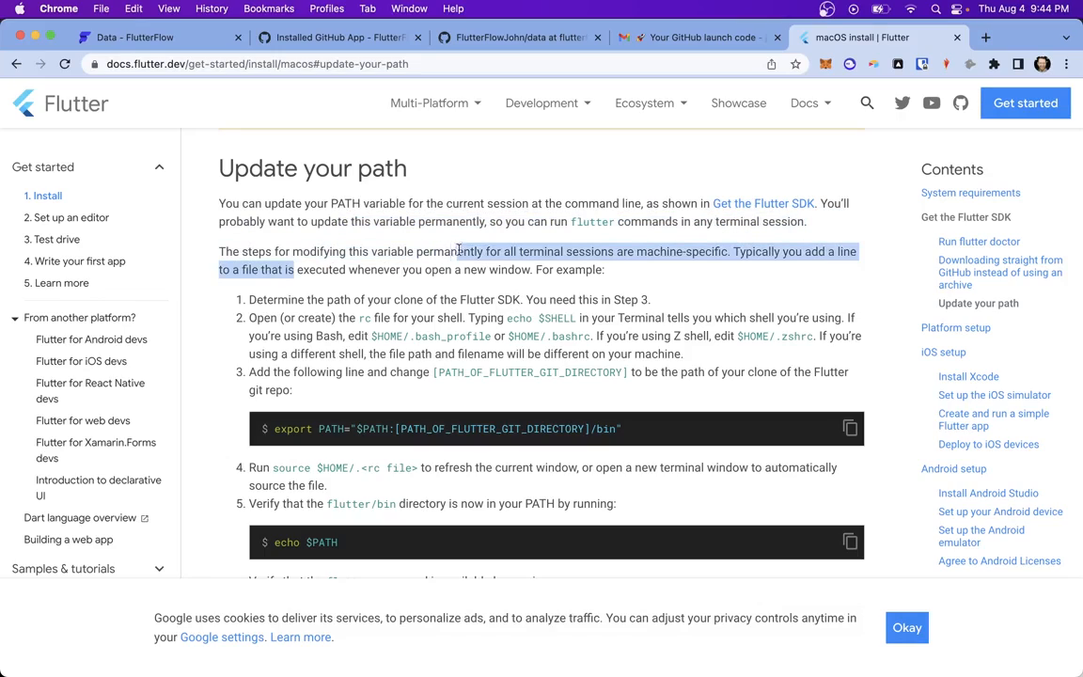
left_click(550, 257)
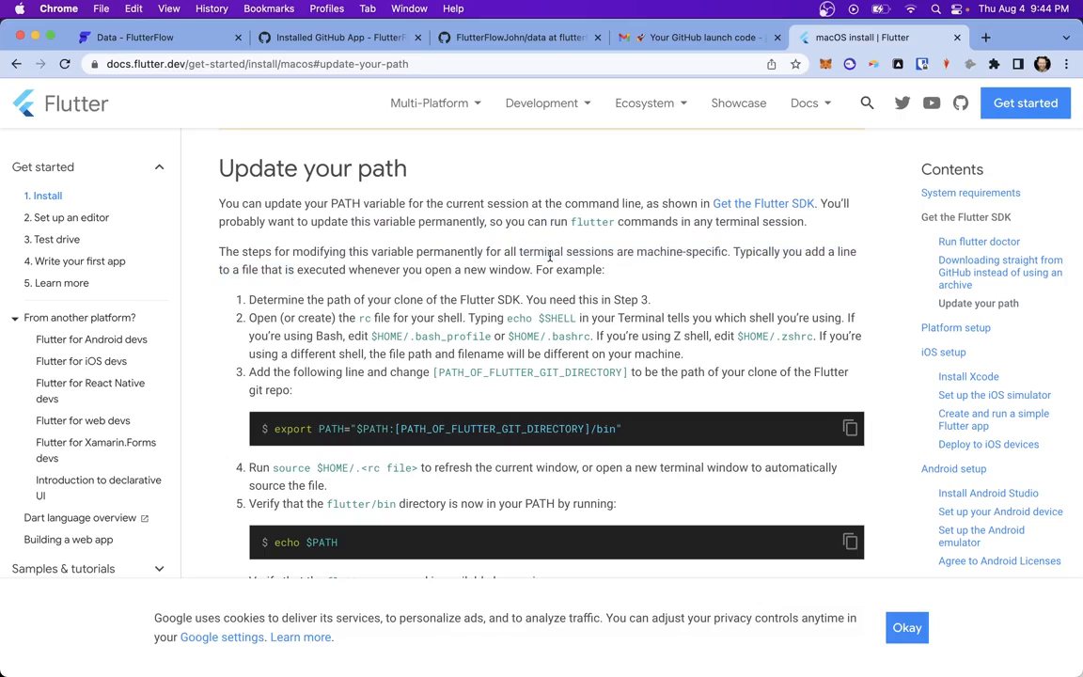
left_click_drag(519, 251, 606, 270)
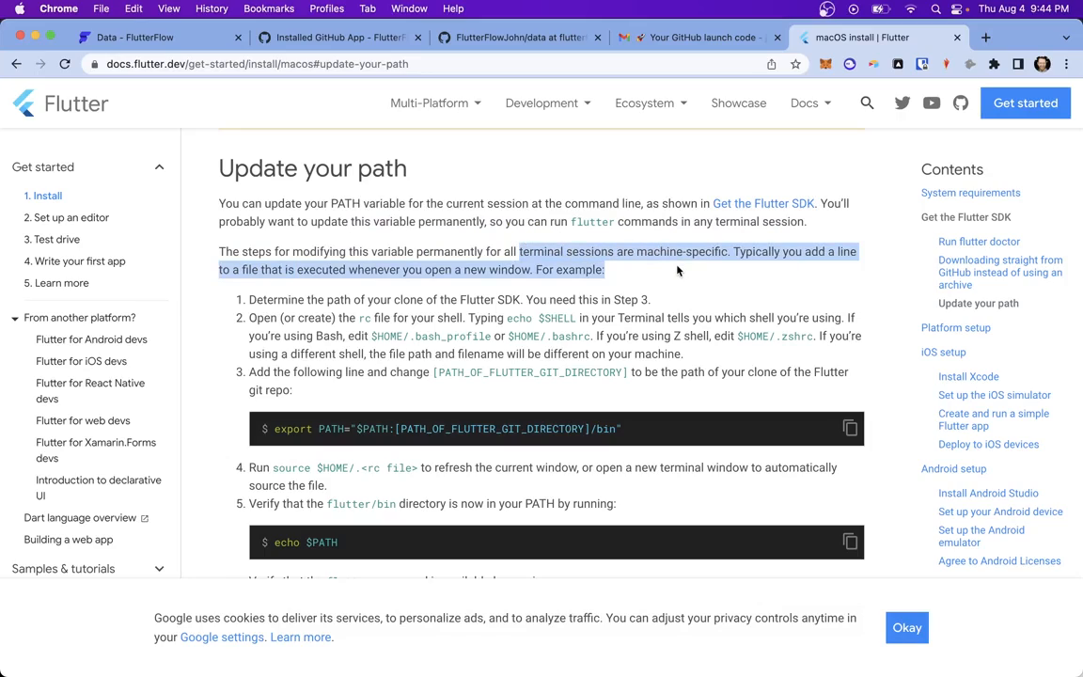
mouse_move(674, 284)
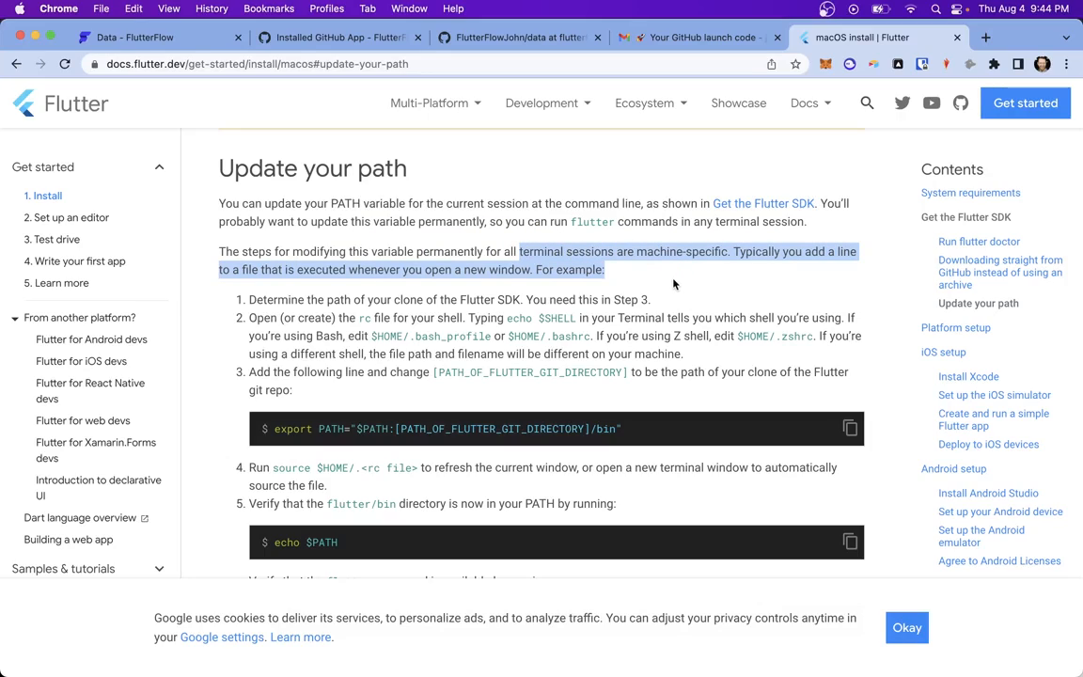
mouse_move(519, 298)
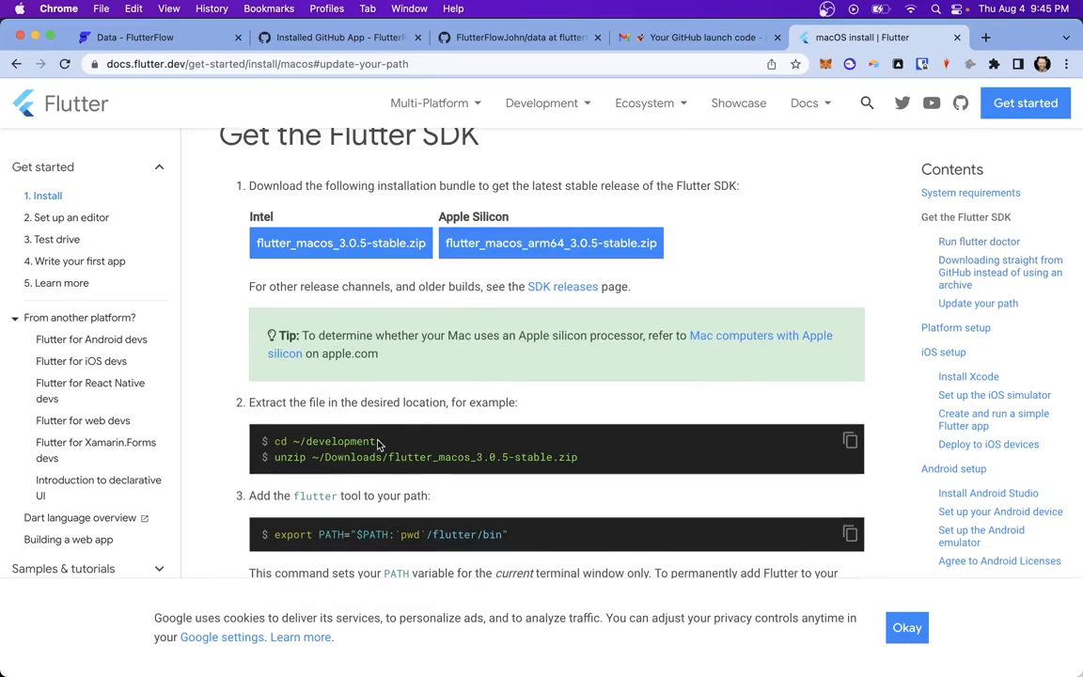
- Select 'development' in the extract command and scroll to the verification commands
double_click(339, 441)
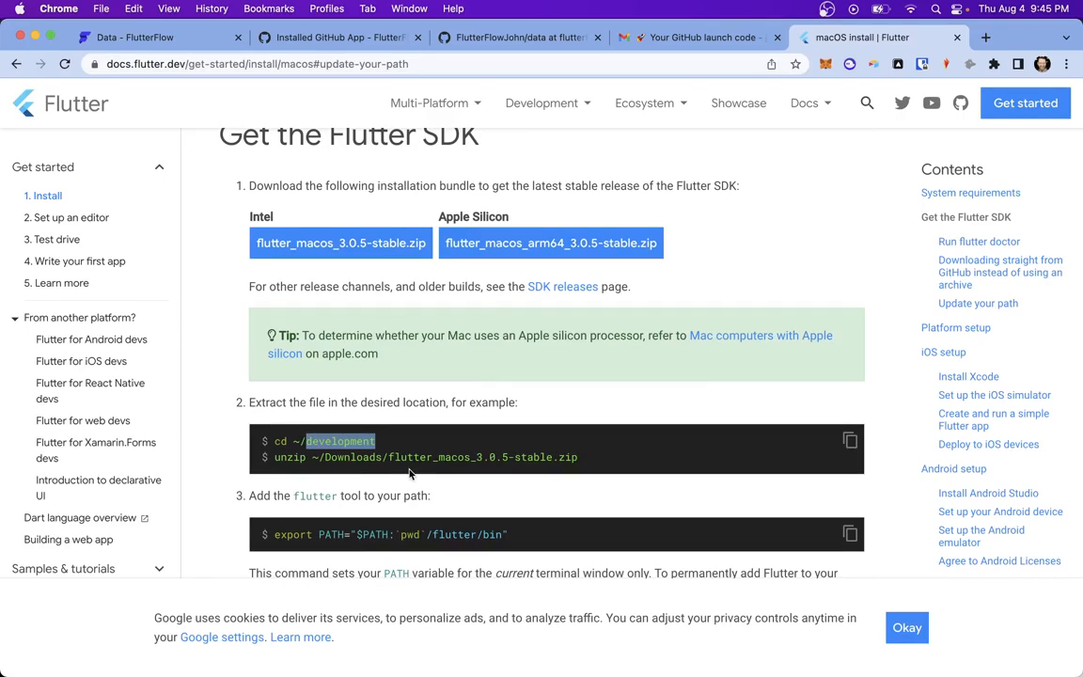
scroll("down", 3)
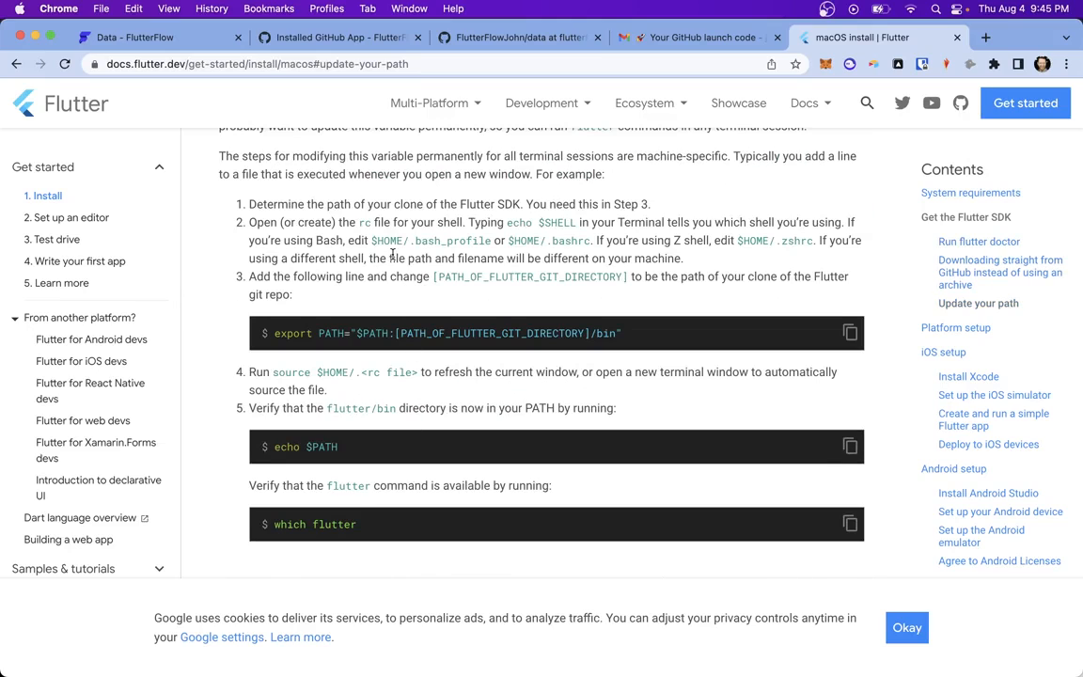
double_click(369, 222)
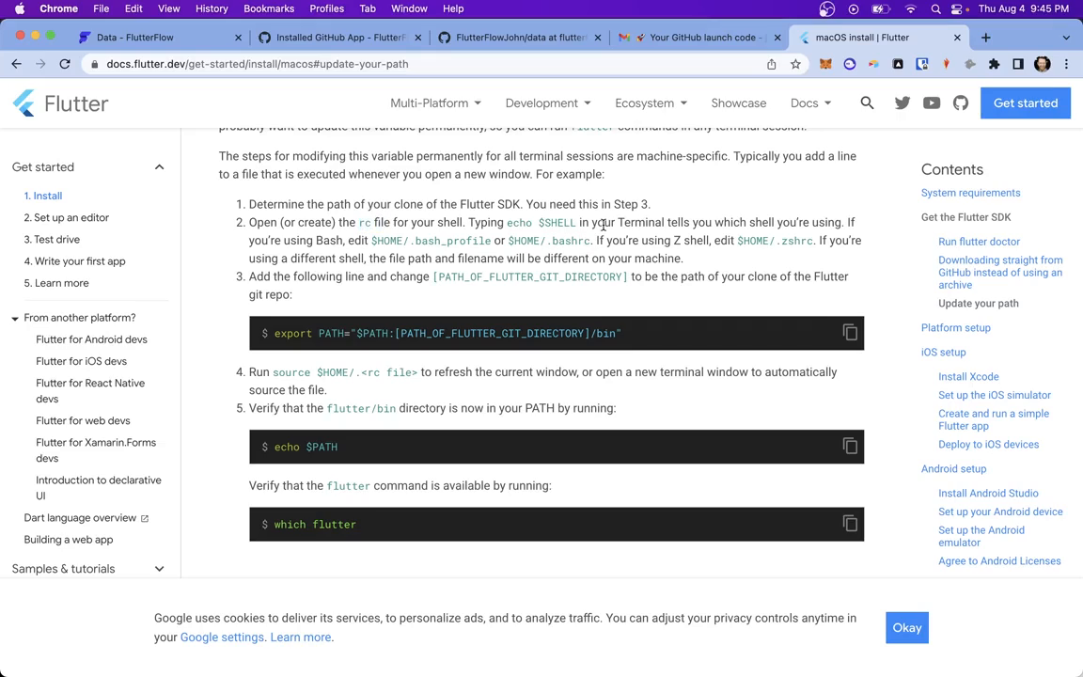
mouse_move(727, 271)
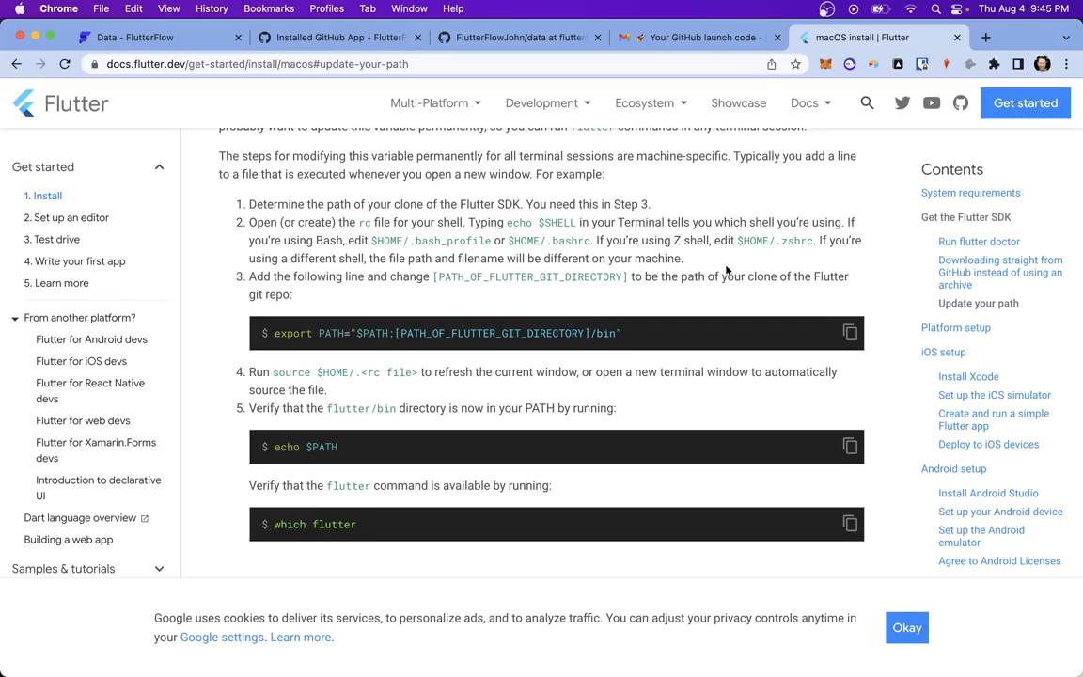
mouse_move(777, 243)
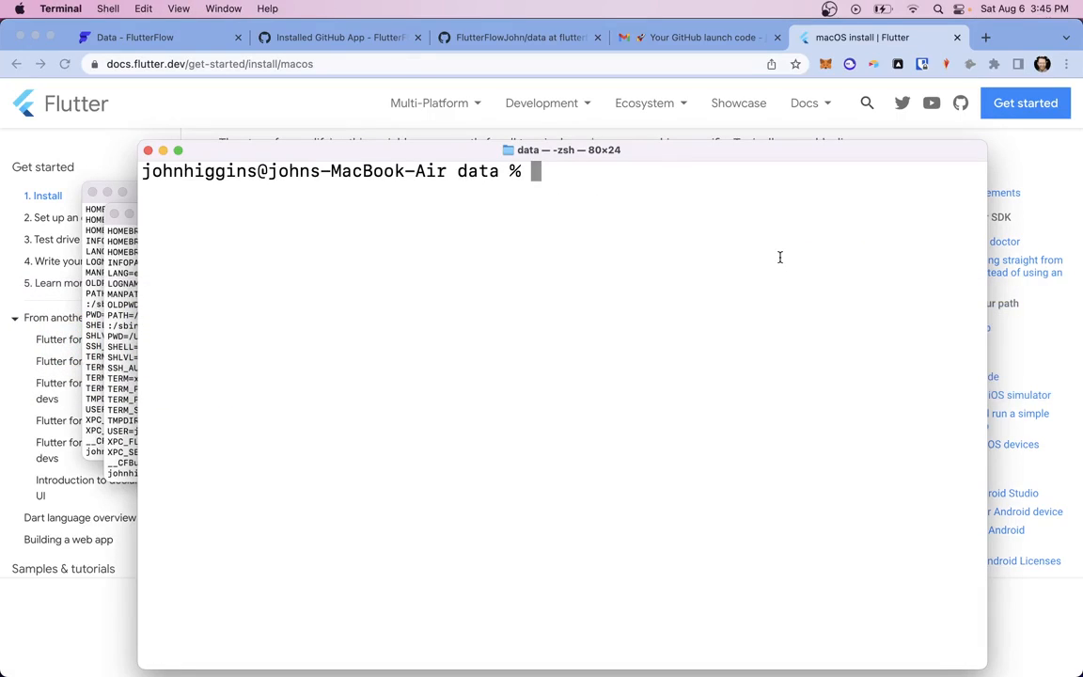
- Open ~/.zshrc in nano and type /Users/johnhiggins/Documents/flutter/flutter below the PATH export
type("nano")
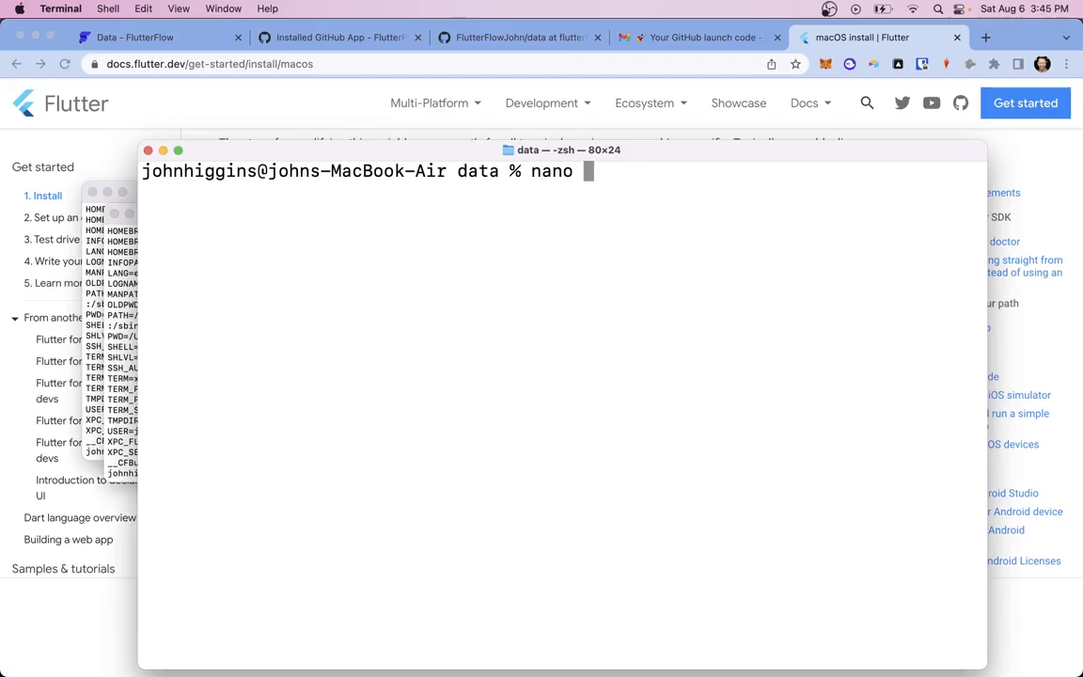
type("~/.")
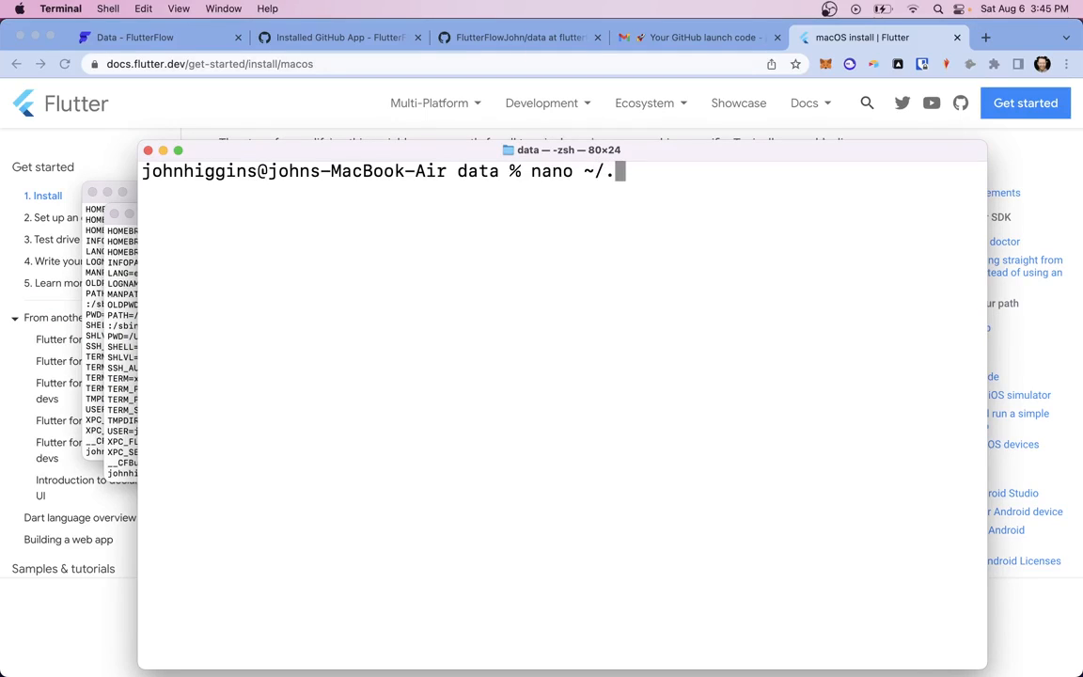
type("zsh")
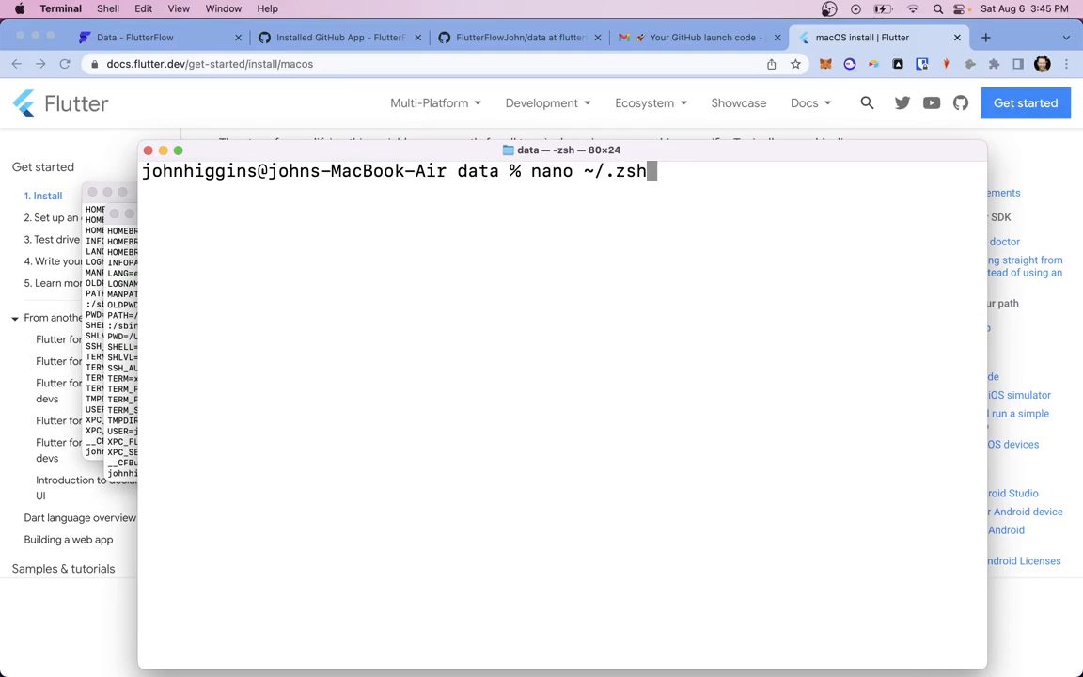
type("rc")
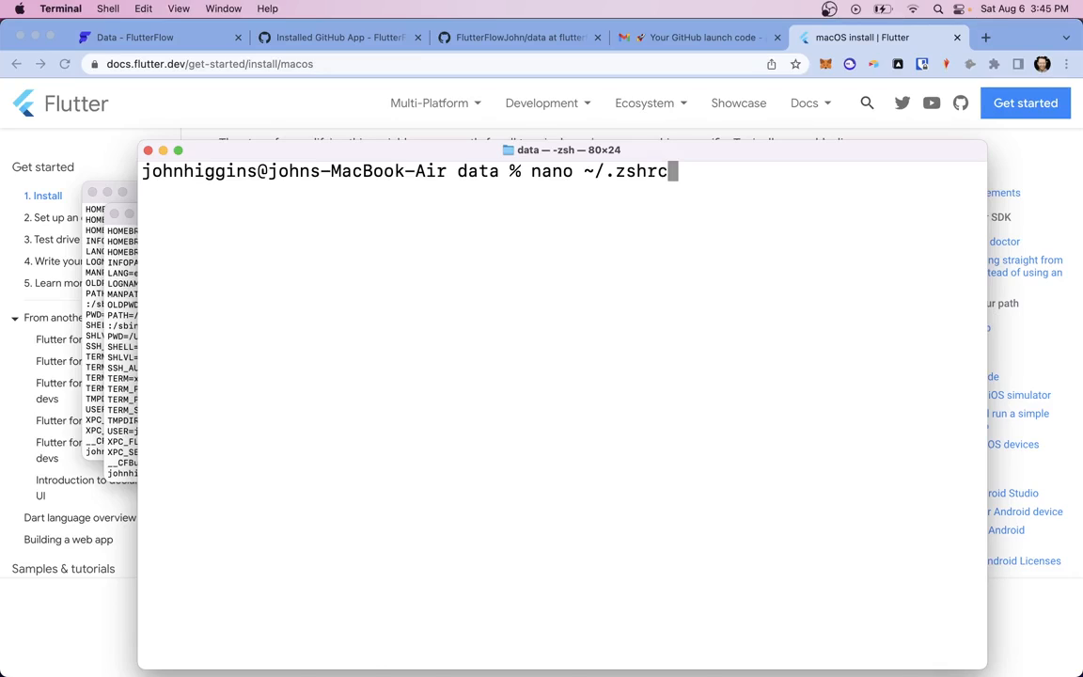
key("enter")
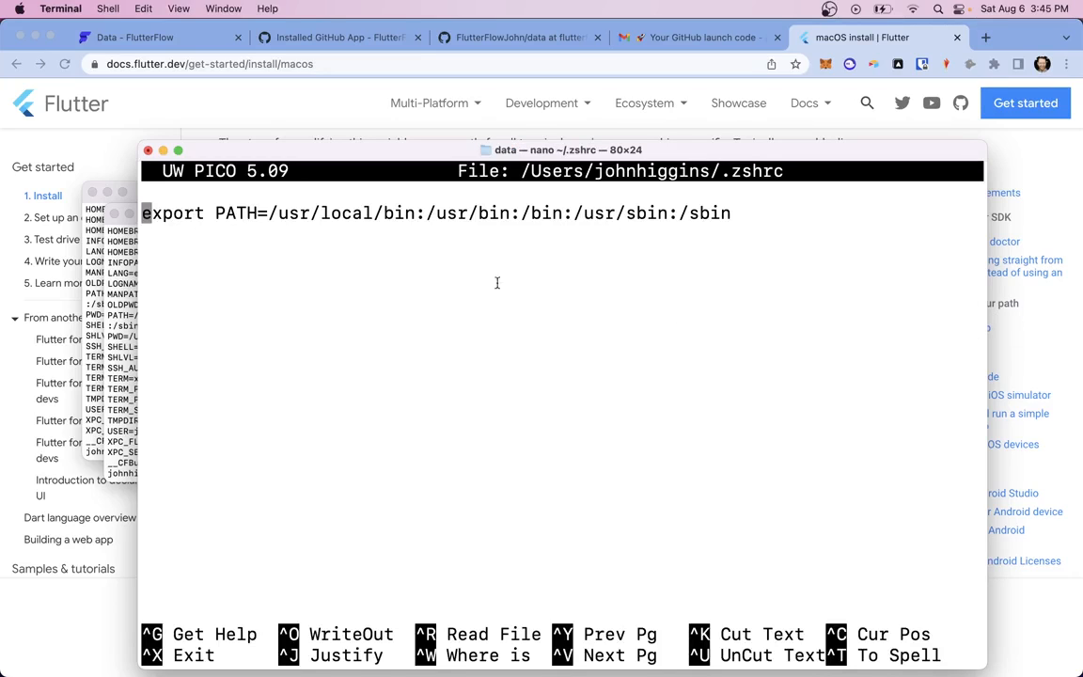
mouse_move(237, 238)
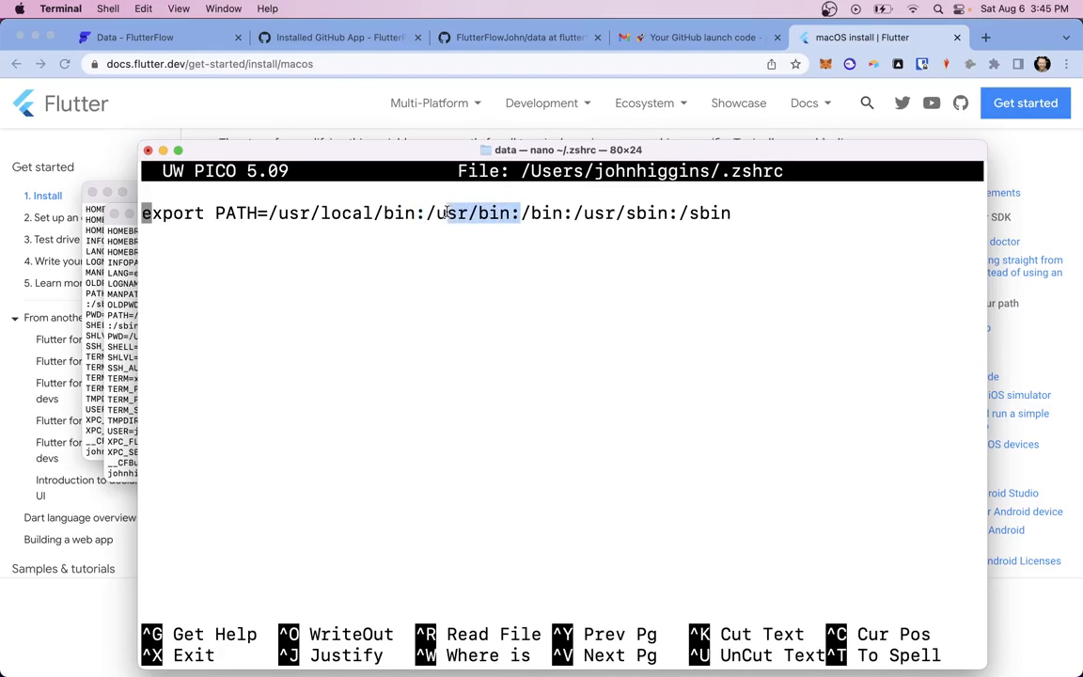
left_click(756, 219)
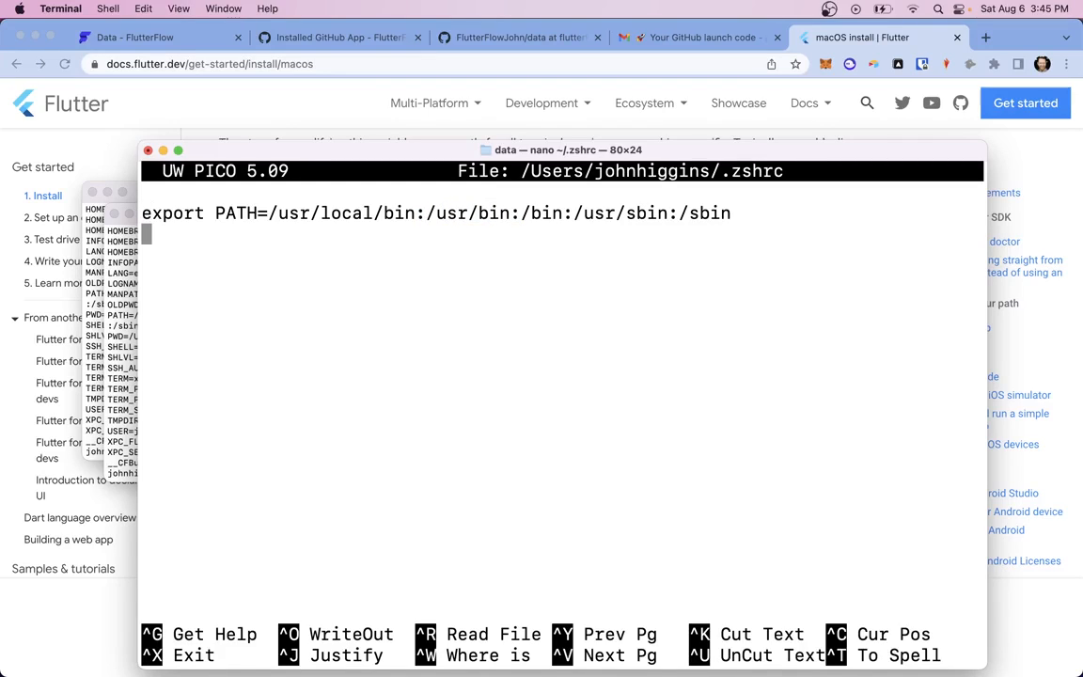
type("/Users/johnhiggins/Documents/flutter/flutter")
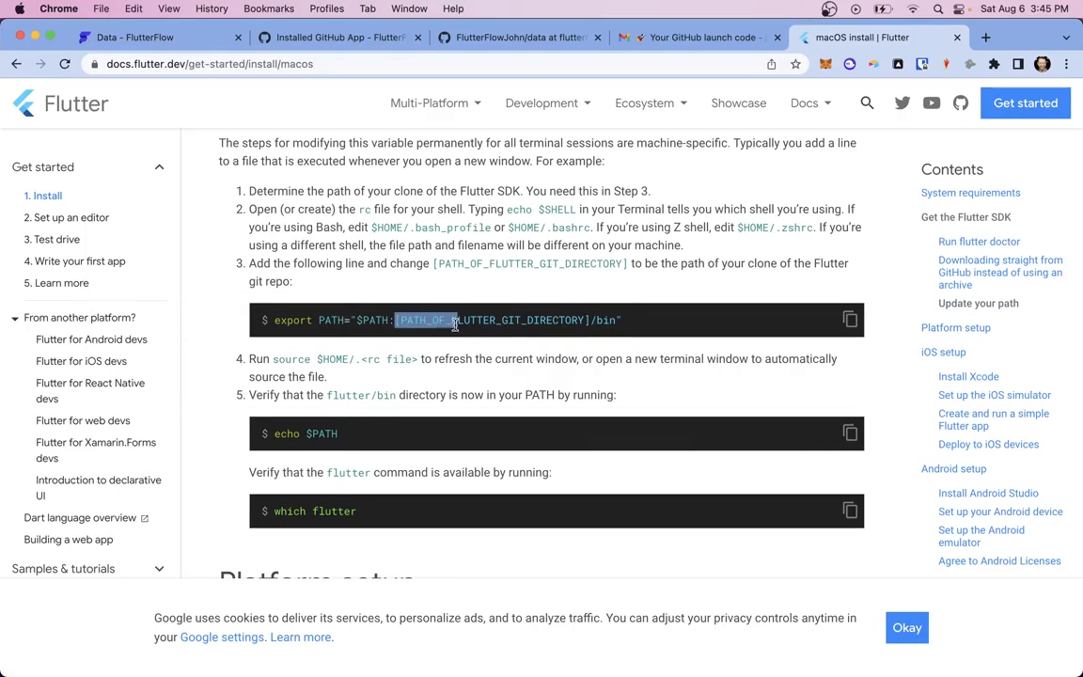
- Select the export PATH line in the docs for pasting into .zshrc
left_click(395, 319)
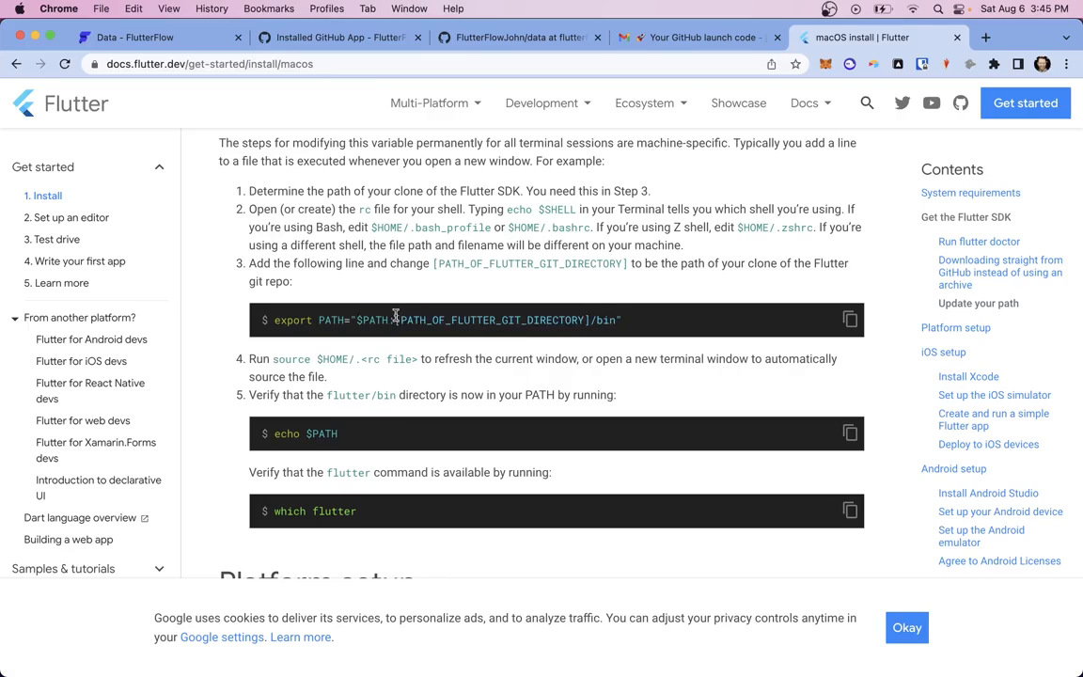
left_click_drag(273, 320, 395, 320)
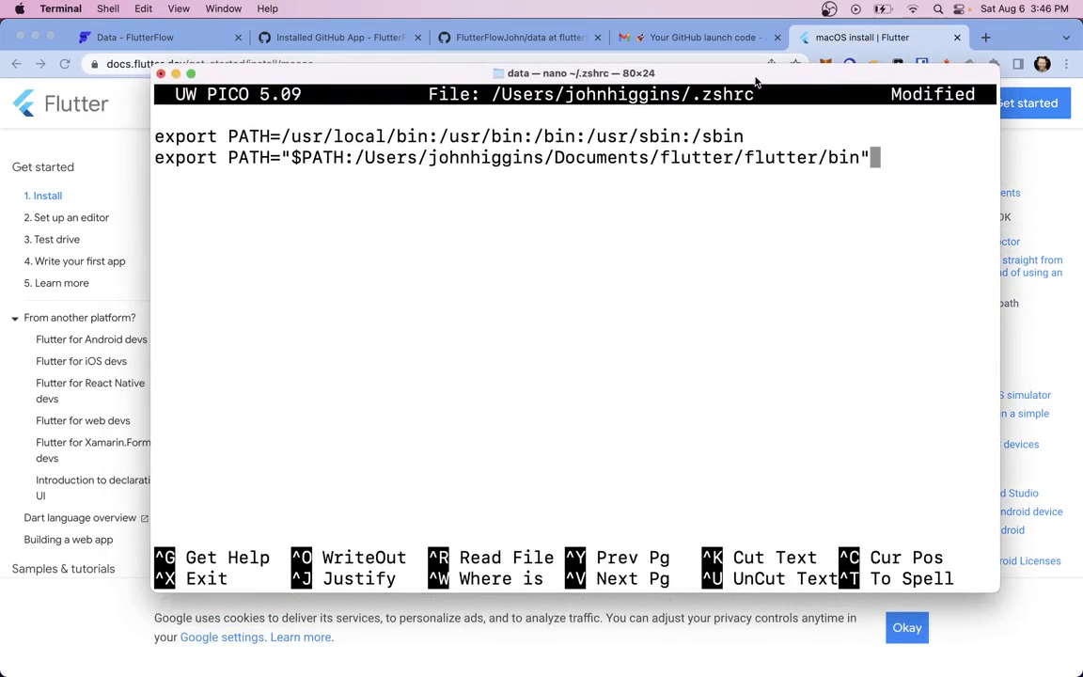
- Save the edited .zshrc and run flutter doctor, which reports issues only in the Android toolchain
key("ctrl+x")
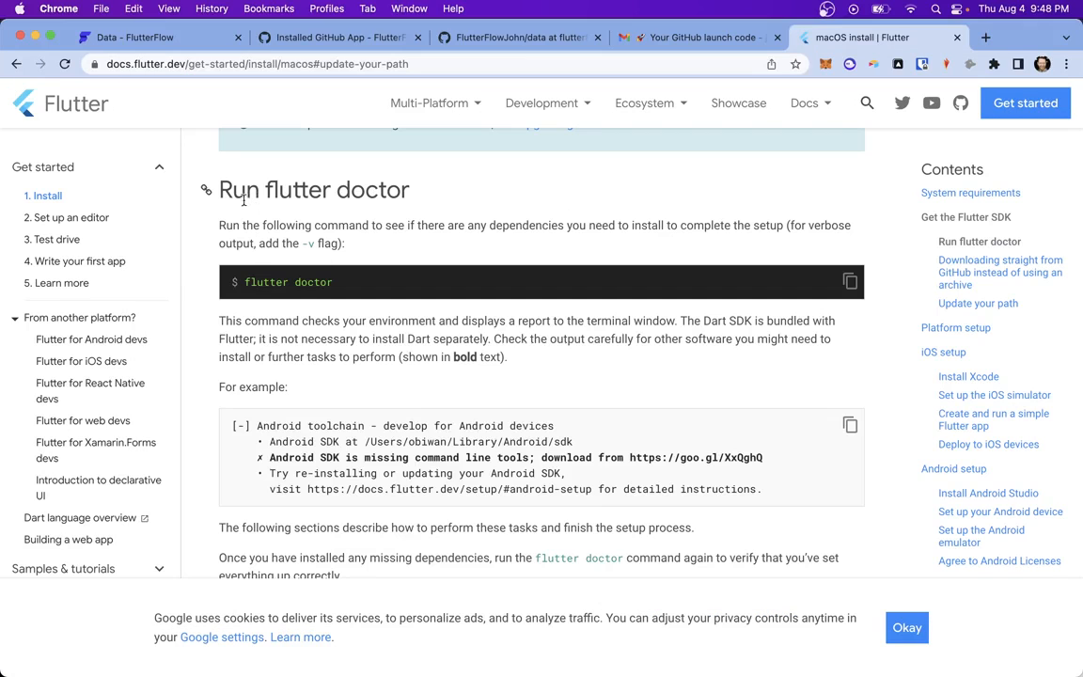
double_click(313, 189)
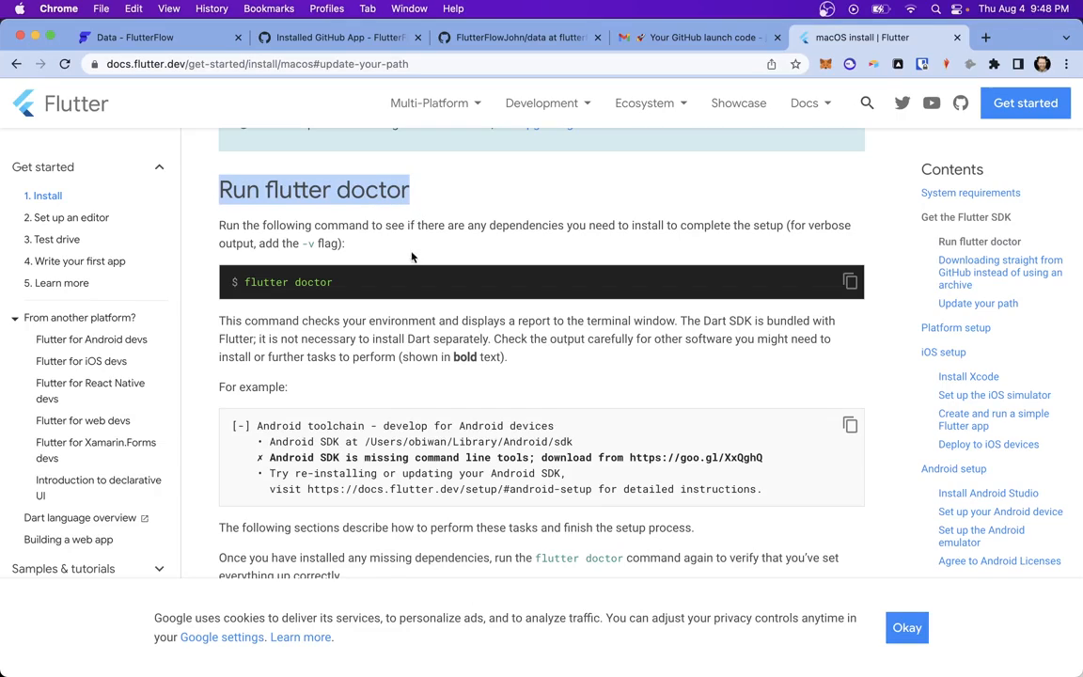
mouse_move(357, 289)
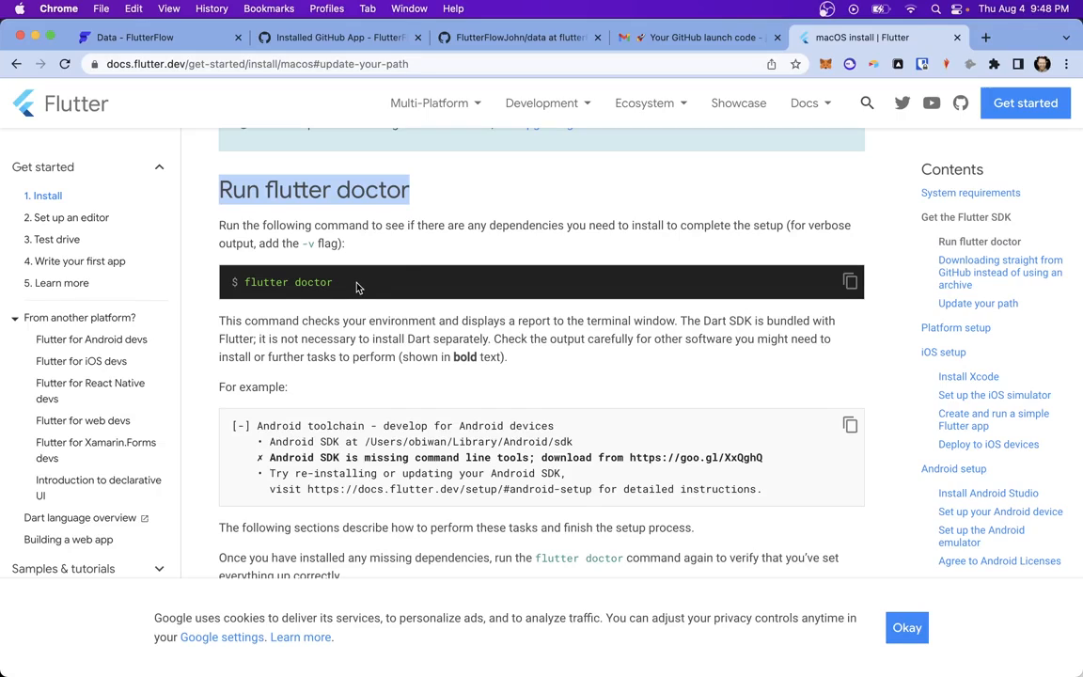
mouse_move(846, 283)
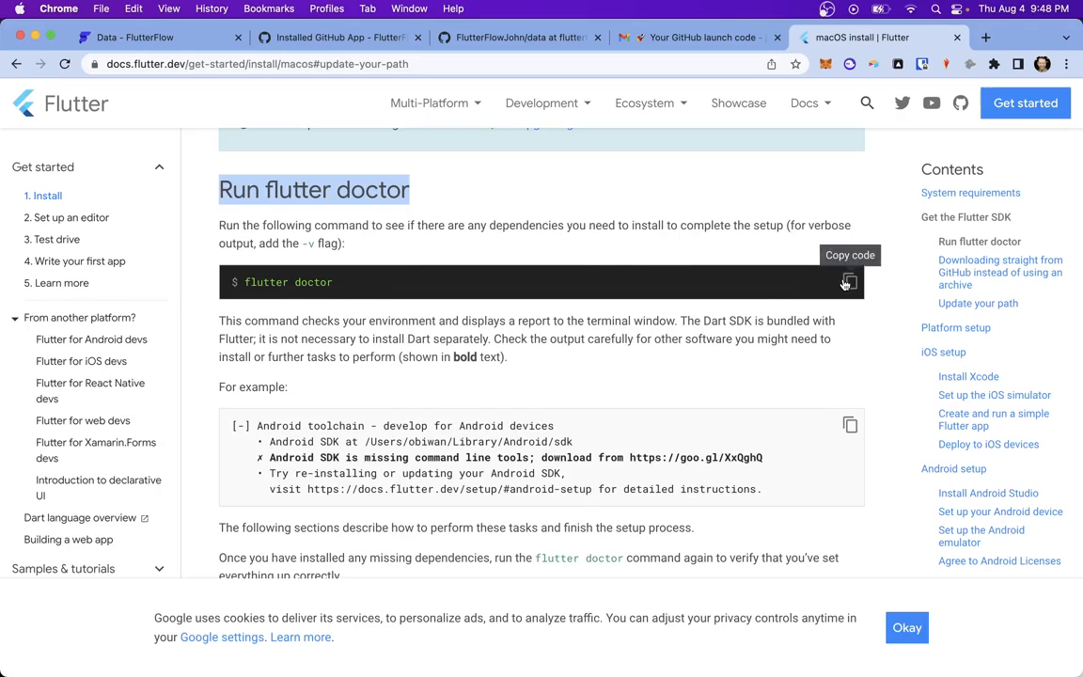
type("flutter doc")
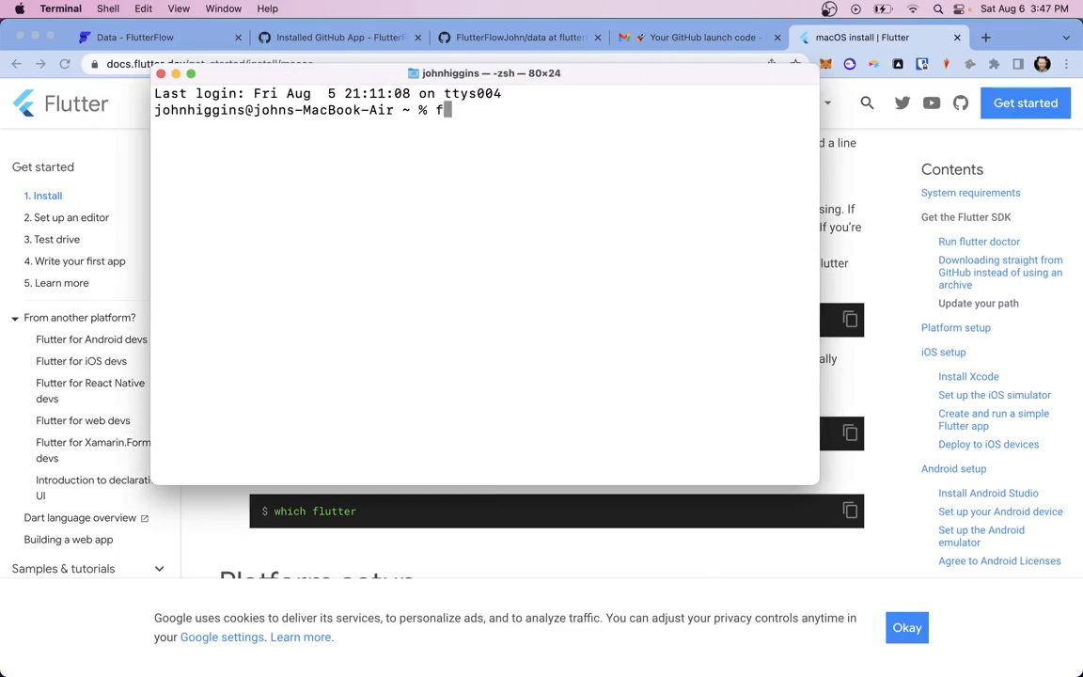
type("flutter doctor")
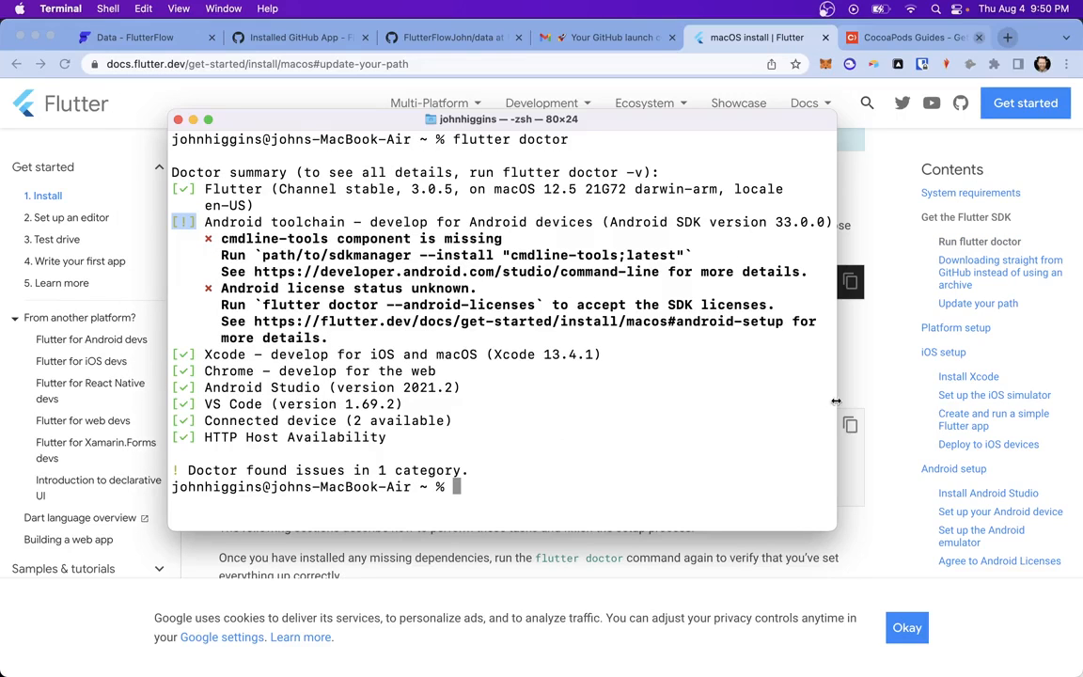
mouse_move(870, 373)
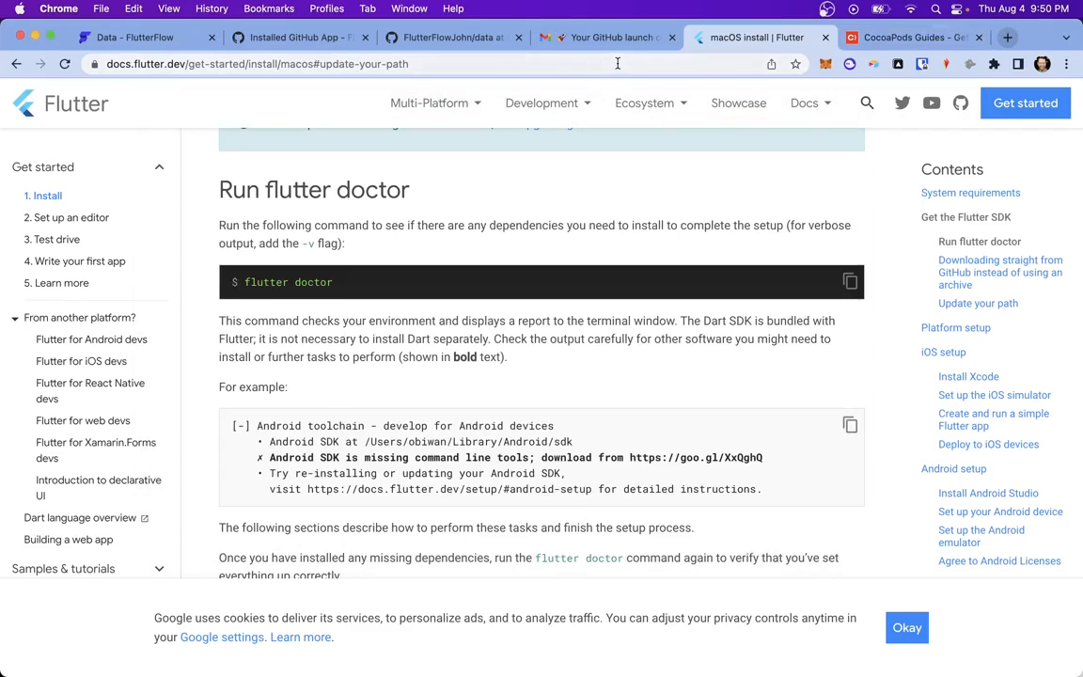
- Search Google for Xcode and show the download options on the Xcode 14 Apple Developer page
type("xcod")
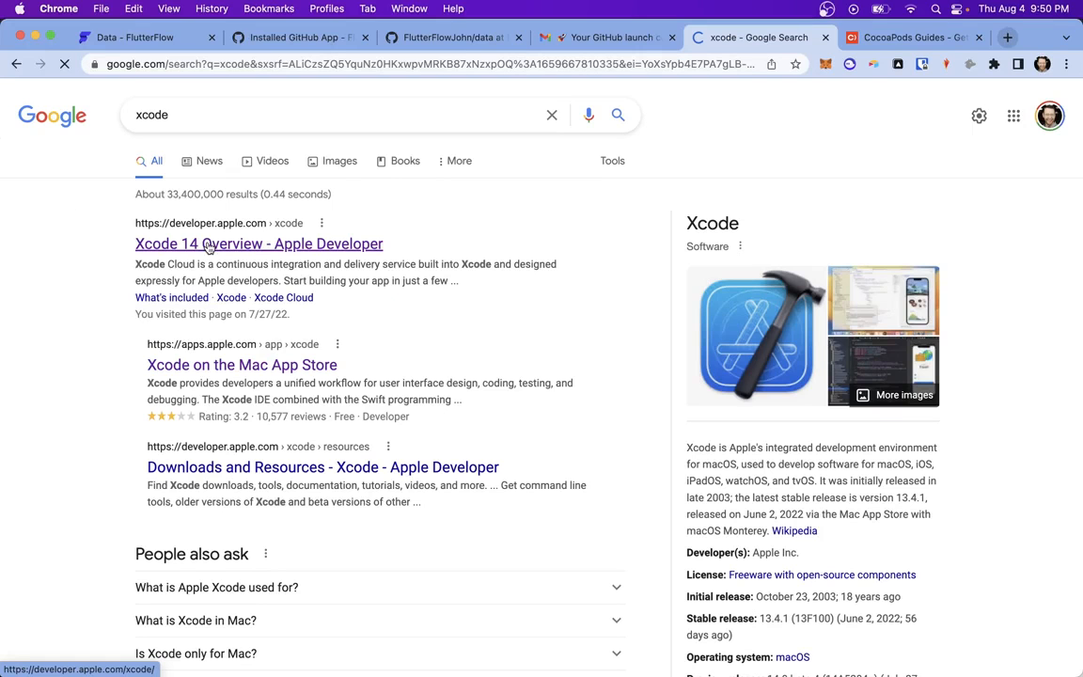
left_click(259, 244)
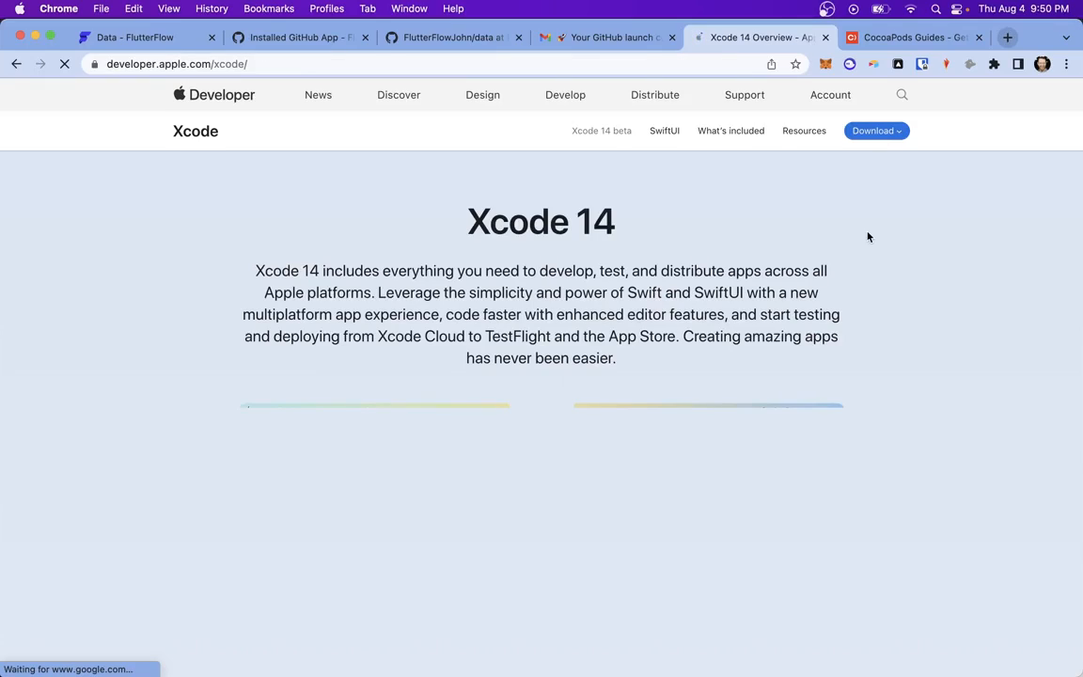
left_click(875, 131)
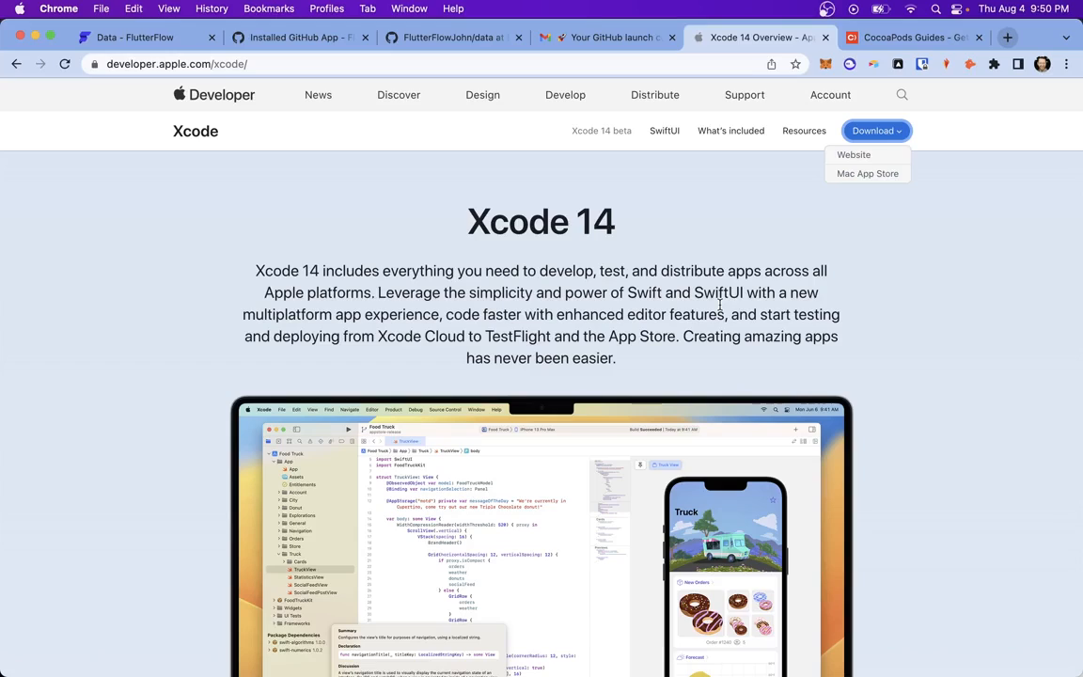
mouse_move(722, 299)
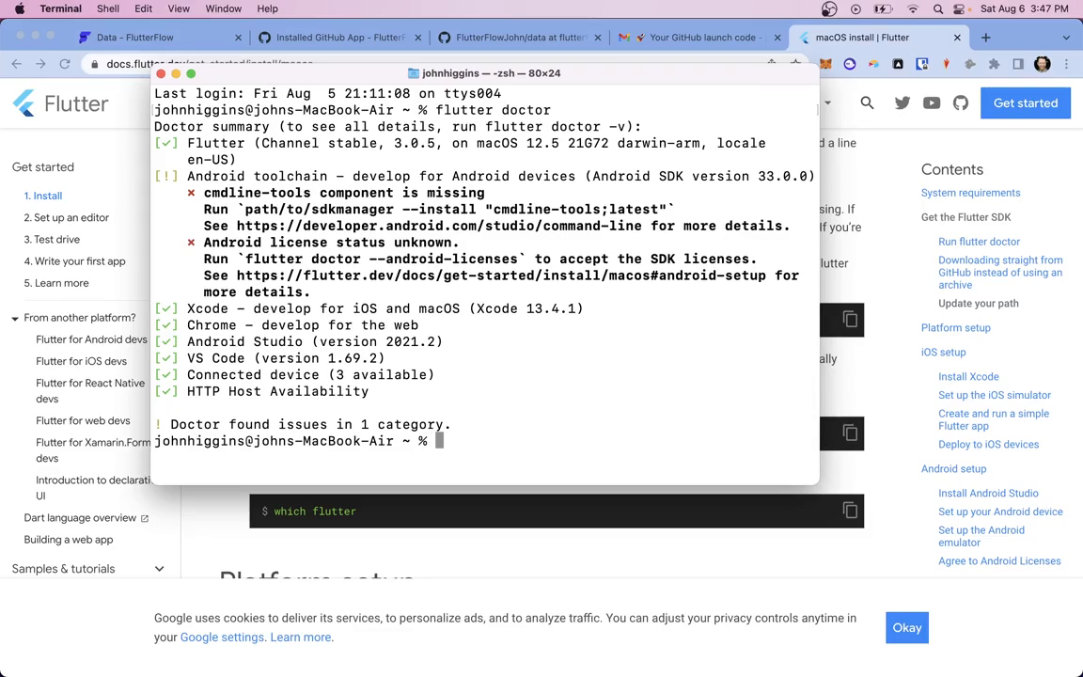
- Change into ~/Documents/Github/data, list its files, and enter flutter run while the iPhone 8 simulator starts
type("cd ~/Documents/Github/data")
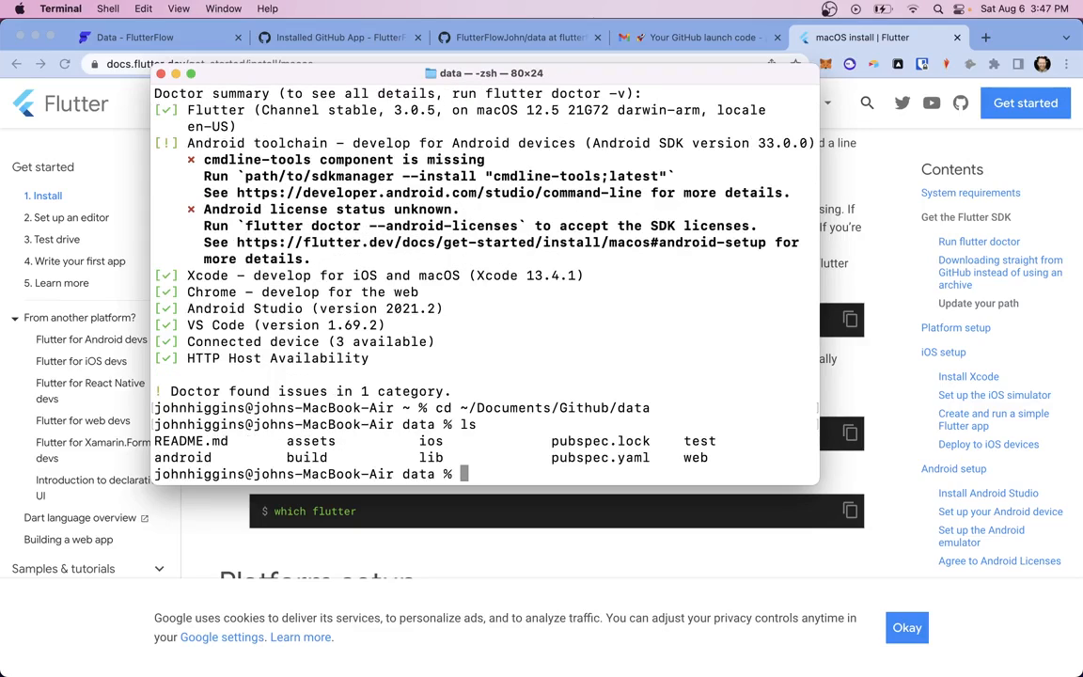
mouse_move(666, 466)
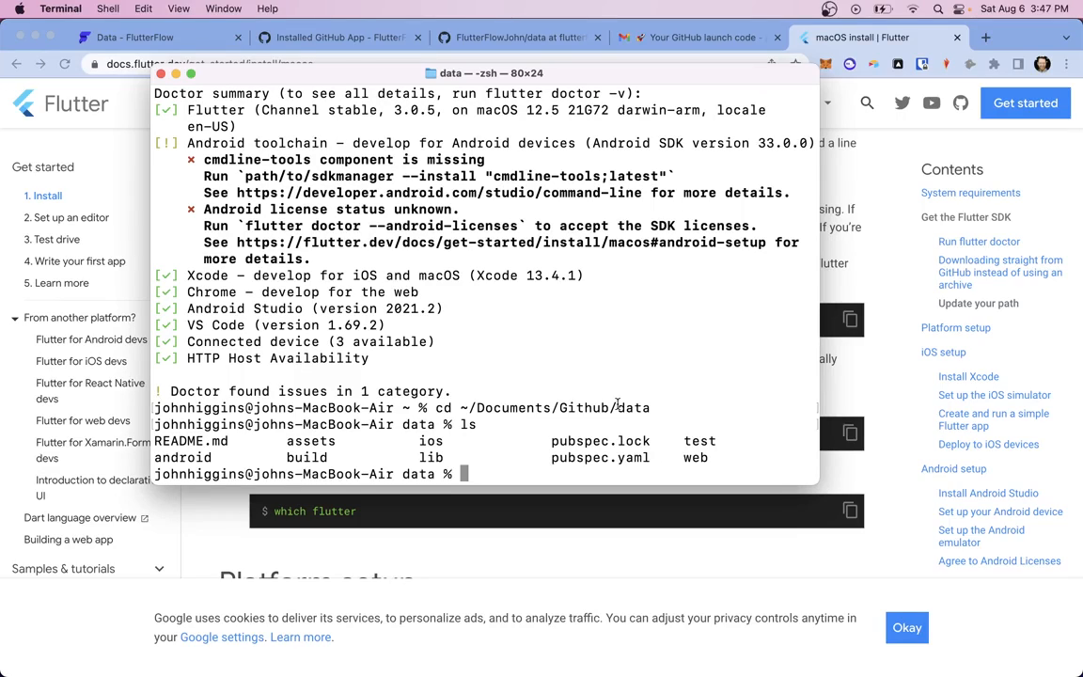
type("flutter run")
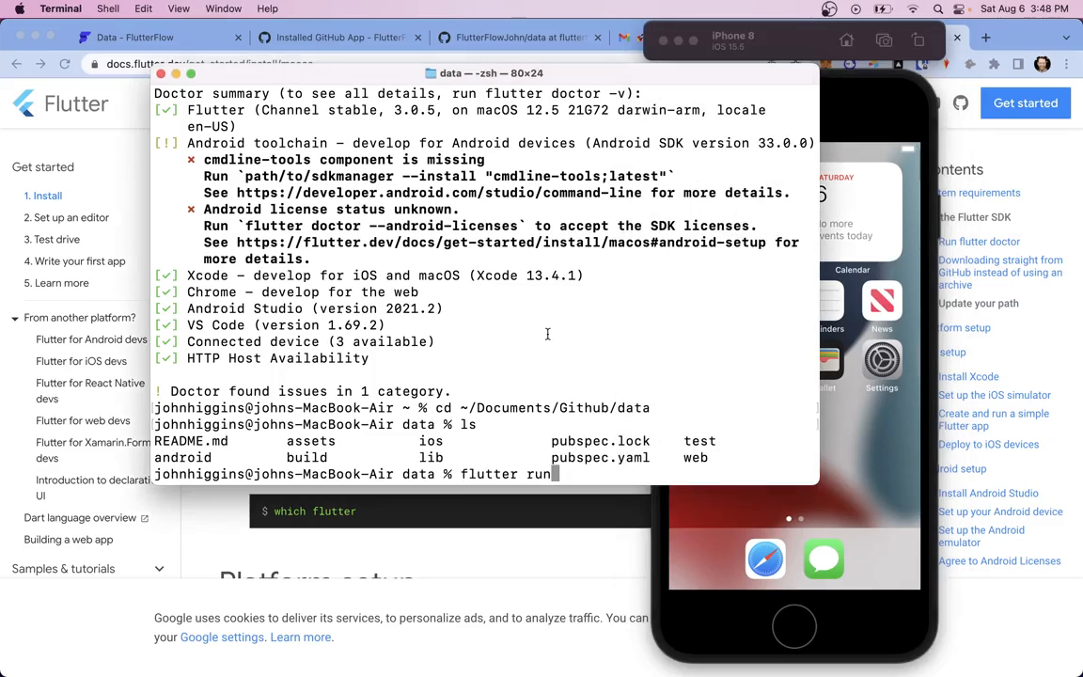
- Bring the iPhone 8 simulator forward, showing the app's Colorss title and red, green, blue, pink categories
double_click(418, 474)
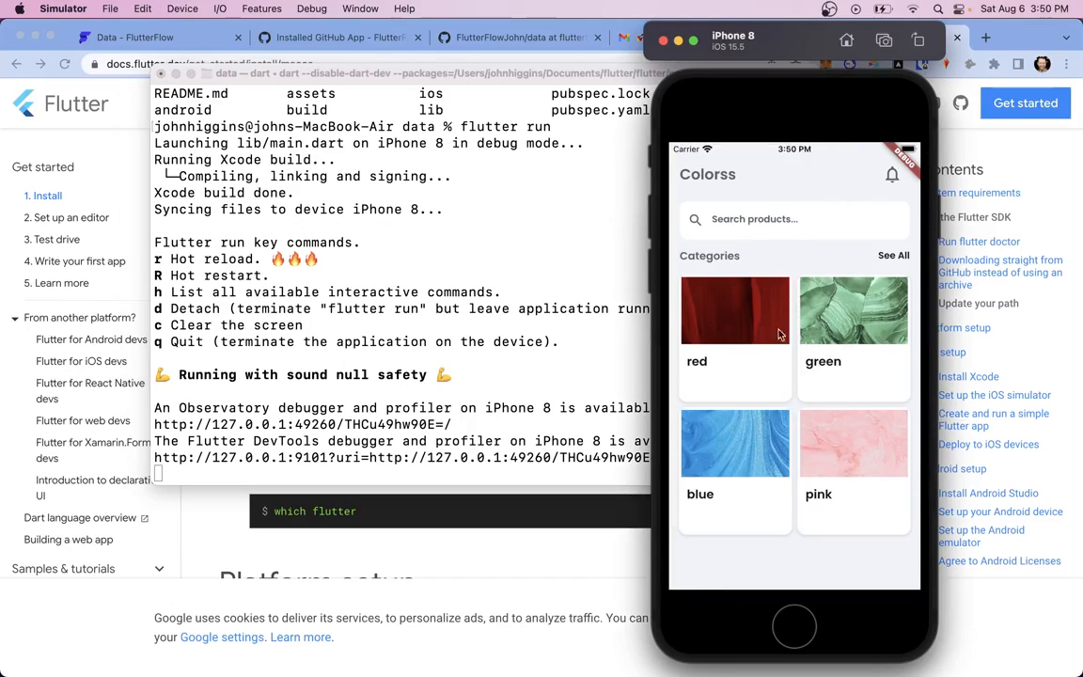
mouse_move(776, 417)
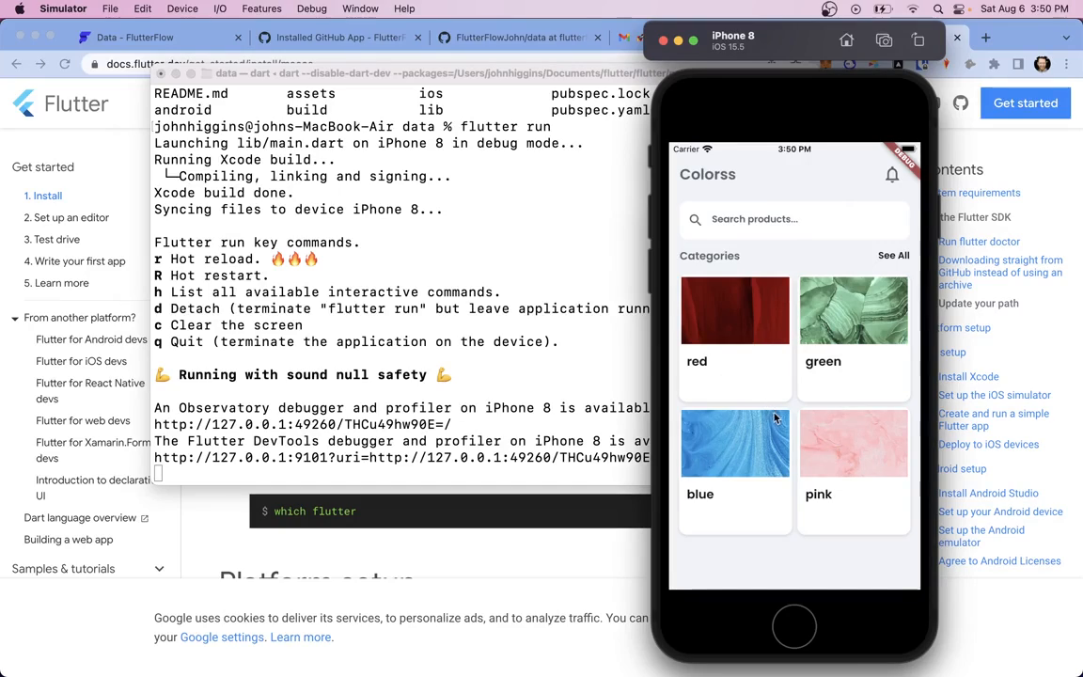
mouse_move(739, 414)
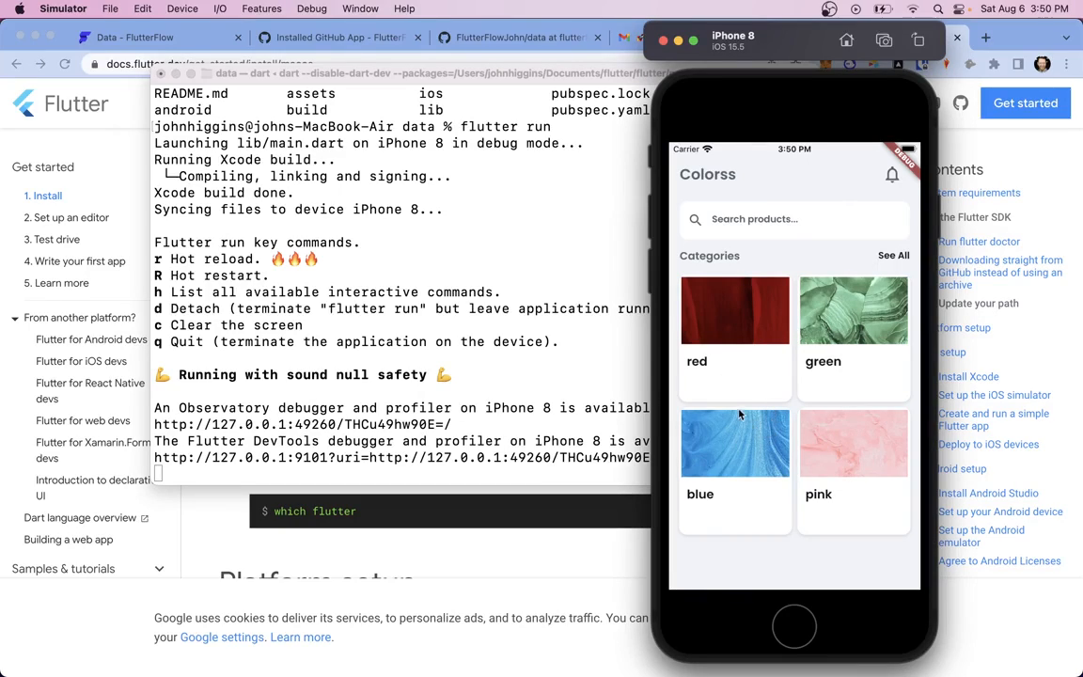
mouse_move(746, 474)
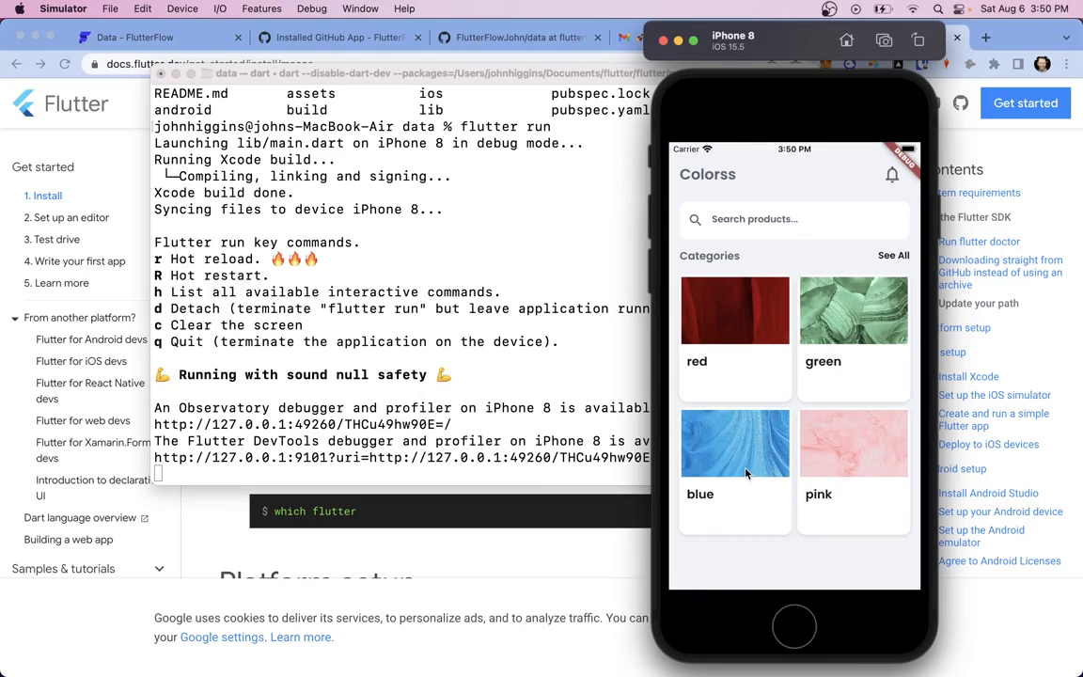
mouse_move(744, 368)
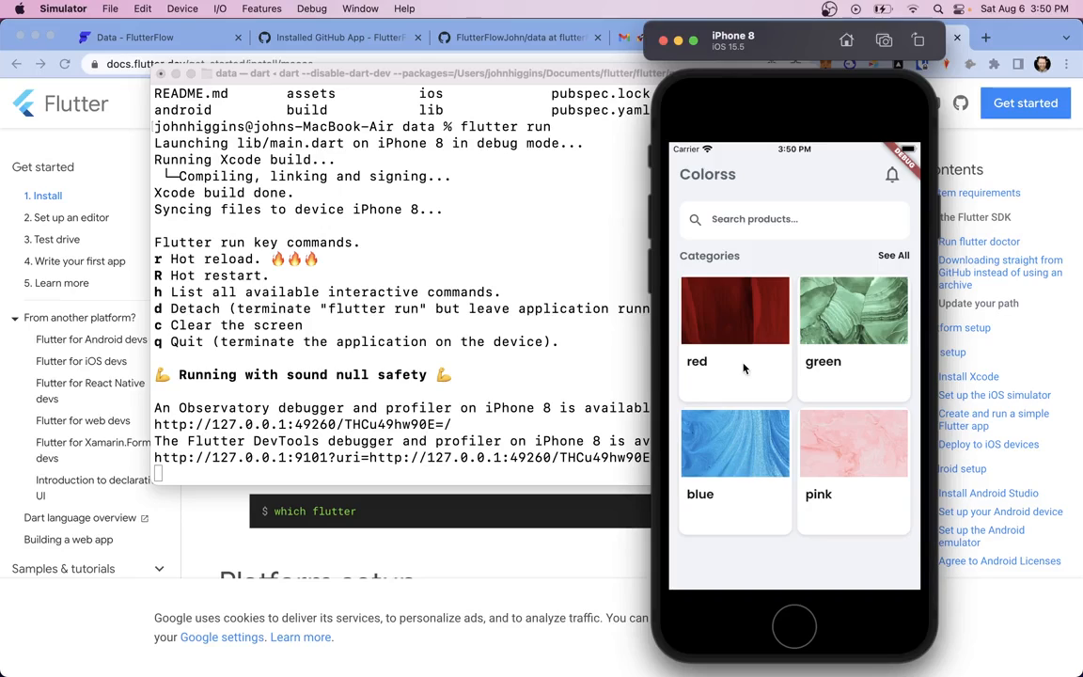
mouse_move(676, 352)
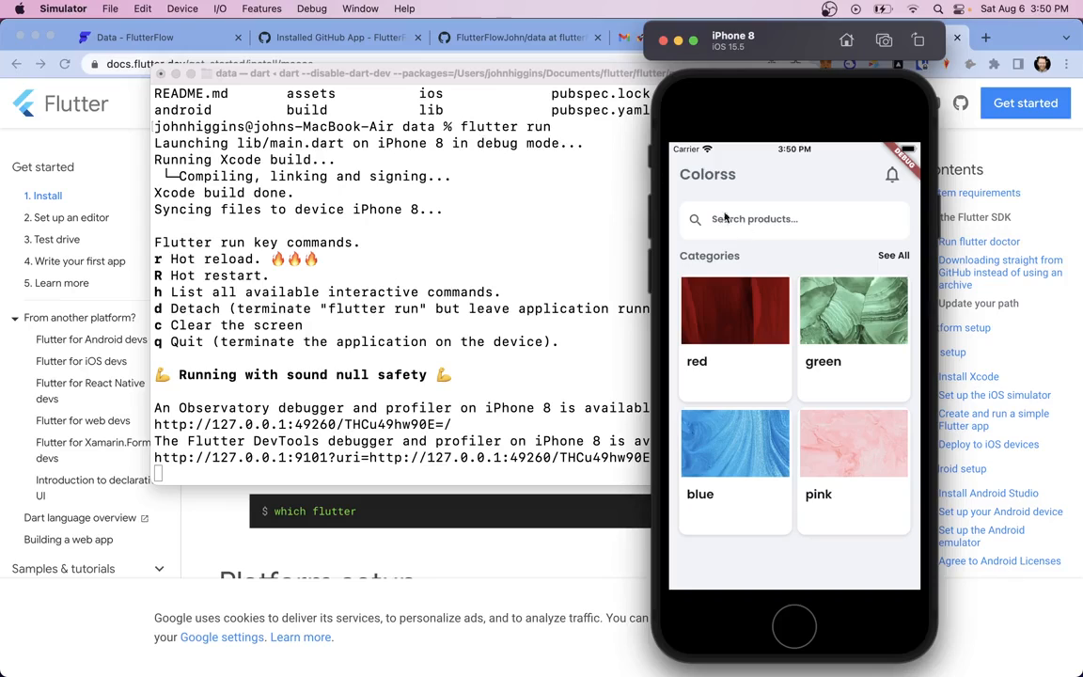
mouse_move(376, 121)
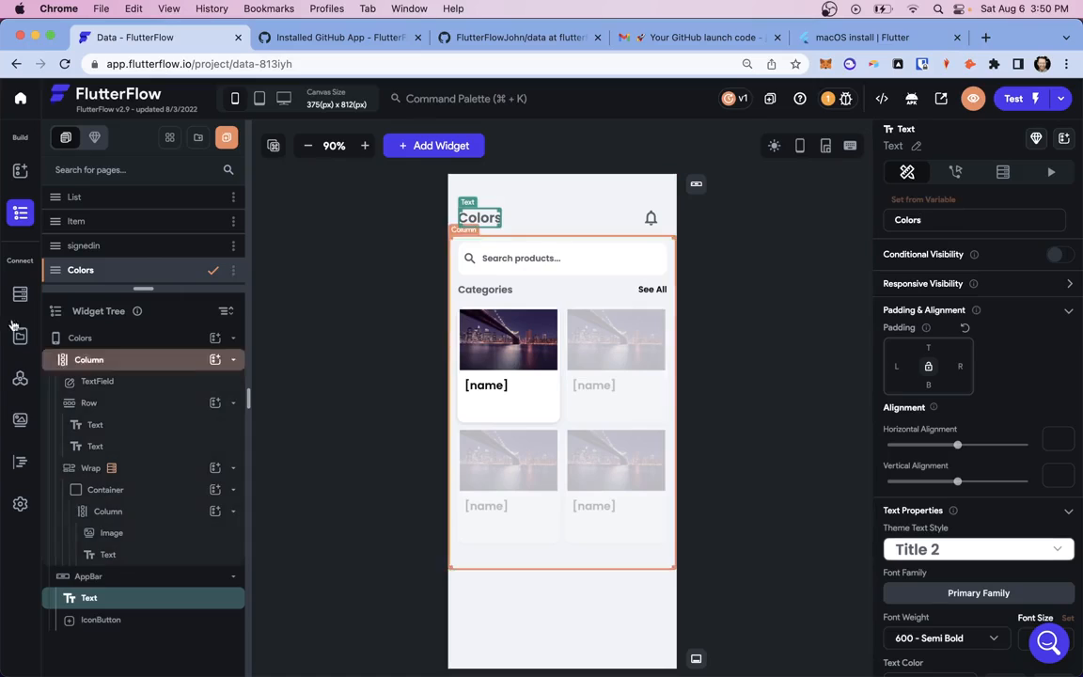
- Push the project to its GitHub repository from the GitHub integration settings with commit message 'fixed'
left_click(21, 504)
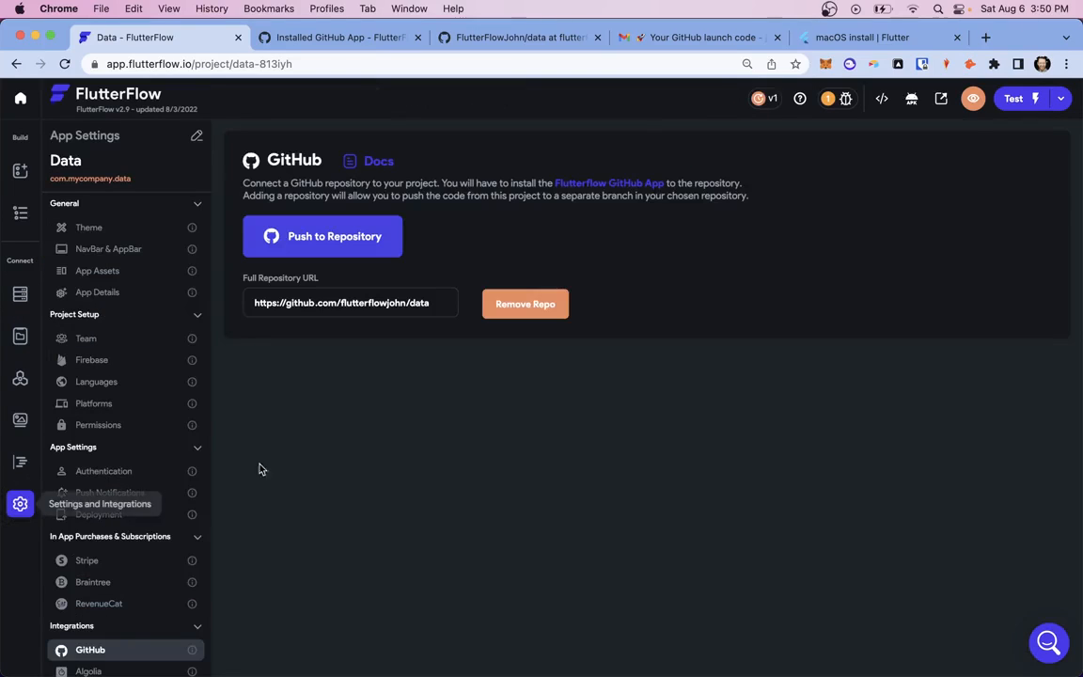
left_click(322, 236)
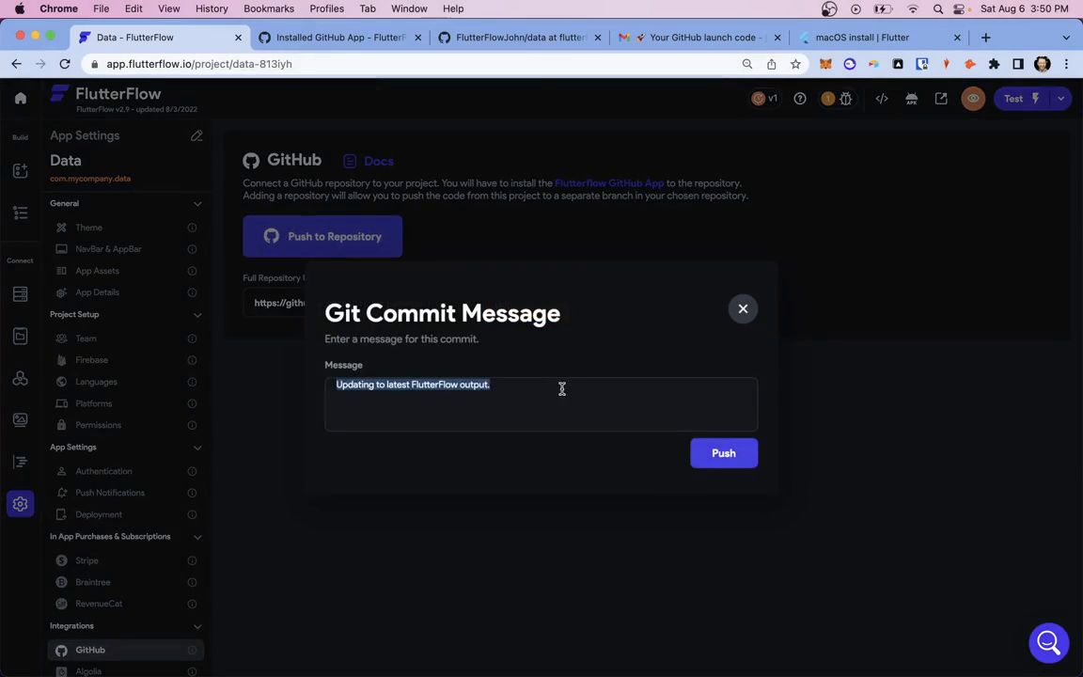
type("fixed")
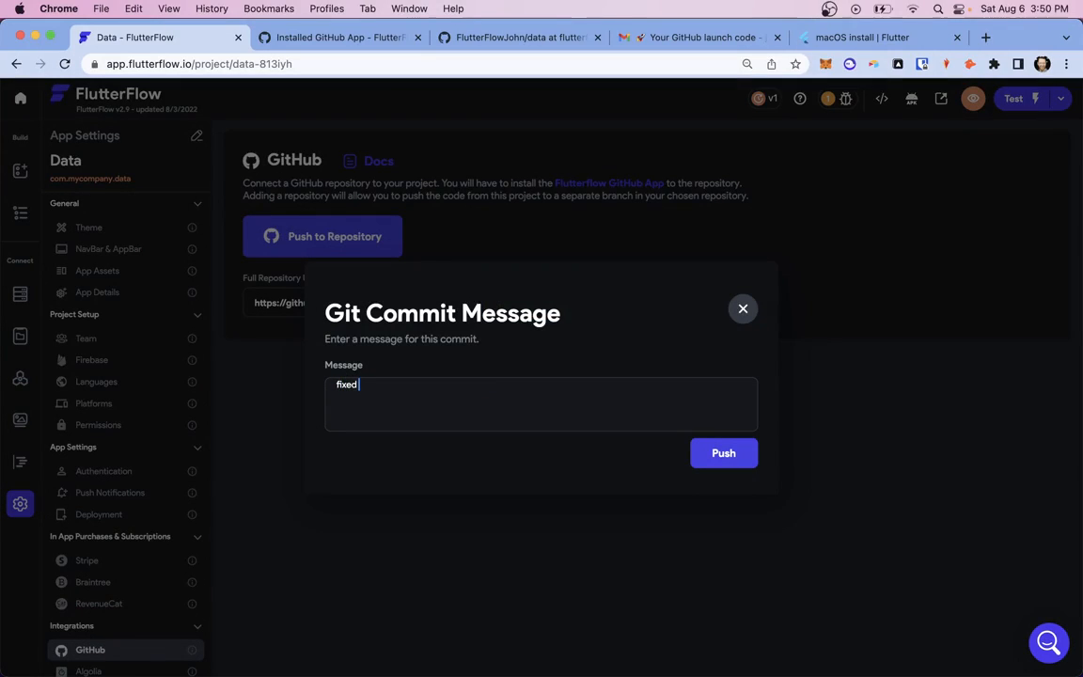
left_click(723, 452)
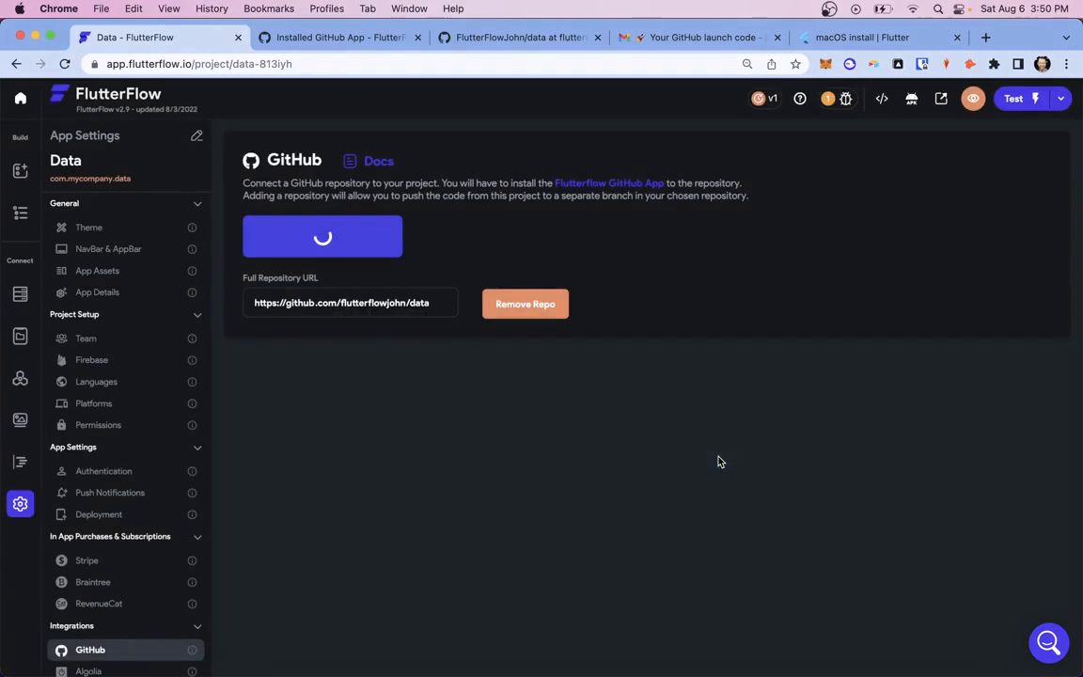
mouse_move(704, 449)
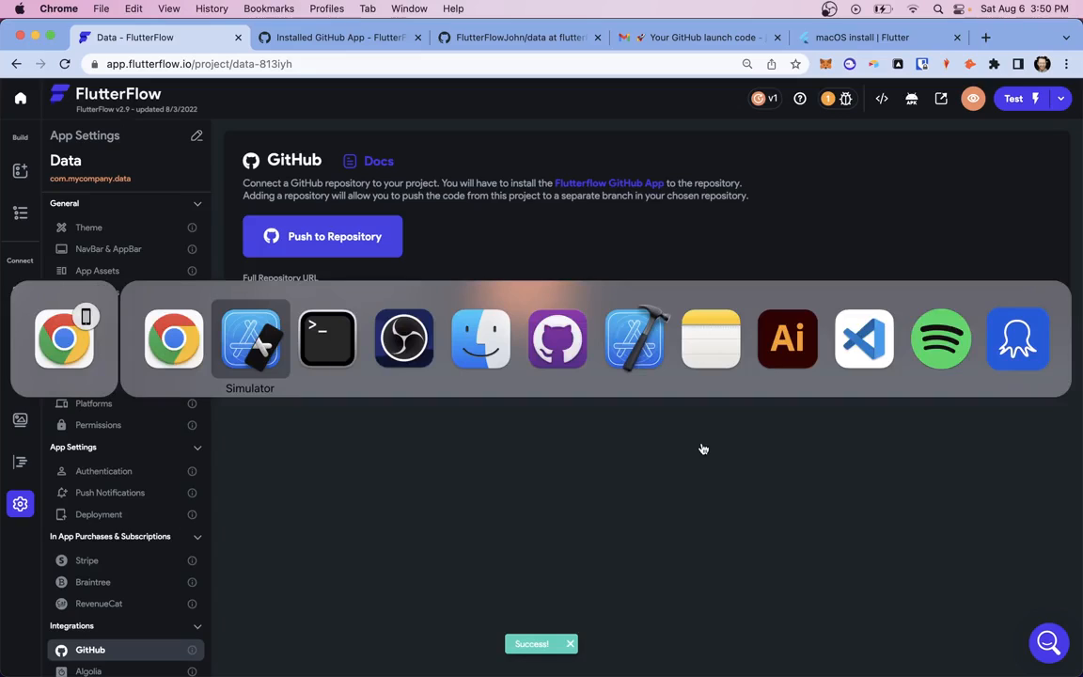
- In GitHub Desktop, fetch origin and pull the 'fixed' commit into the local data repository
left_click(558, 338)
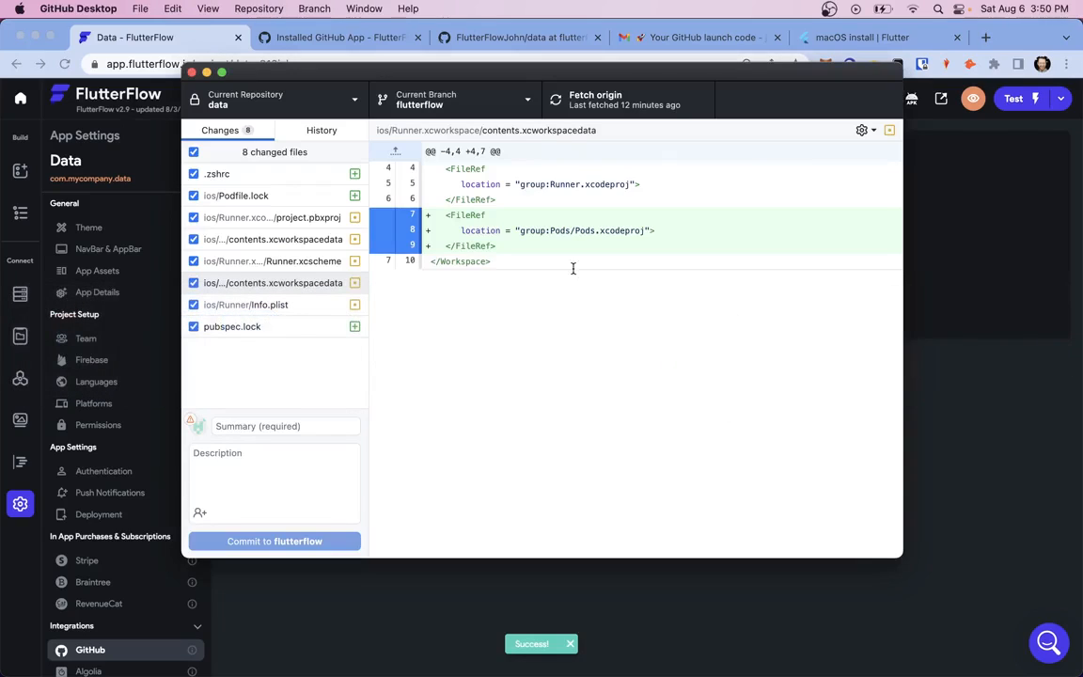
left_click(602, 98)
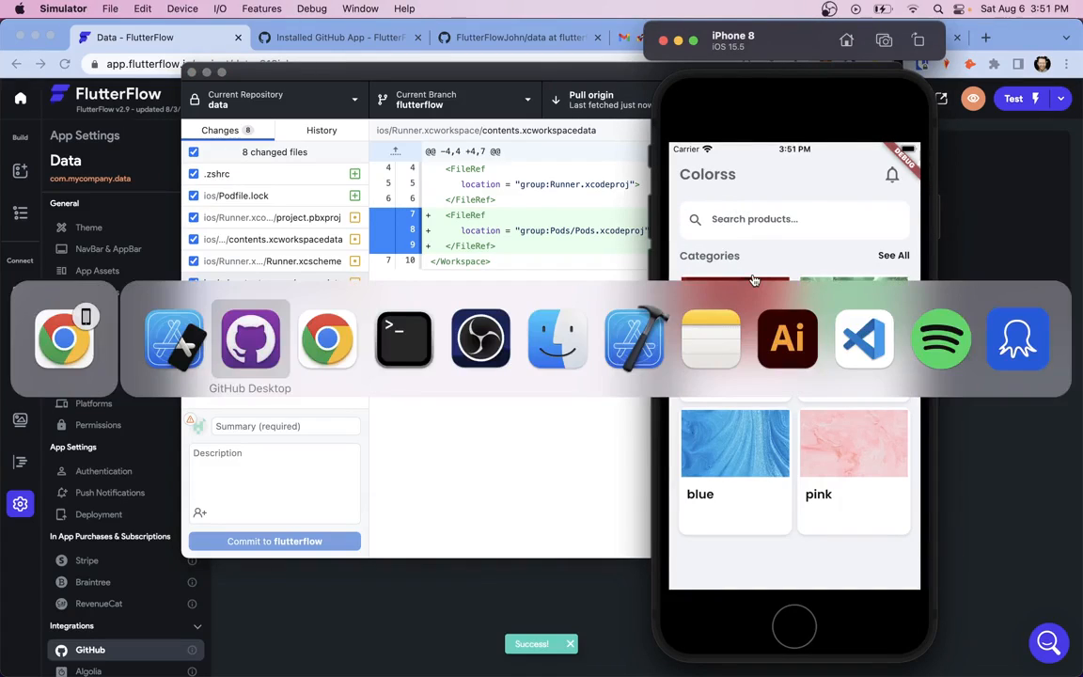
left_click(404, 339)
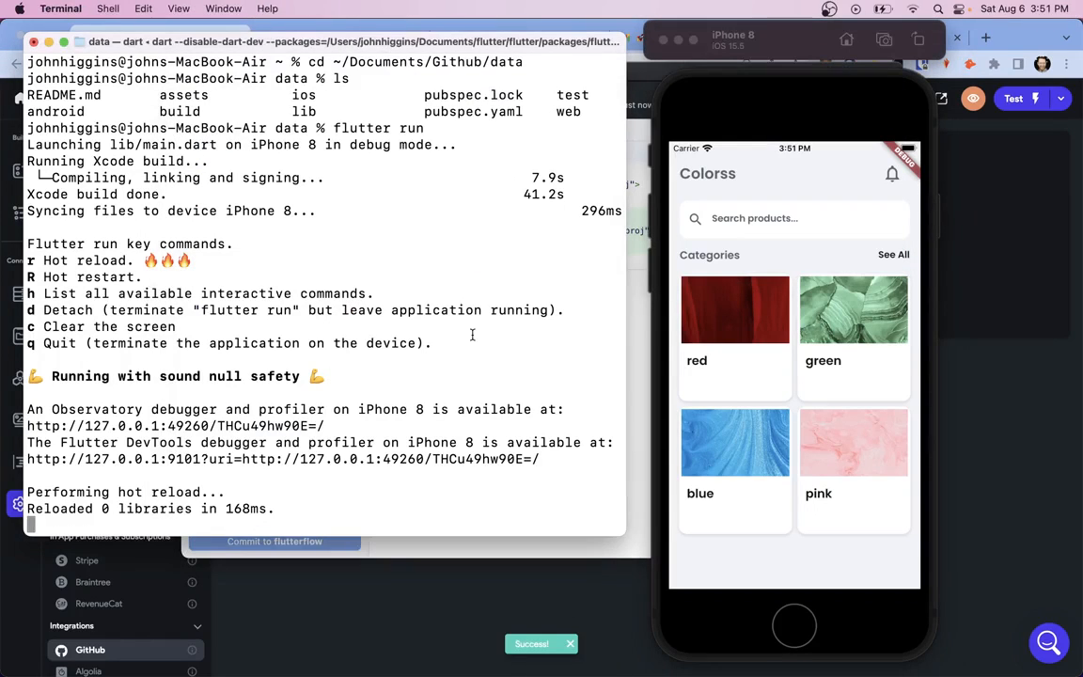
- Hot-reload the running app with r so the simulator title reads Colors
key("r")
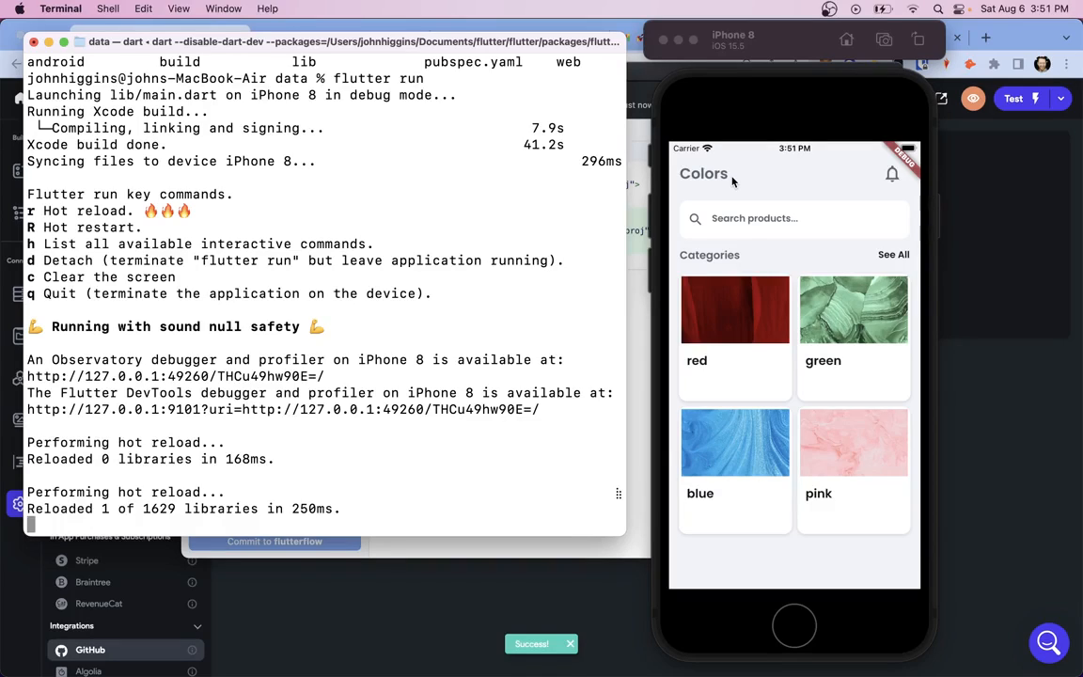
mouse_move(734, 179)
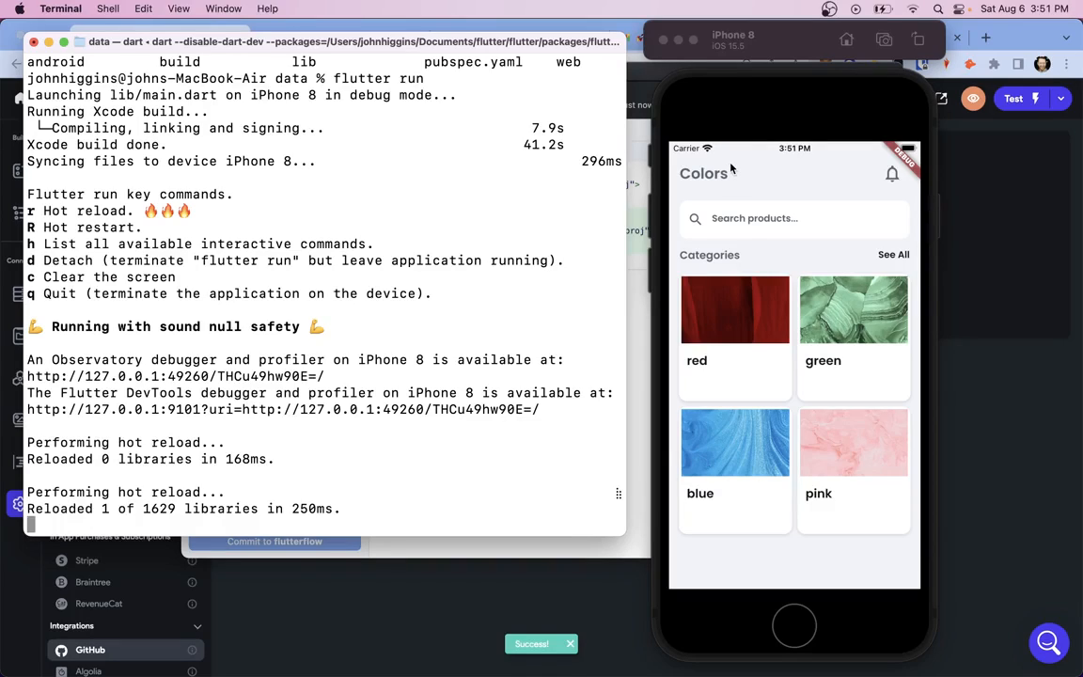